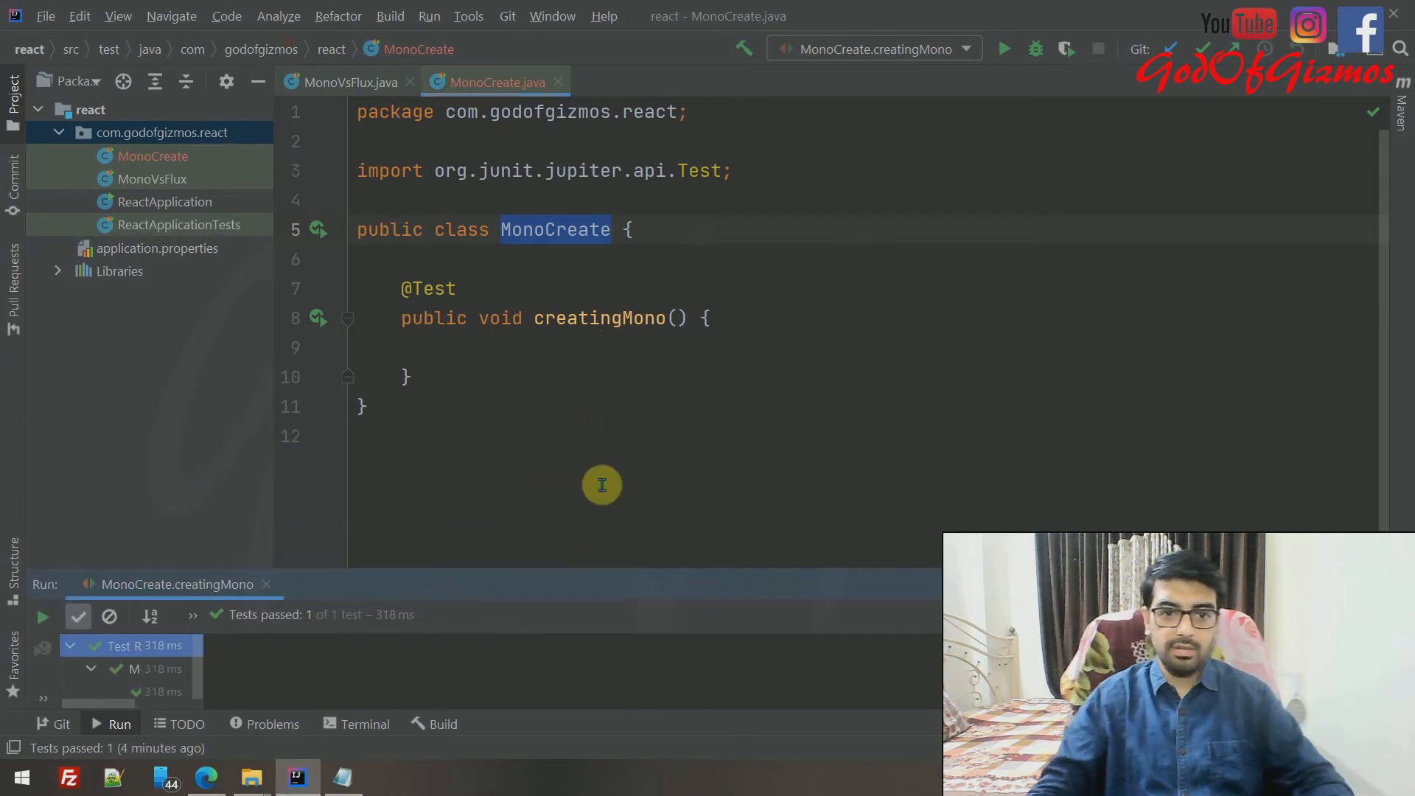
{"action": "mouse_move", "coordinate": [499, 350]}
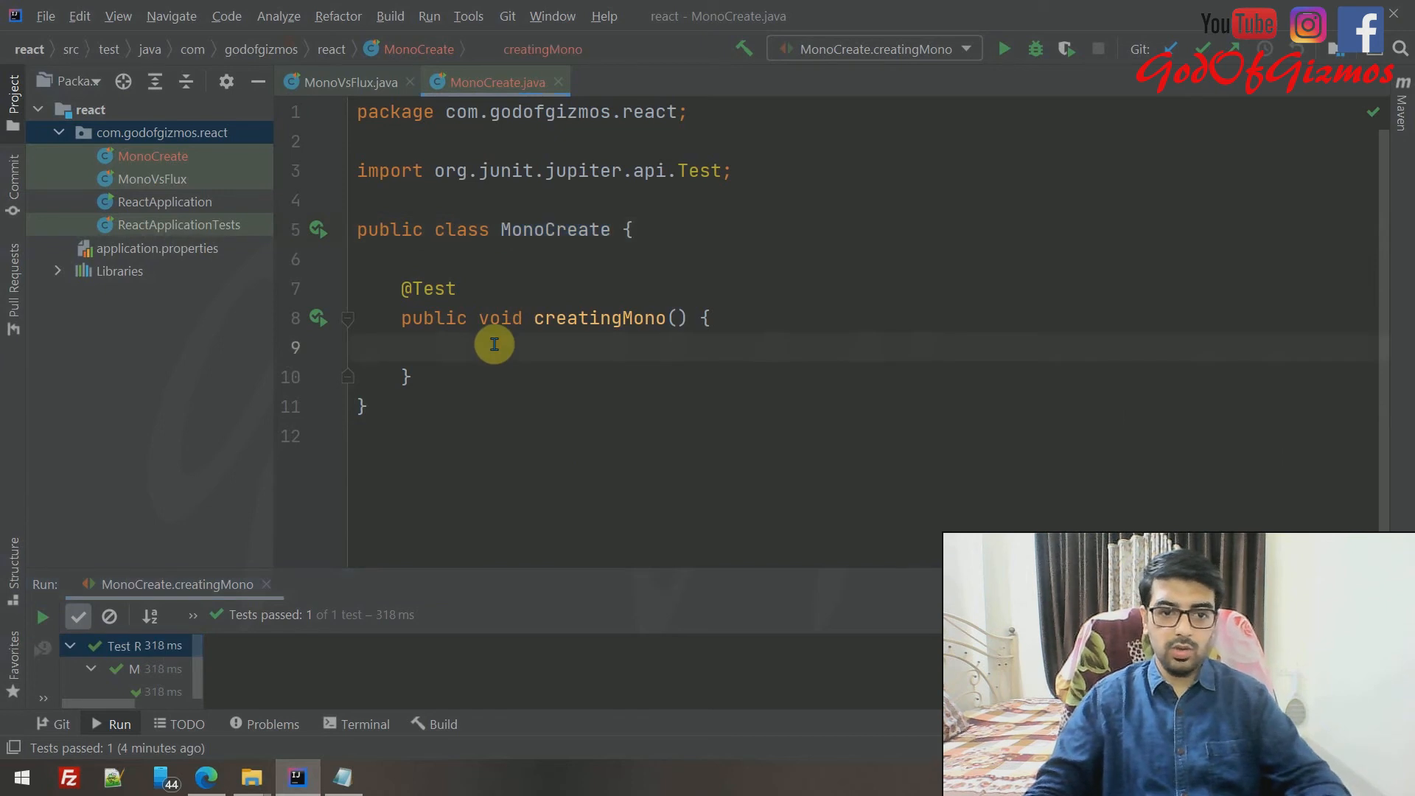
- Declare Mono<Integer> integerMono = Mono.create() in creatingMono, importing reactor.core.publisher.Mono
{"action": "type", "text": "Mono"}
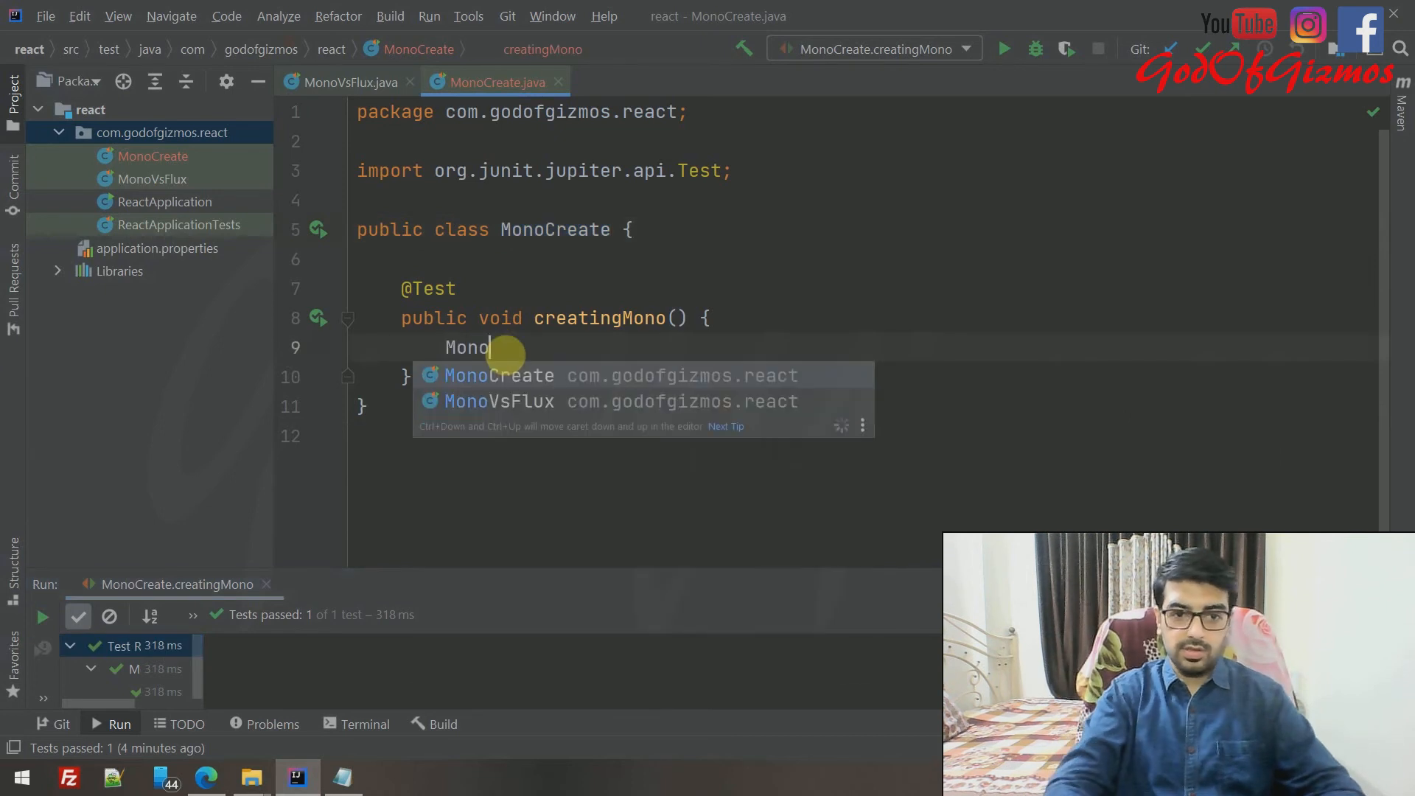
{"action": "type", "text": "<Integer>"}
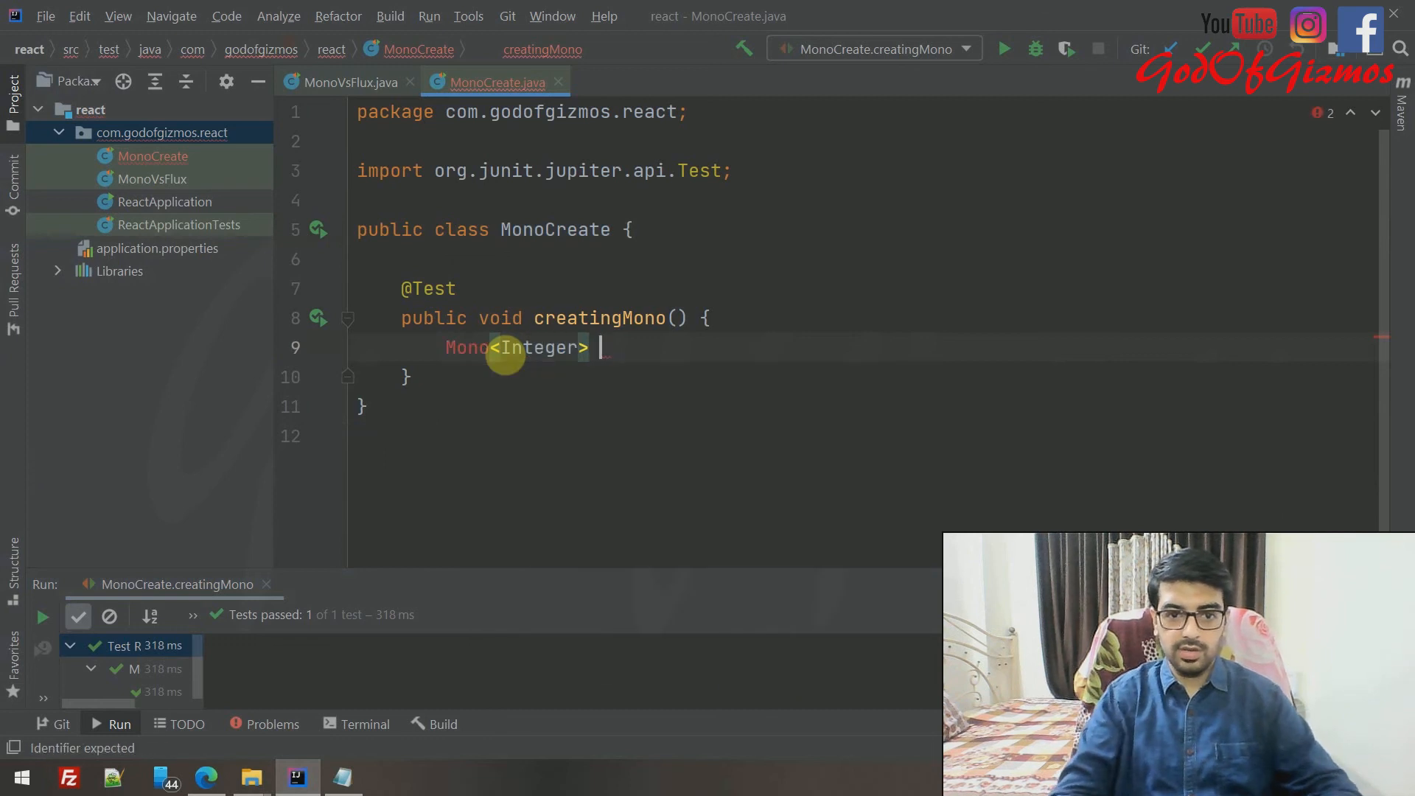
{"action": "type", "text": "integerMono"}
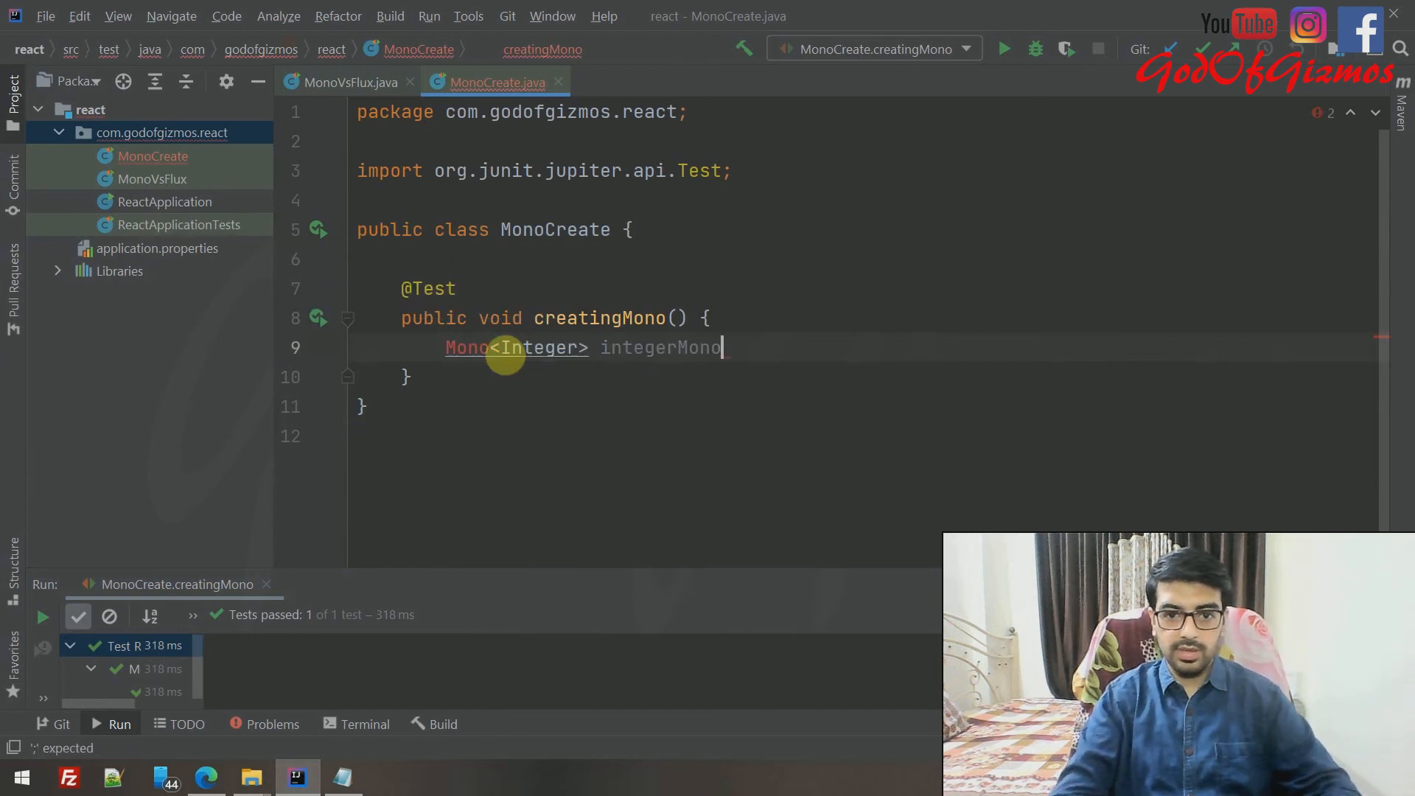
{"action": "type", "text": "= Mono.create("}
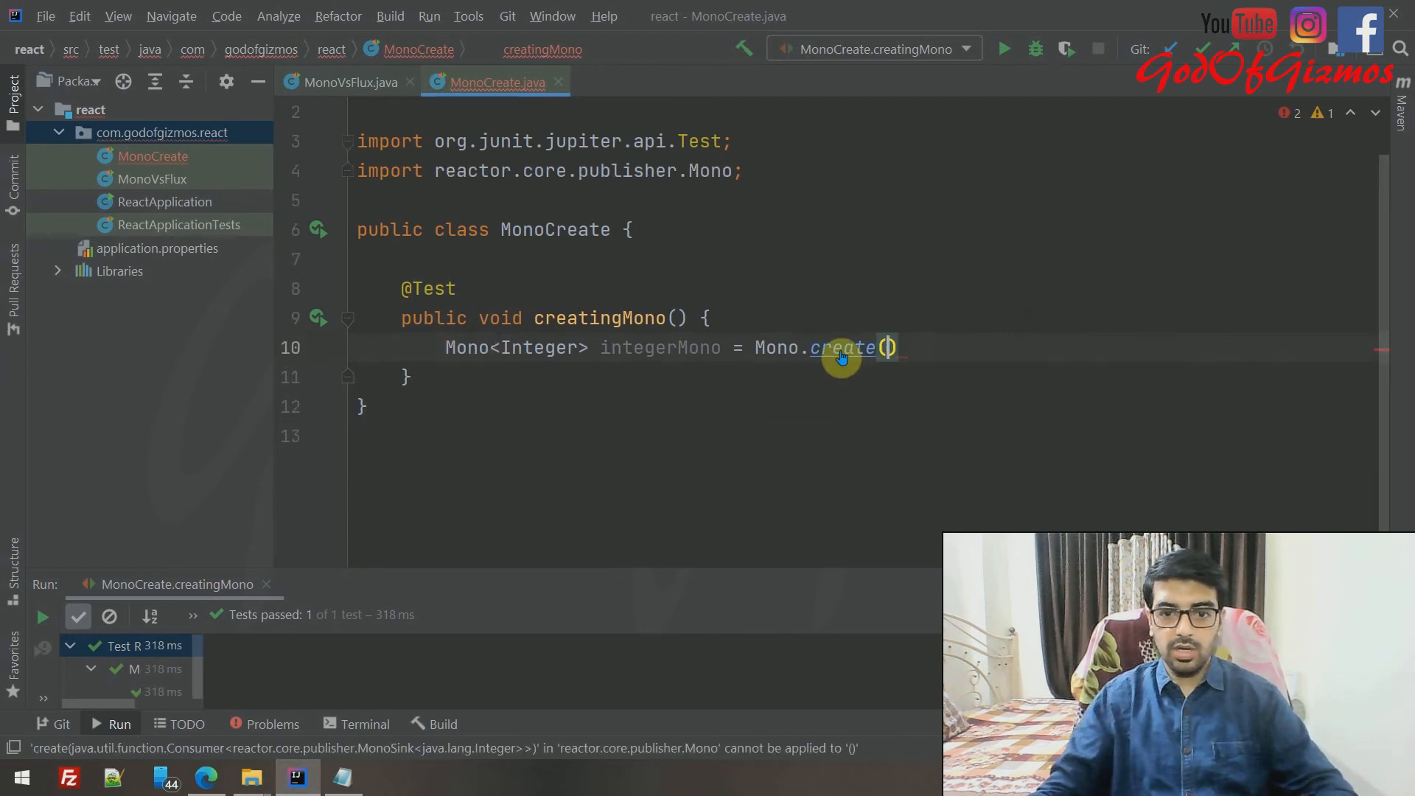
- Inspect the decompiled Mono.create and MonoSink sources, then return to MonoCreate.java
{"action": "left_click", "coordinate": [841, 347]}
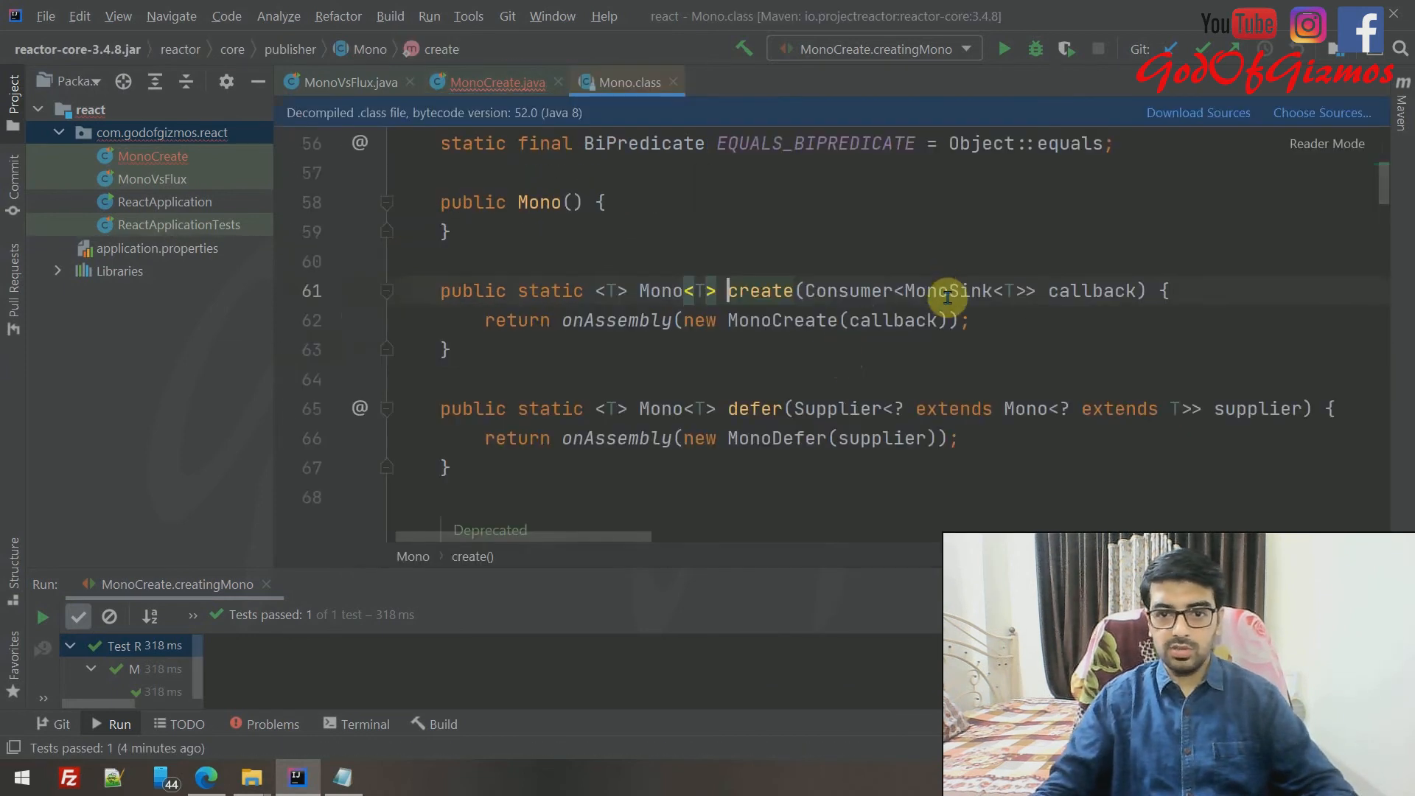
{"action": "left_click", "coordinate": [932, 291]}
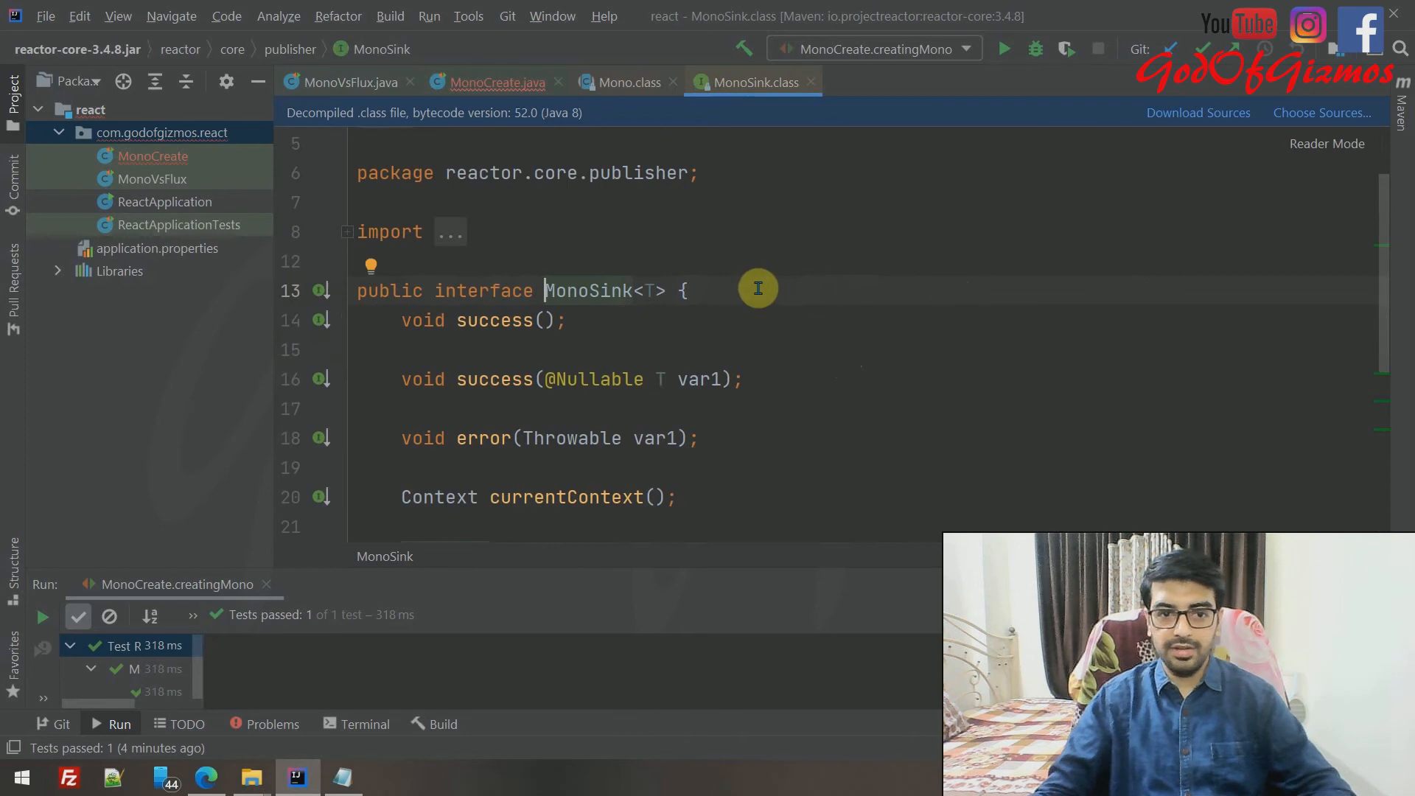
{"action": "scroll", "scroll_direction": "down", "scroll_amount": 3}
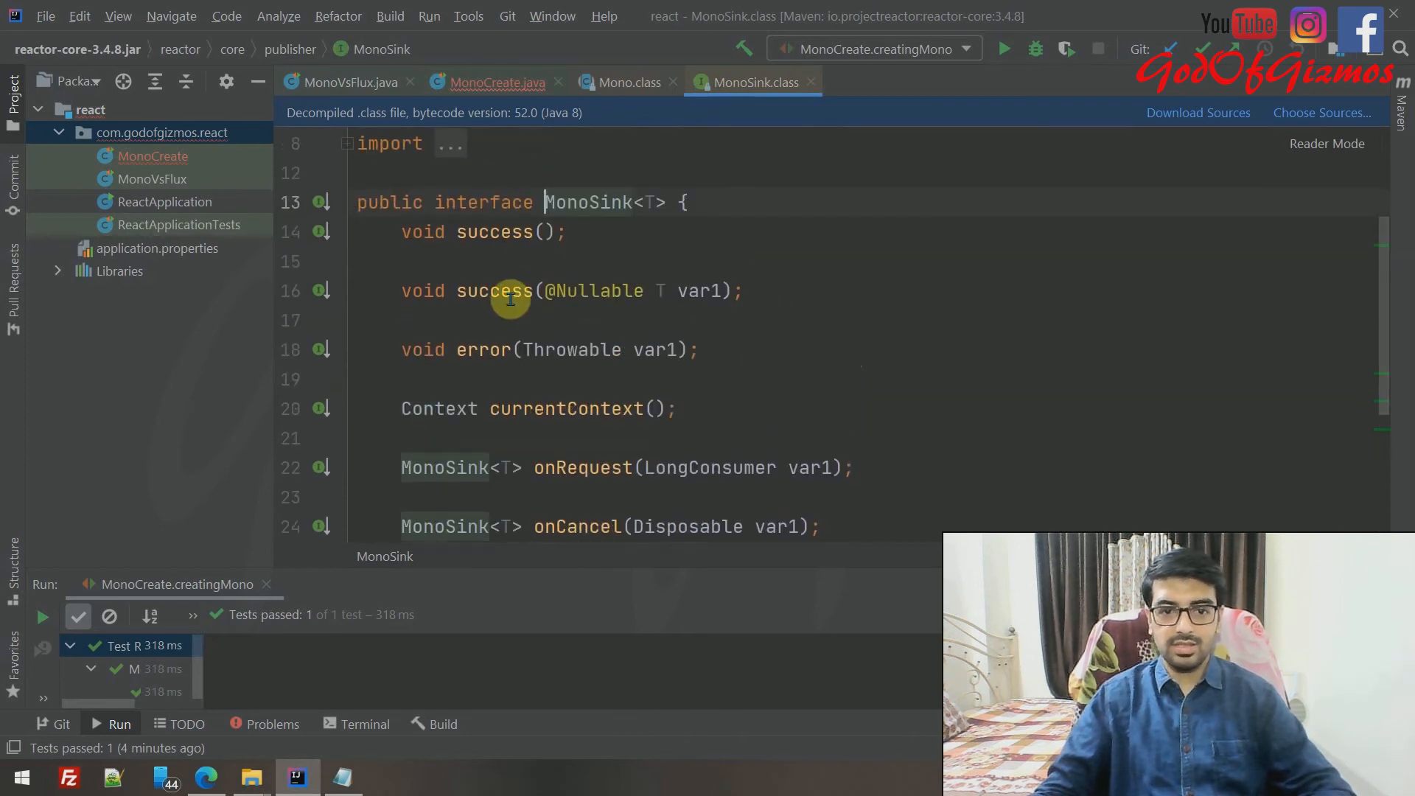
{"action": "mouse_move", "coordinate": [507, 331]}
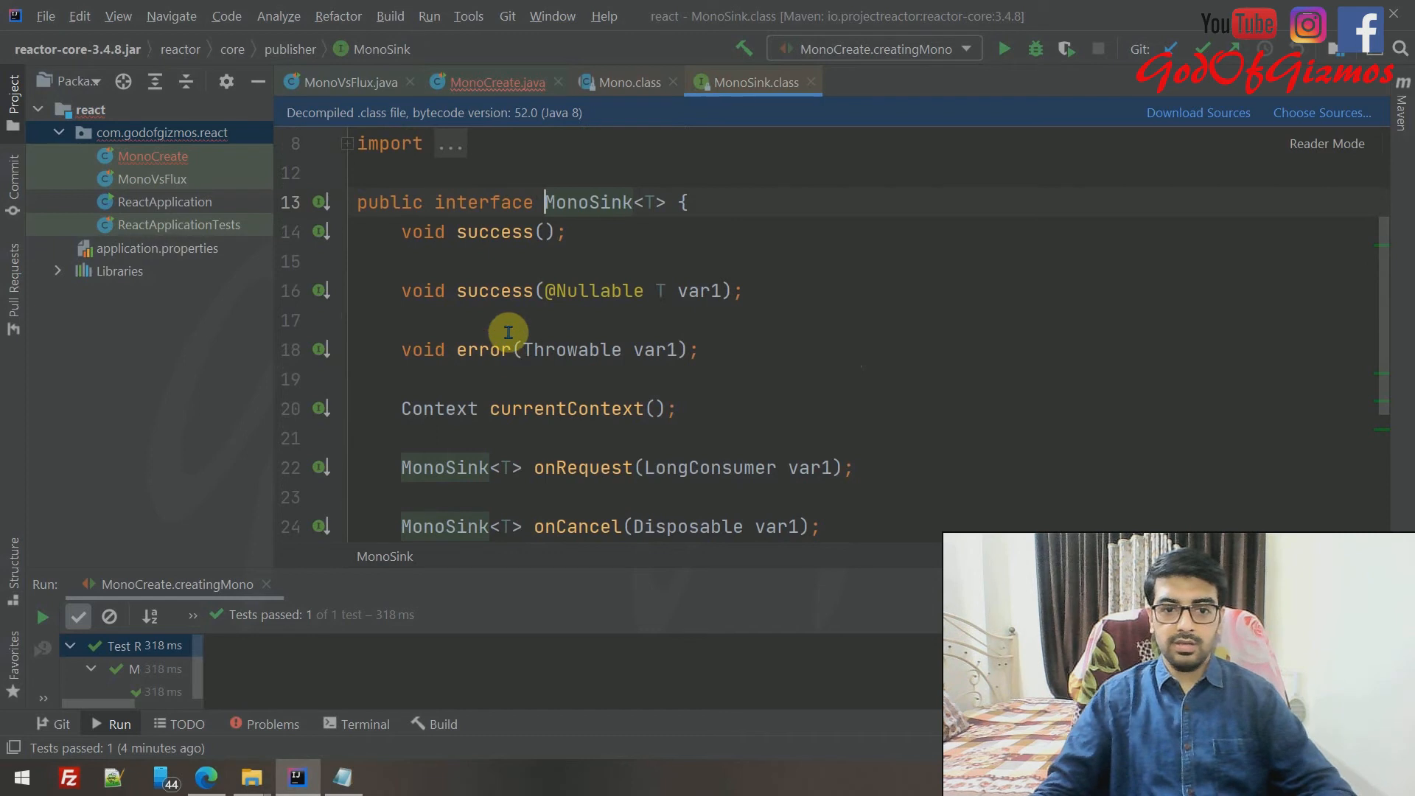
{"action": "mouse_move", "coordinate": [501, 344]}
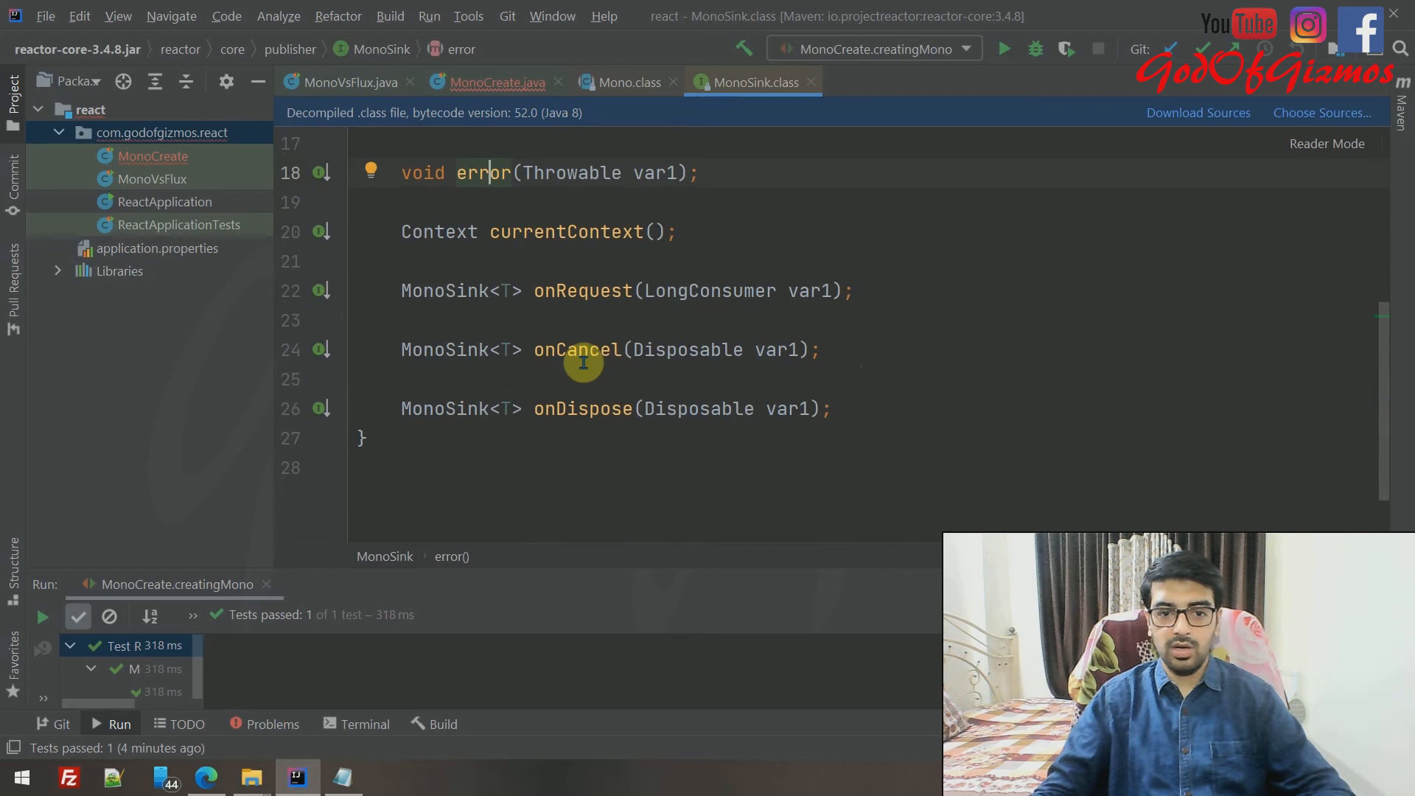
{"action": "left_click", "coordinate": [495, 82]}
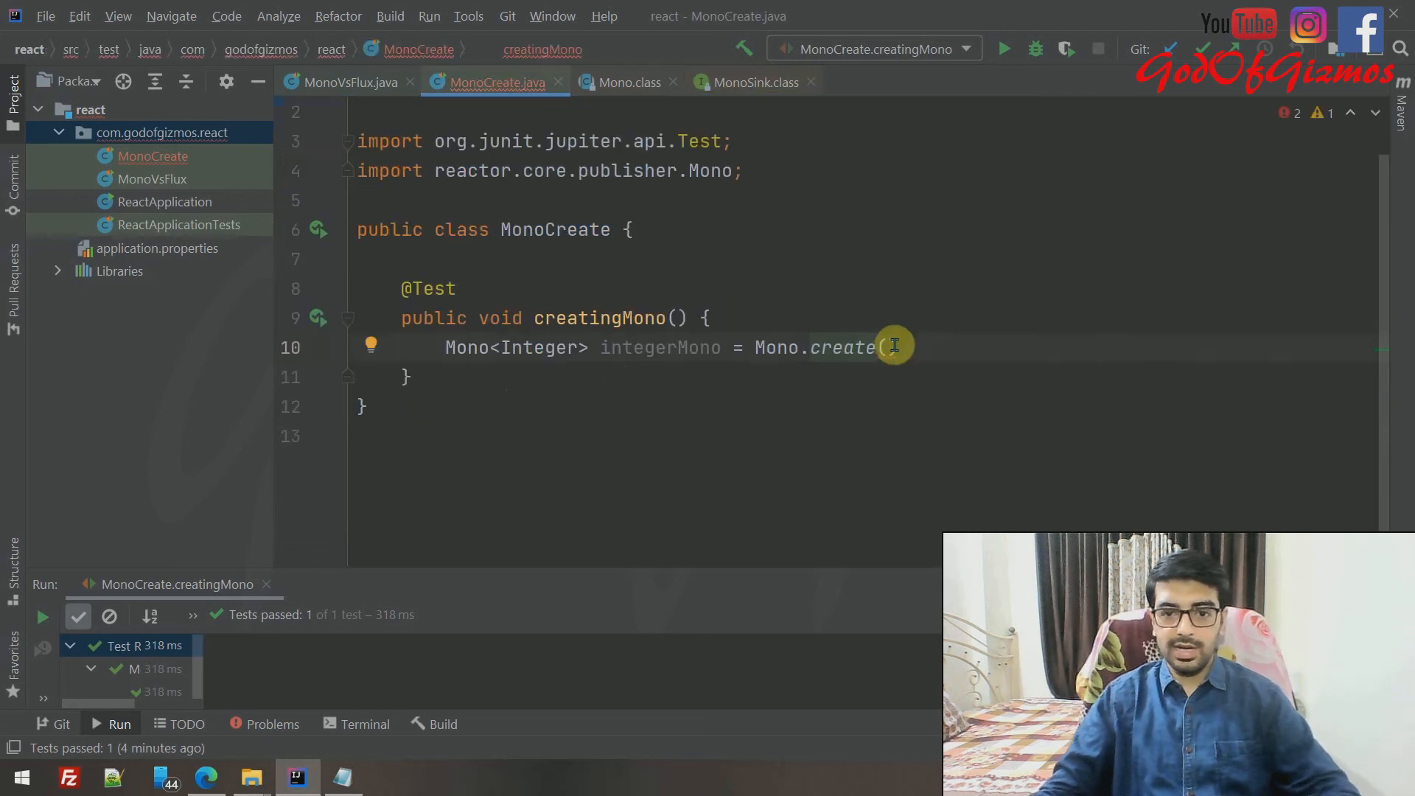
- Pass Mono.create an integerMonoSink lambda whose body calls integerMonoSink.success(5)
{"action": "type", "text": "integerMonoSink ->"}
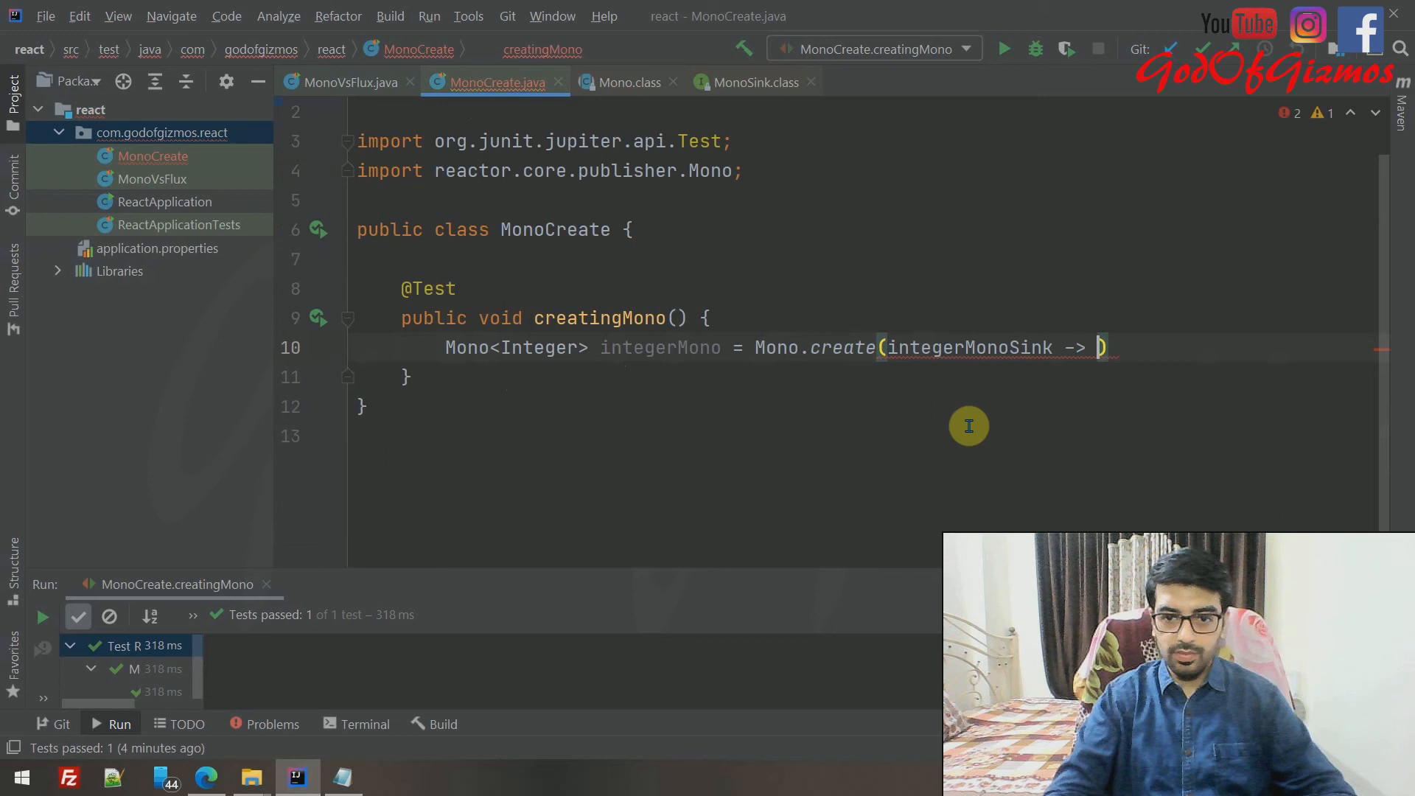
{"action": "type", "text": "{}"}
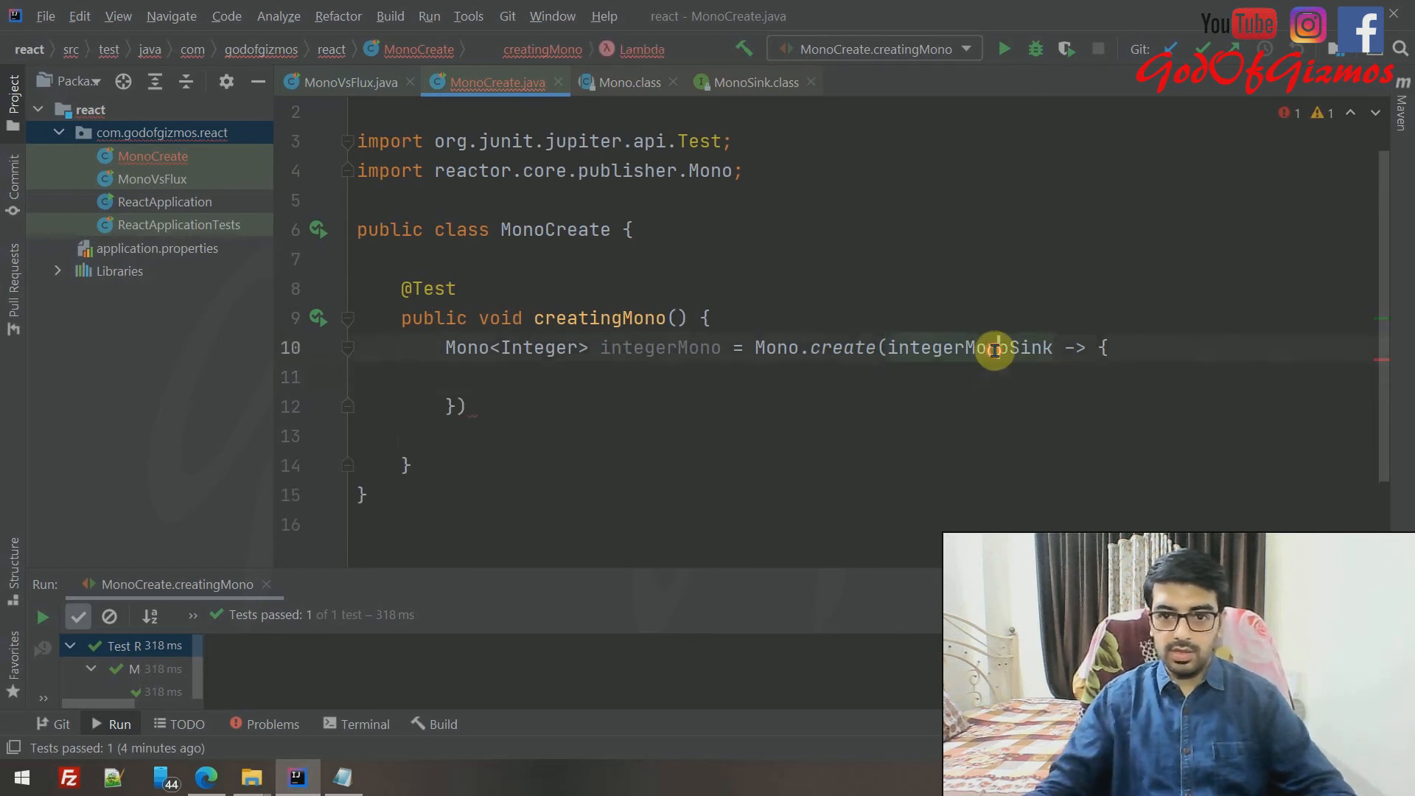
{"action": "type", "text": "integerMonoSink"}
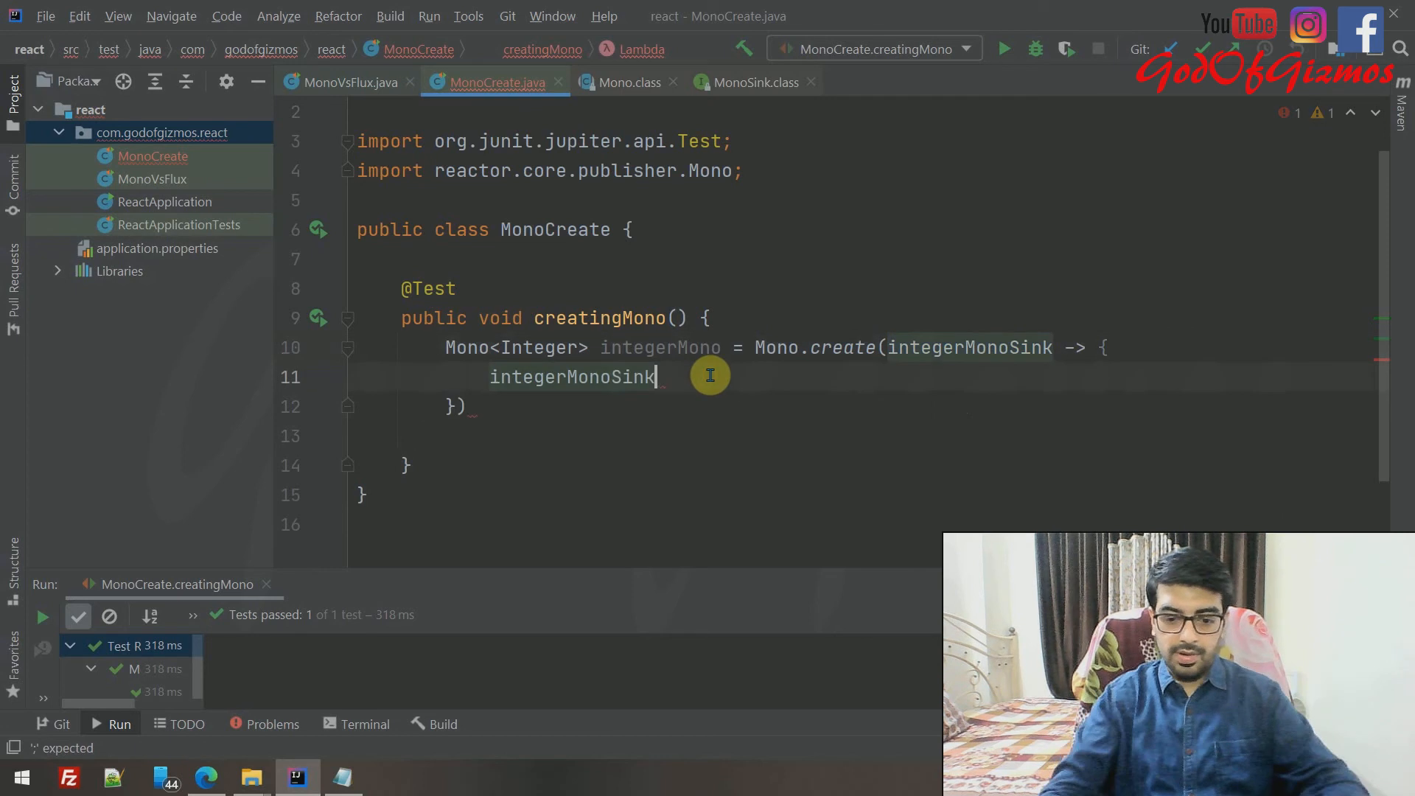
{"action": "type", "text": ".success();"}
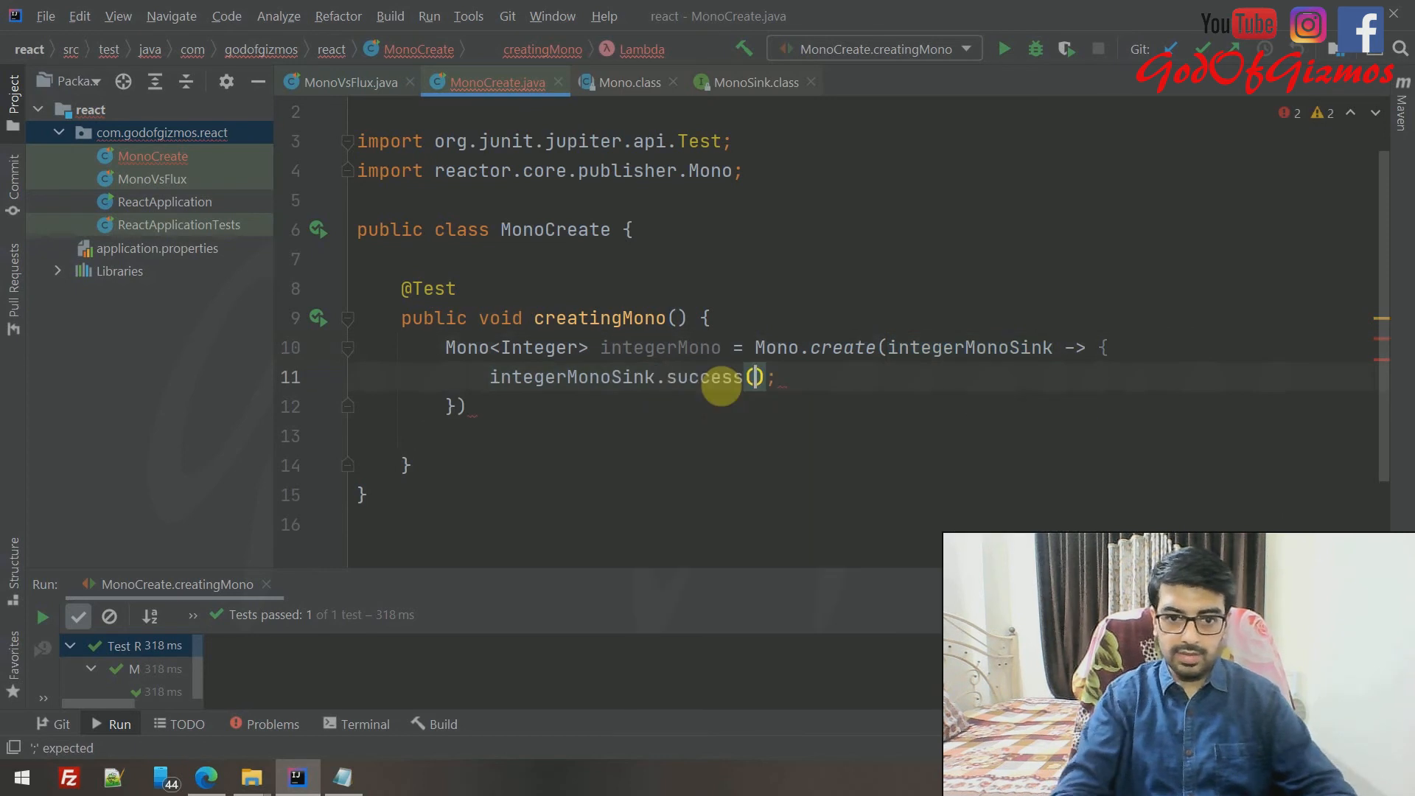
{"action": "left_click", "coordinate": [756, 377]}
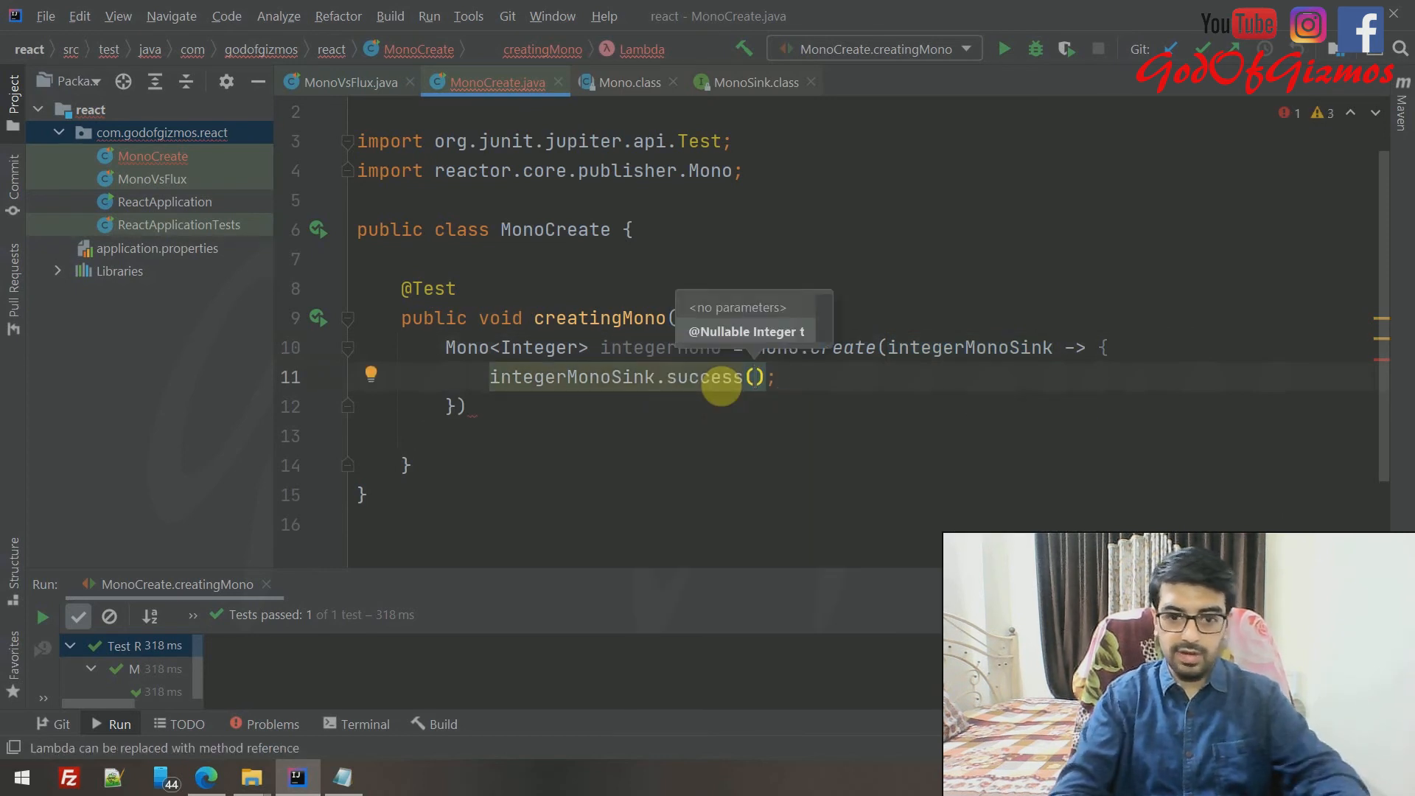
{"action": "type", "text": "5"}
{"action": "left_click", "coordinate": [608, 405]}
{"action": "type", "text": ";"}
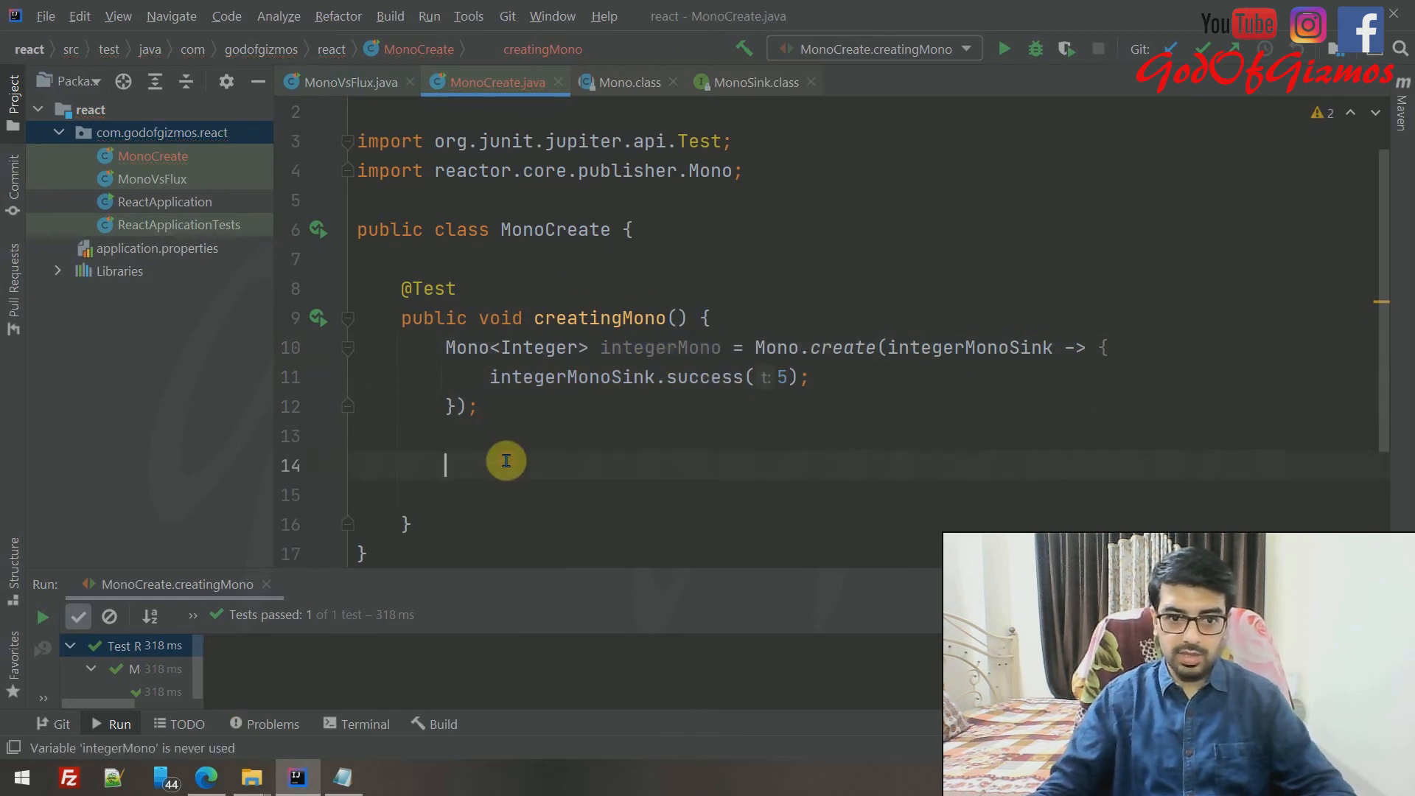
- Subscribe integerMono with System.out::println and a throwable lambda as error handler
{"action": "type", "text": "integerMono.subscribe()"}
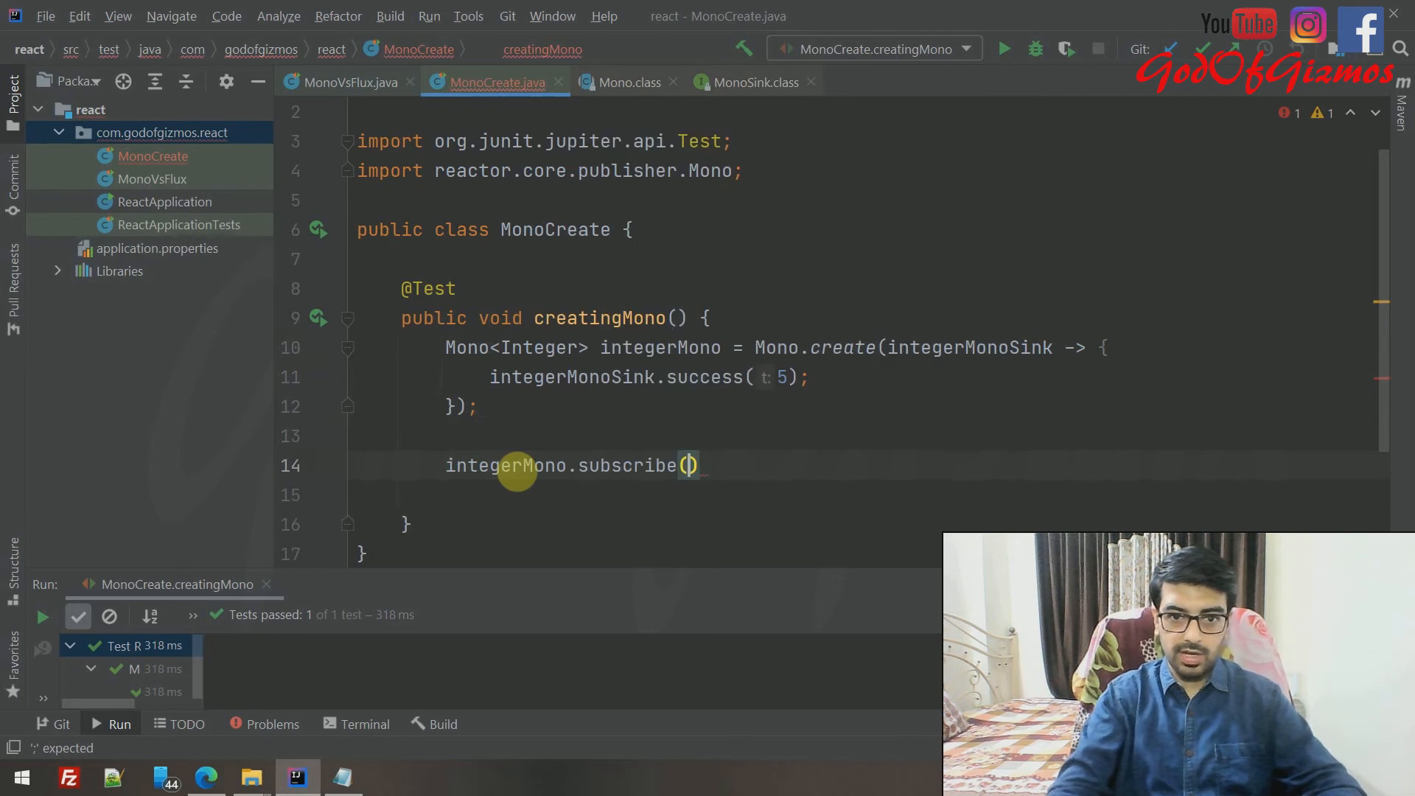
{"action": "type", "text": "System"}
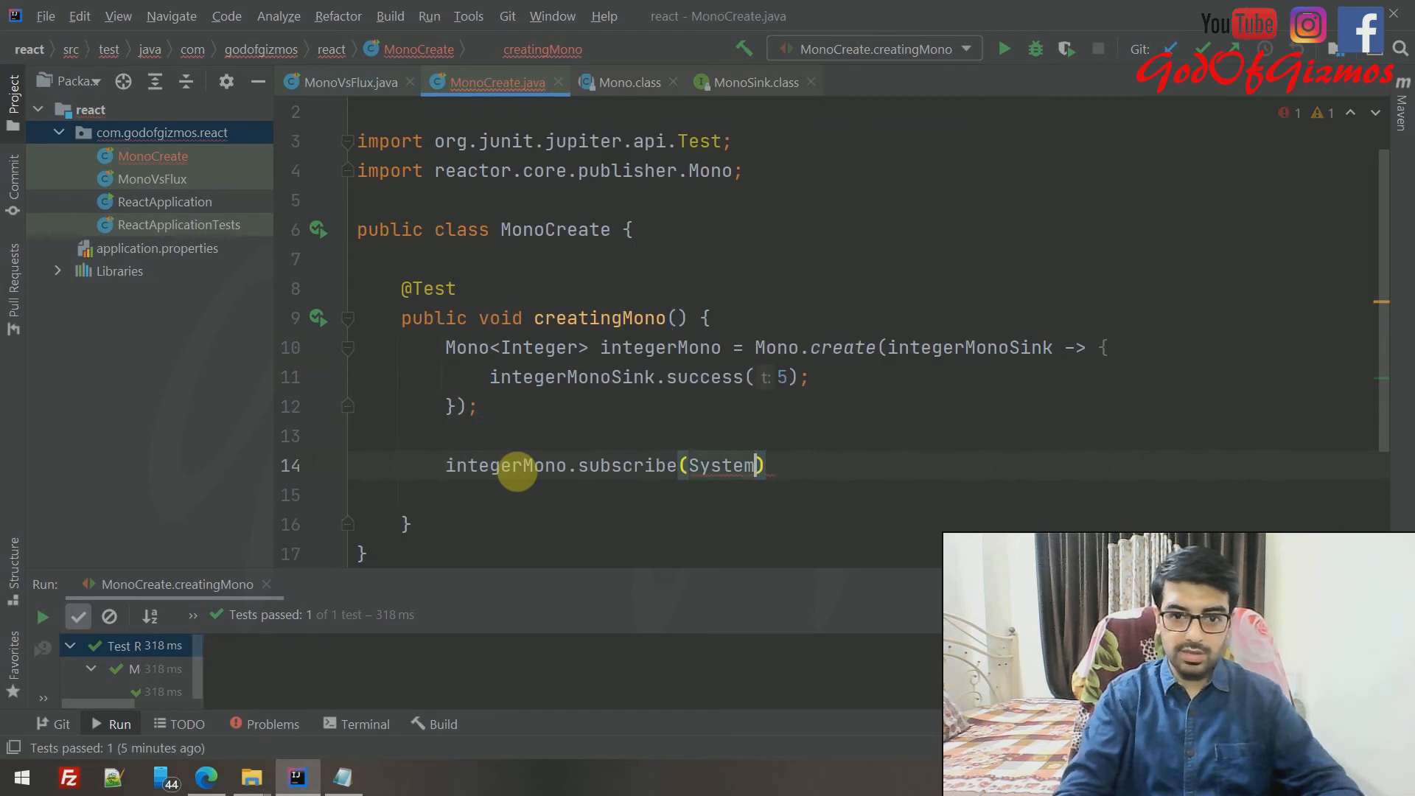
{"action": "type", "text": ".out"}
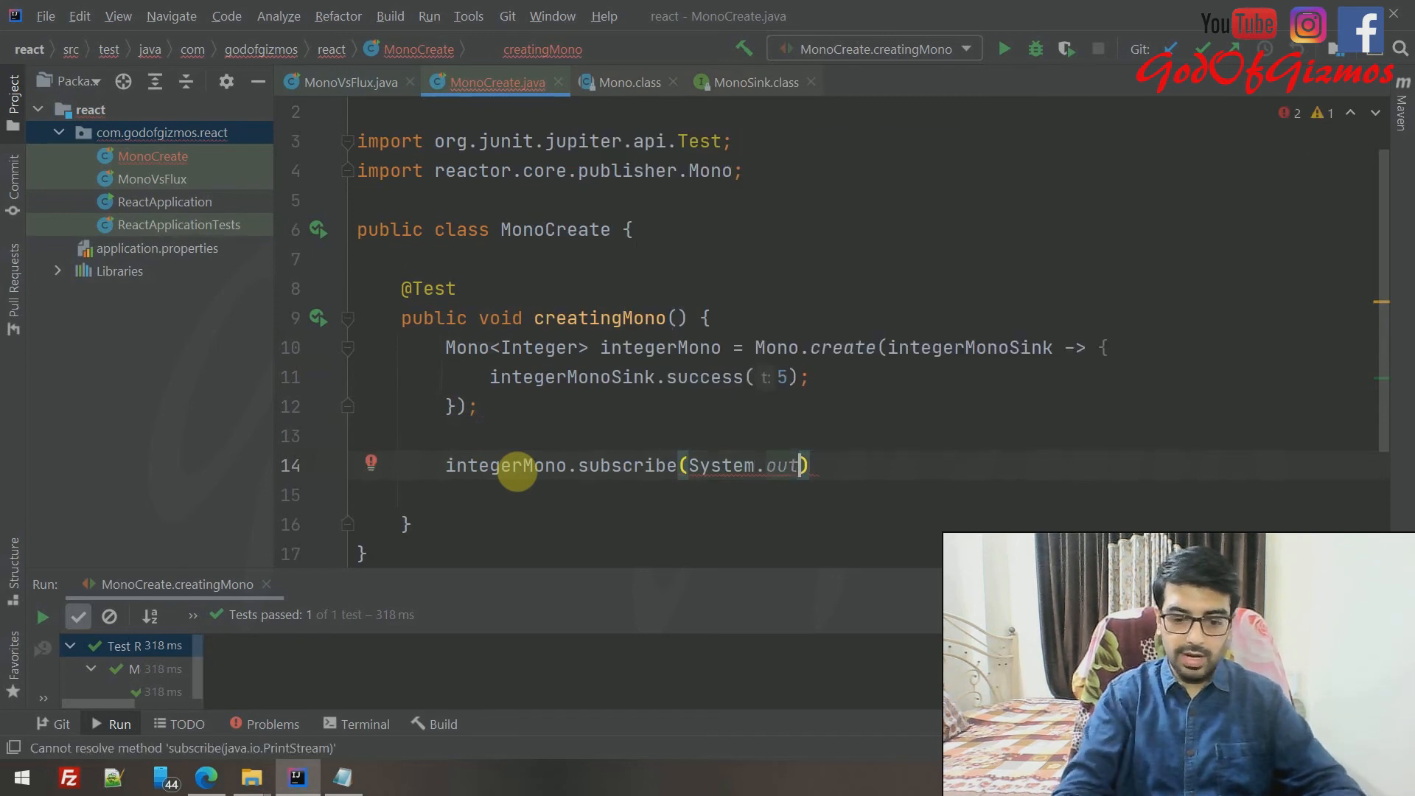
{"action": "type", "text": "::println"}
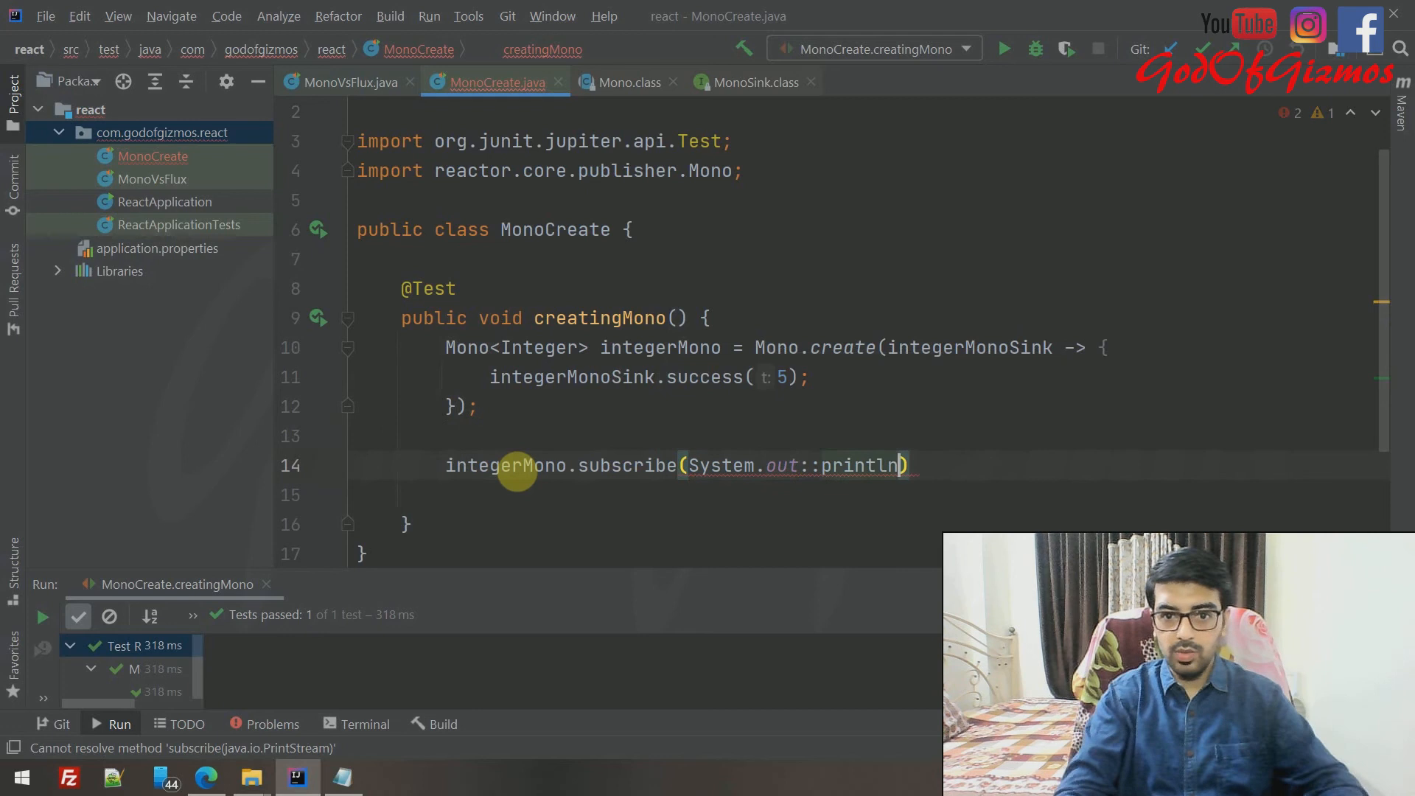
{"action": "type", "text": ","}
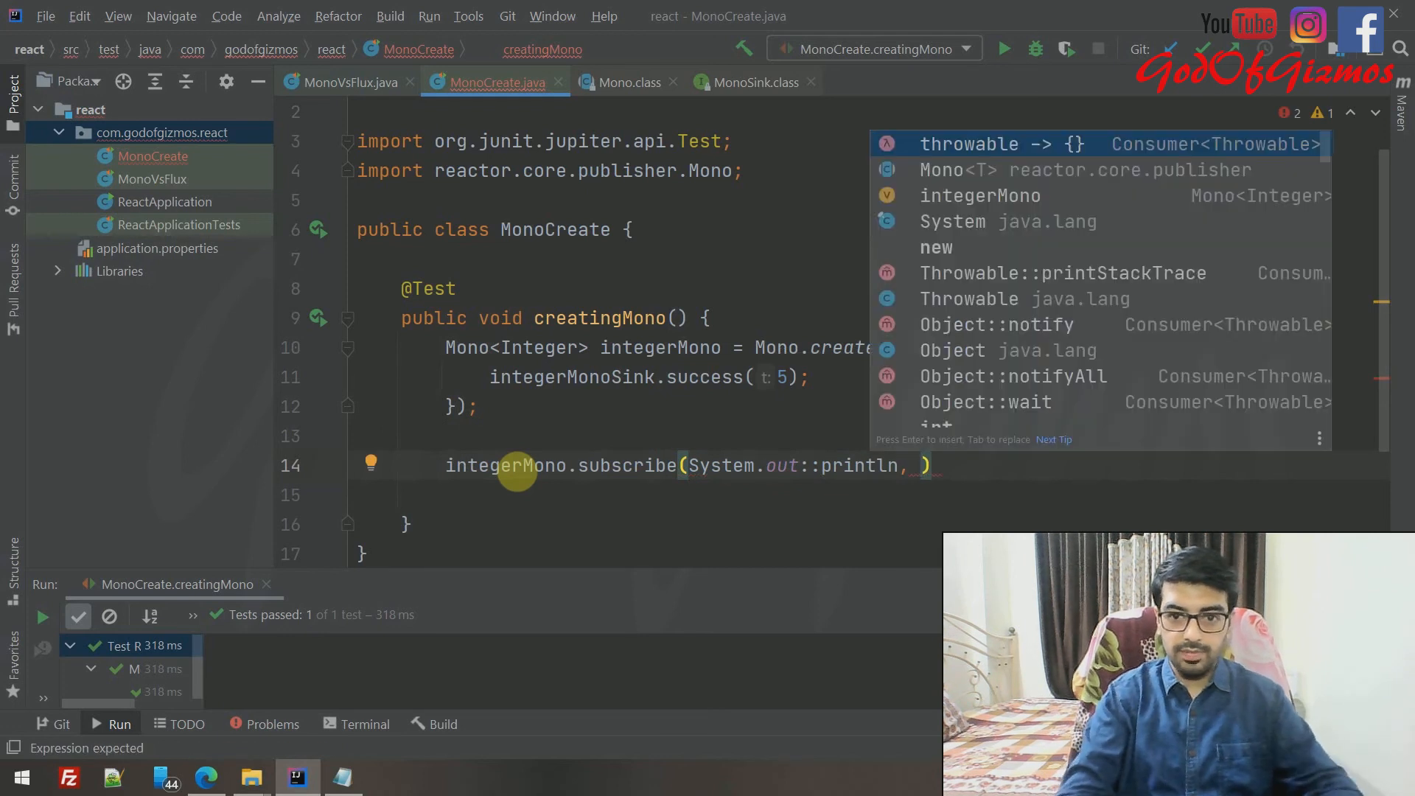
{"action": "key", "text": "Enter"}
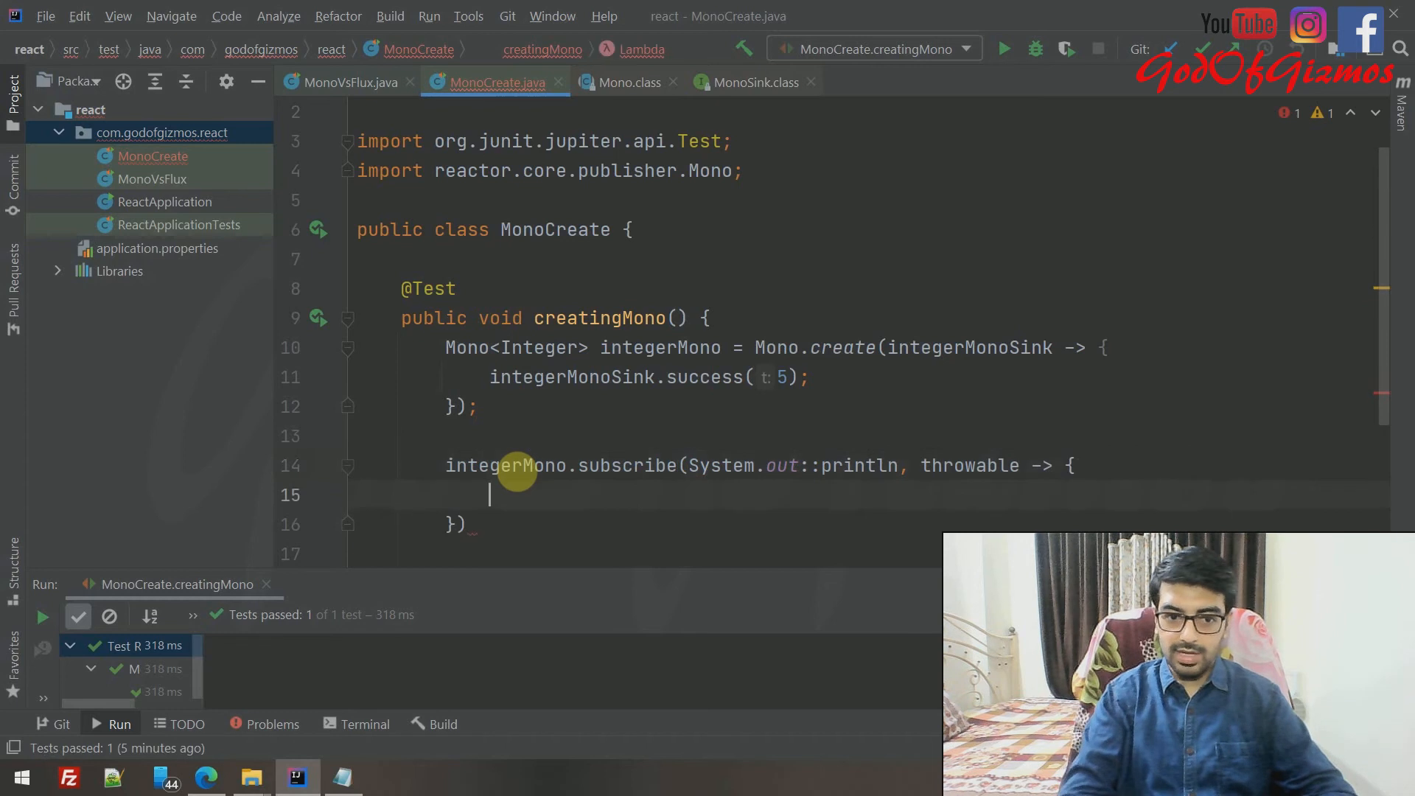
- Make the error lambda print "This is our error : " plus the throwable
{"action": "type", "text": "System"}
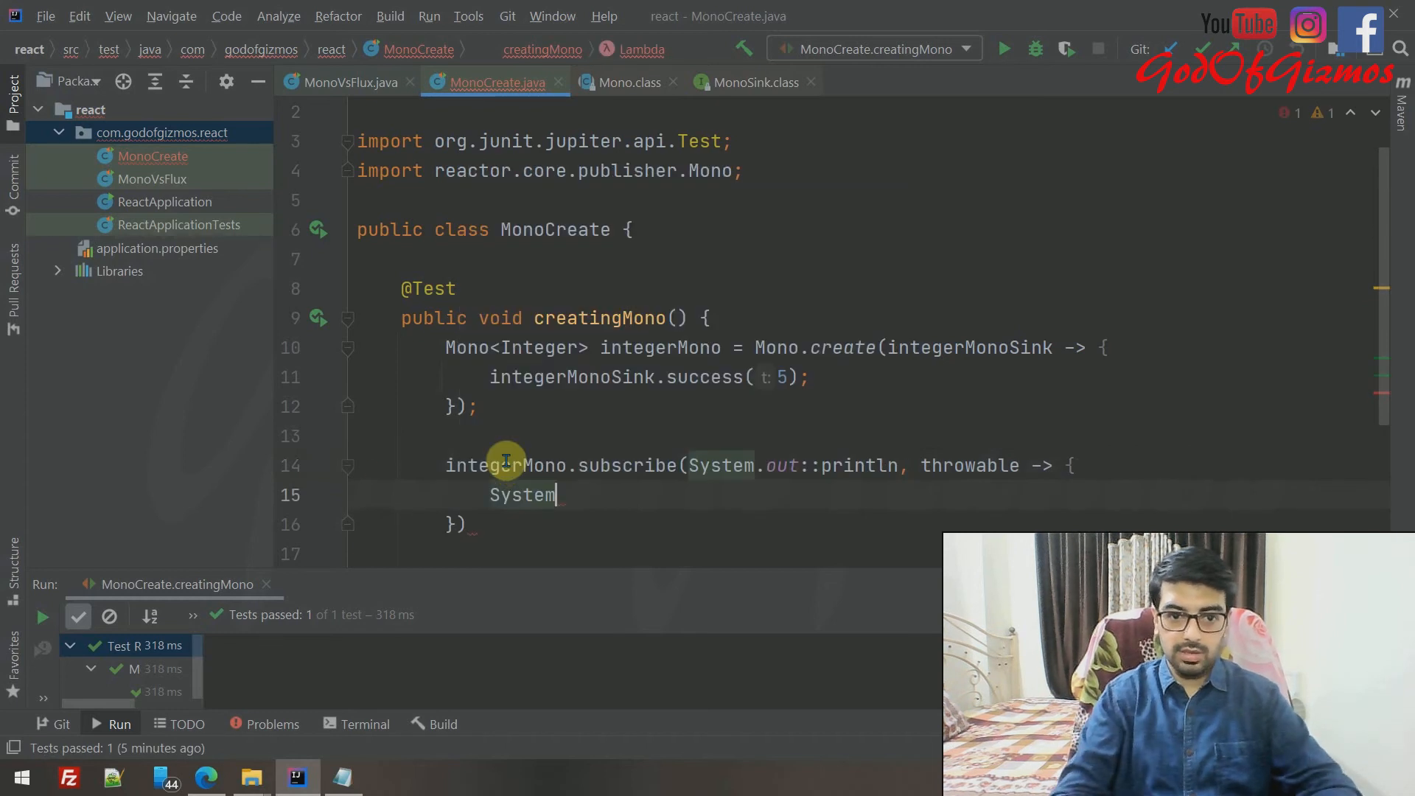
{"action": "type", "text": ".out"}
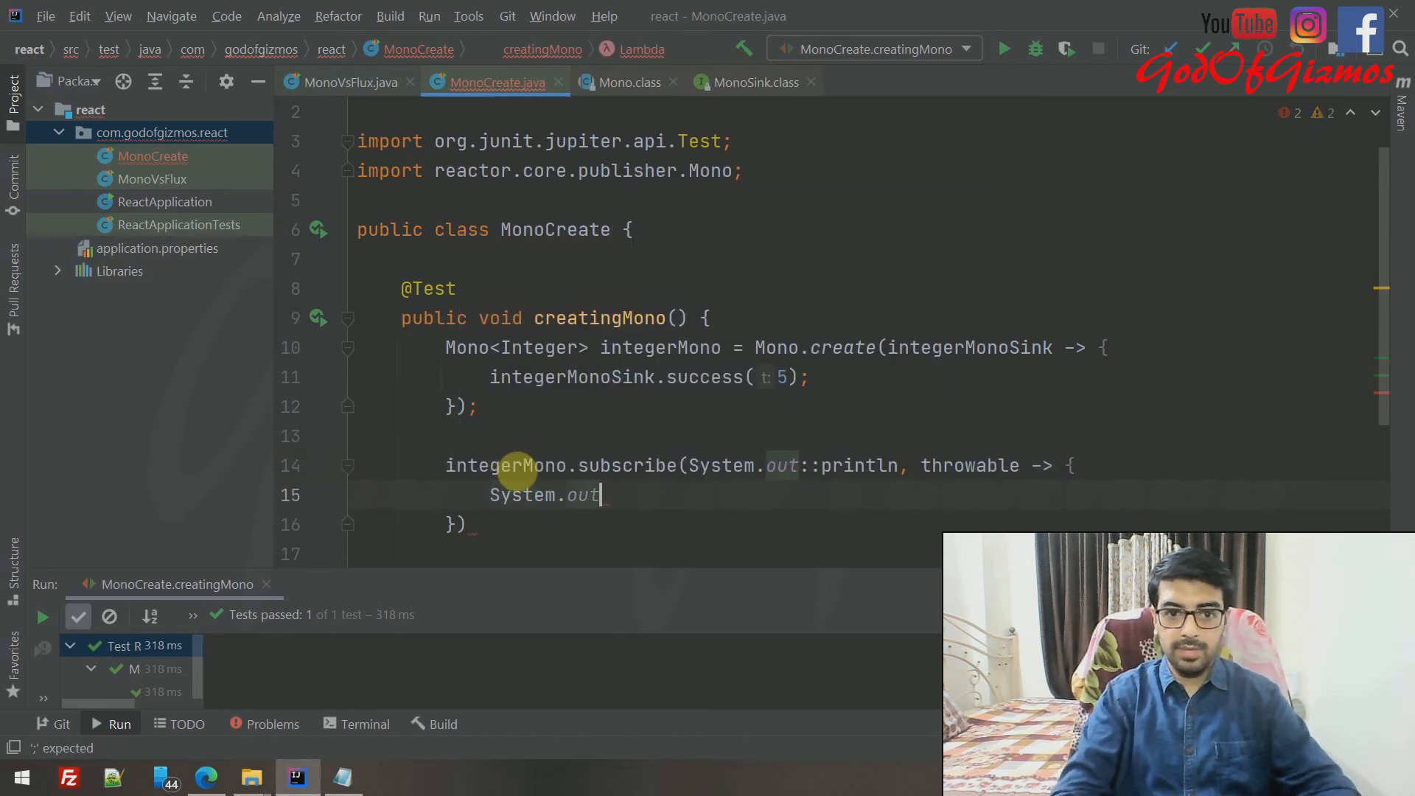
{"action": "type", "text": ".println();"}
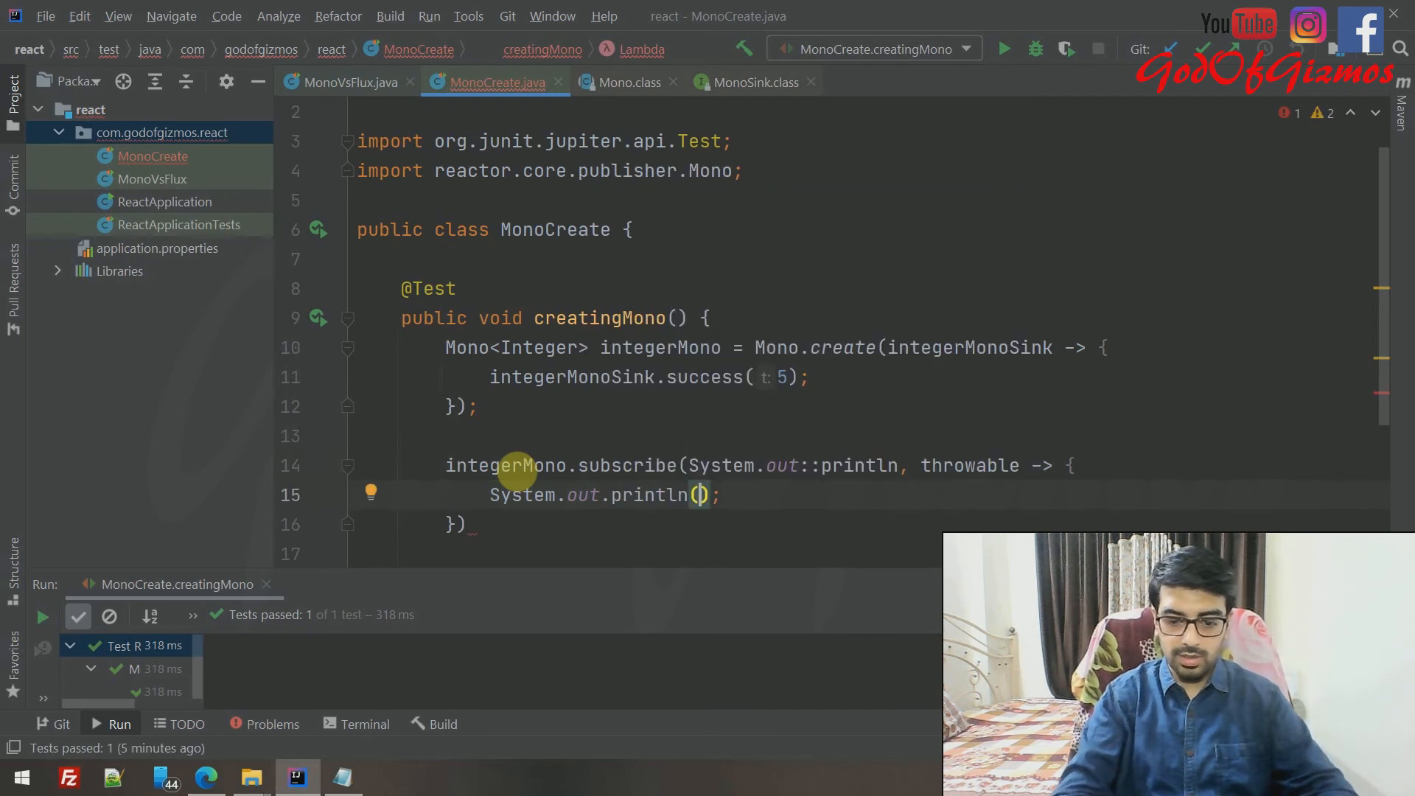
{"action": "type", "text": "\"This is \""}
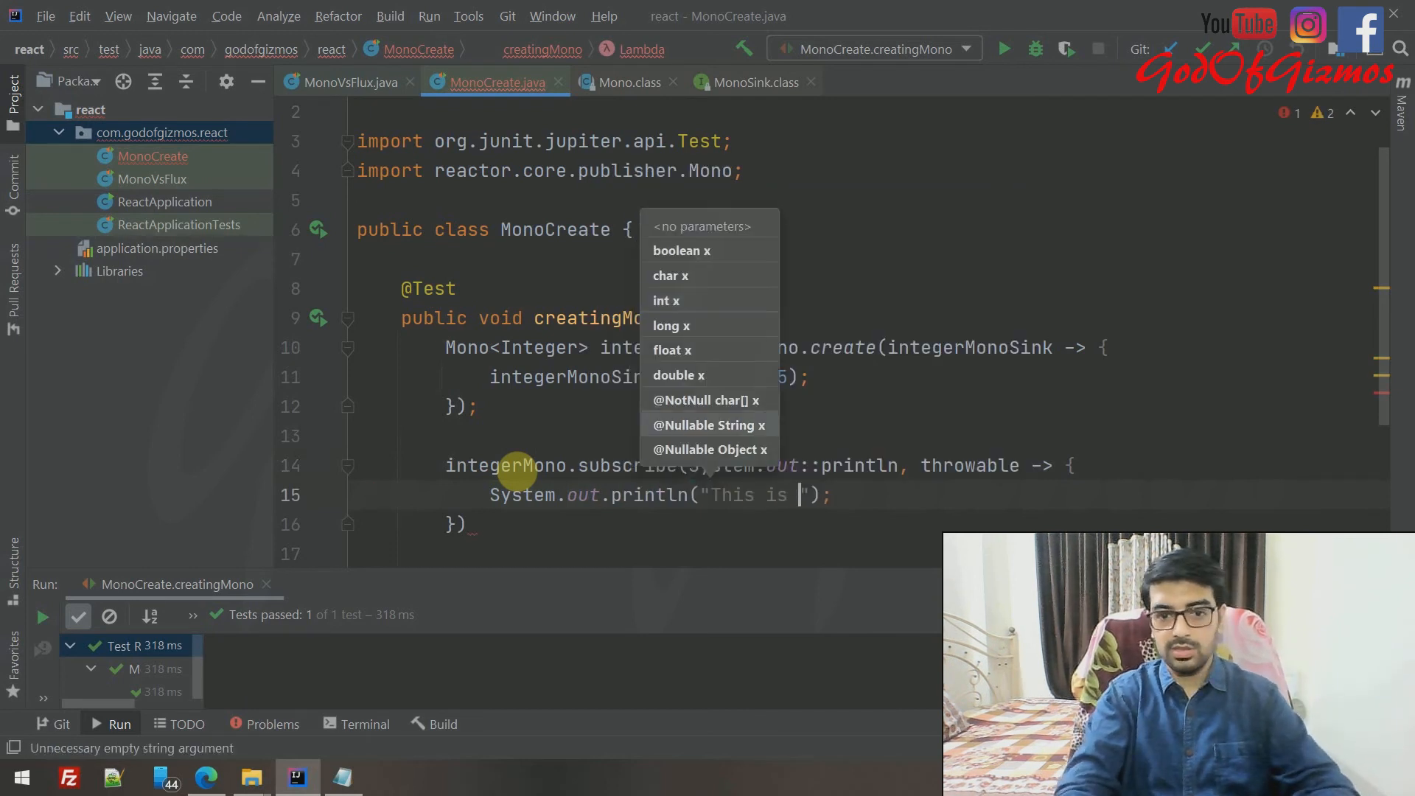
{"action": "type", "text": "p"}
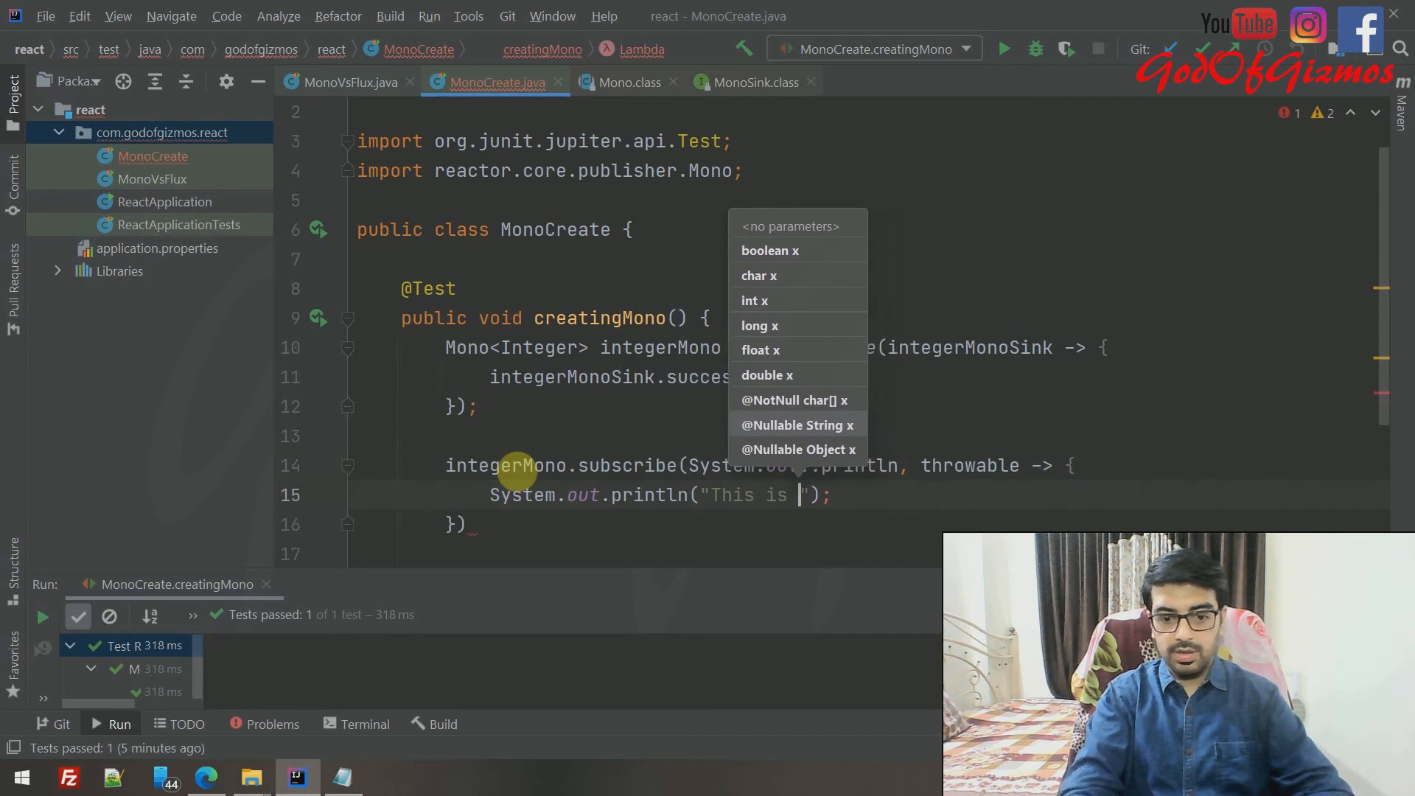
{"action": "type", "text": "our error :"}
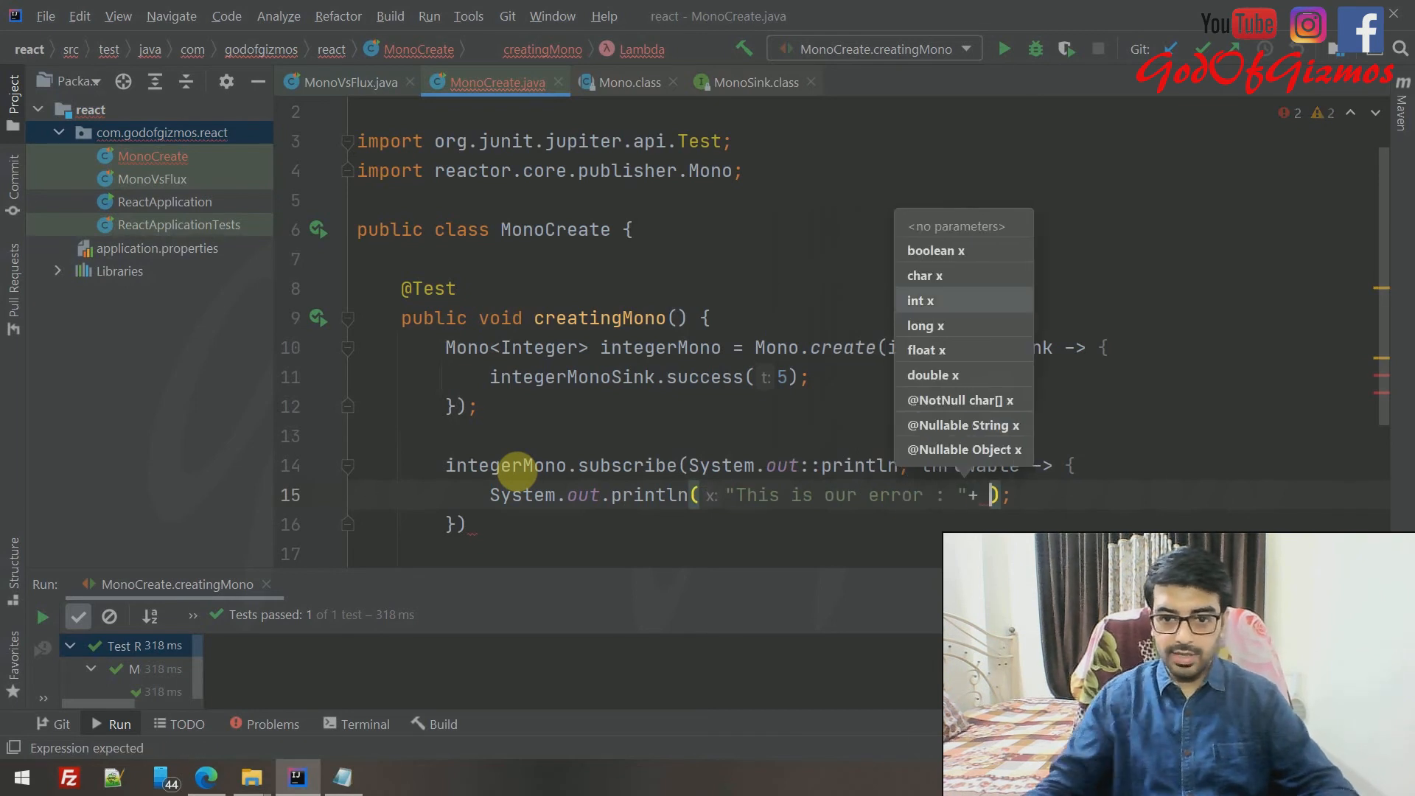
{"action": "type", "text": "throwable"}
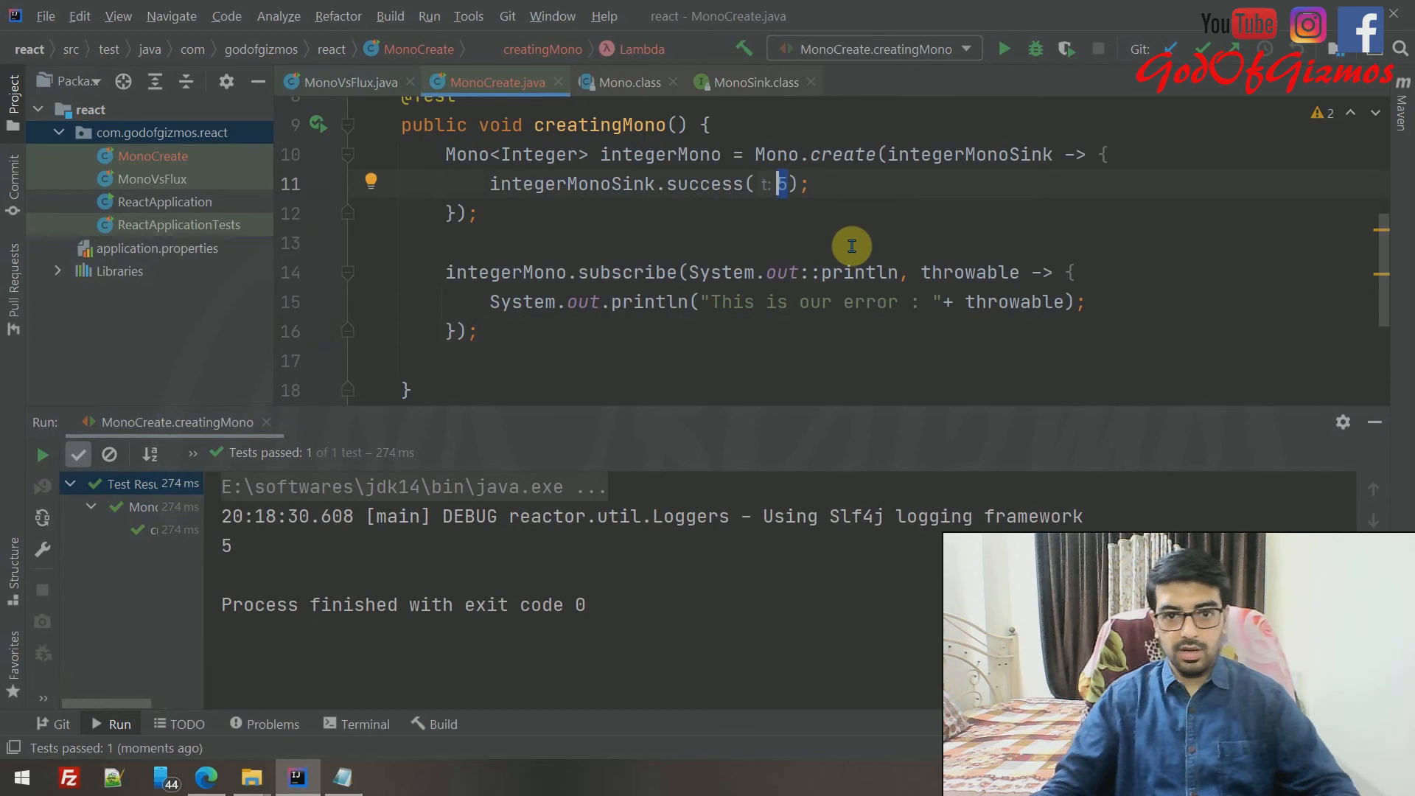
- Remove the 5 so the sink calls success() empty, and rerun creatingMono
{"action": "key", "text": "Backspace"}
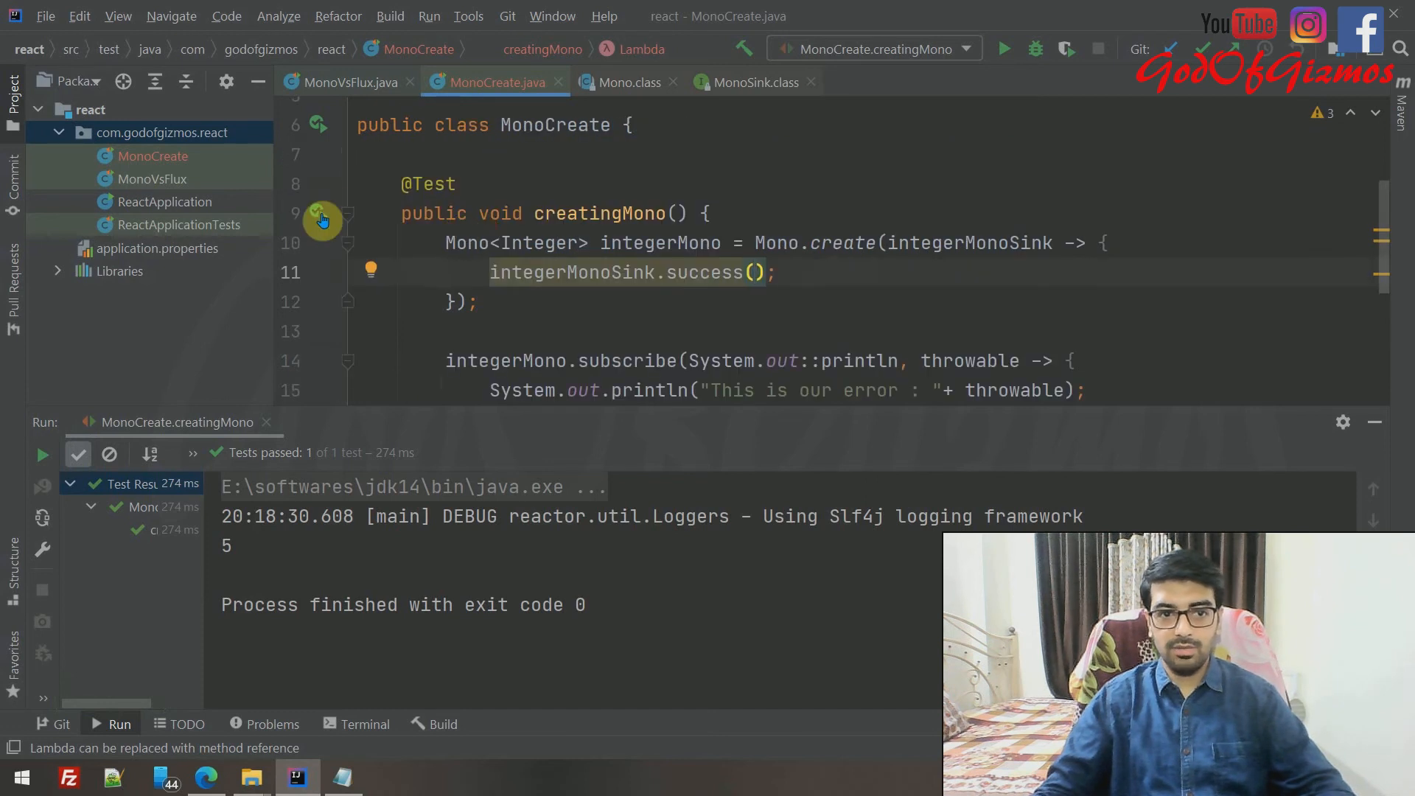
{"action": "left_click", "coordinate": [322, 218]}
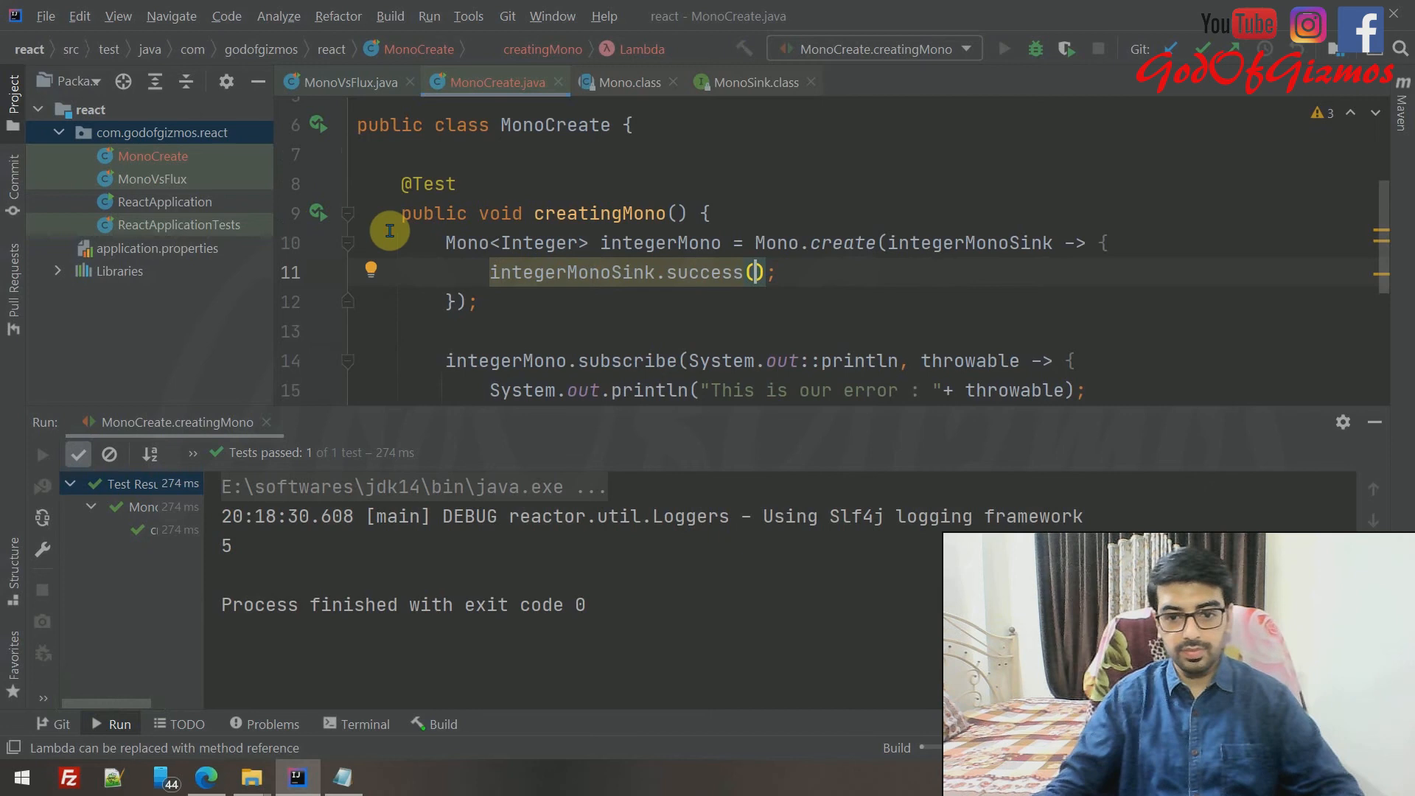
{"action": "mouse_move", "coordinate": [751, 298]}
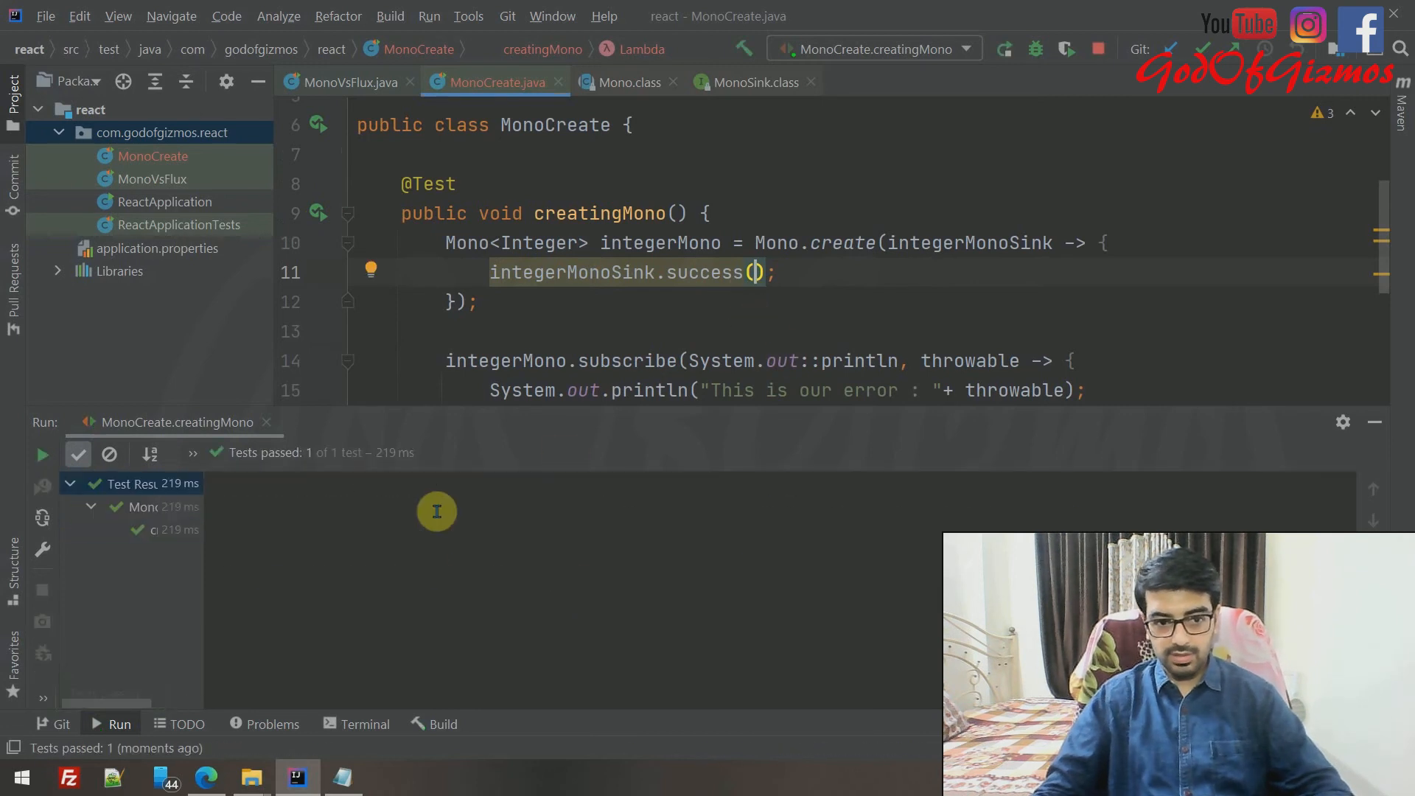
{"action": "left_click", "coordinate": [41, 454]}
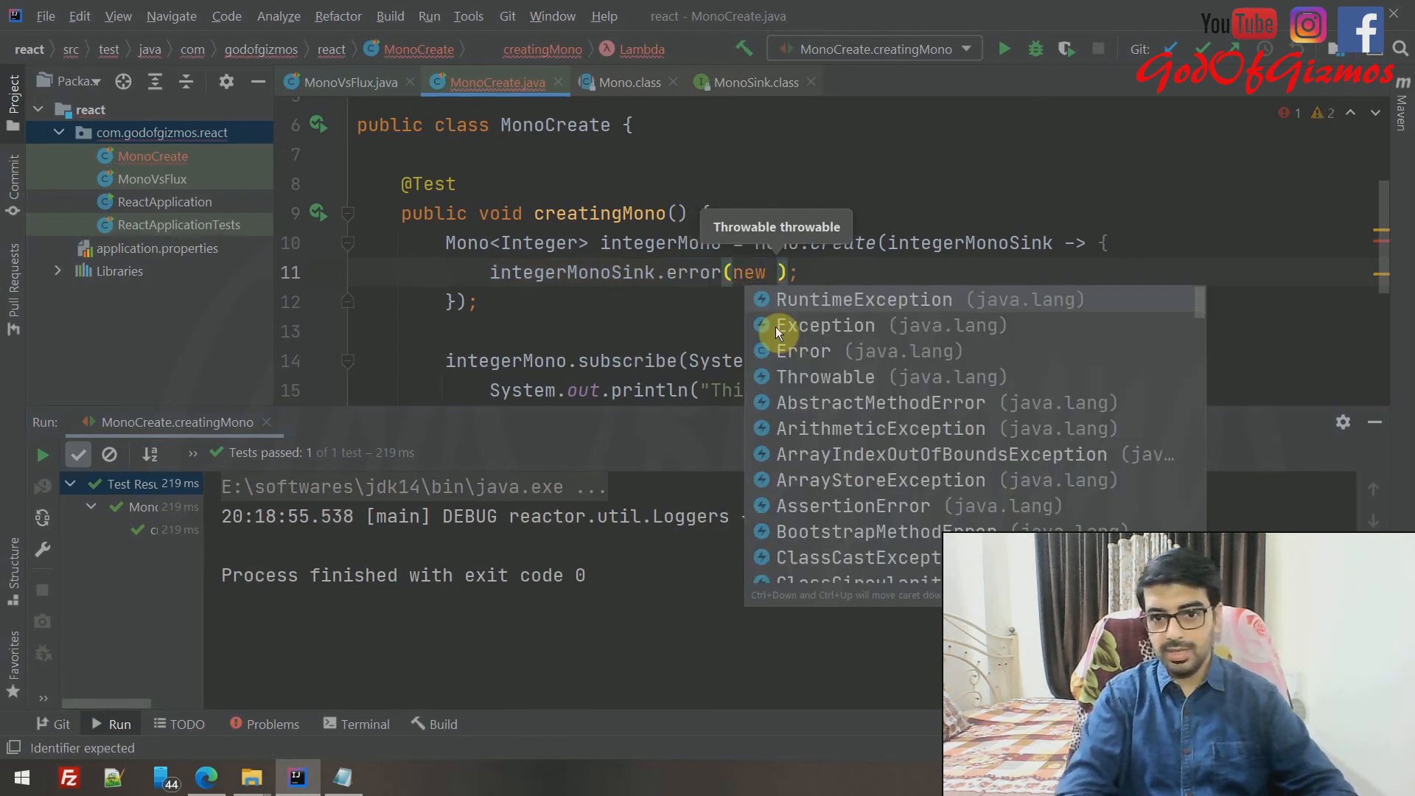
- Emit error(new Exception("This is my exception")), rerun, and select the printed exception message
{"action": "left_click", "coordinate": [824, 325]}
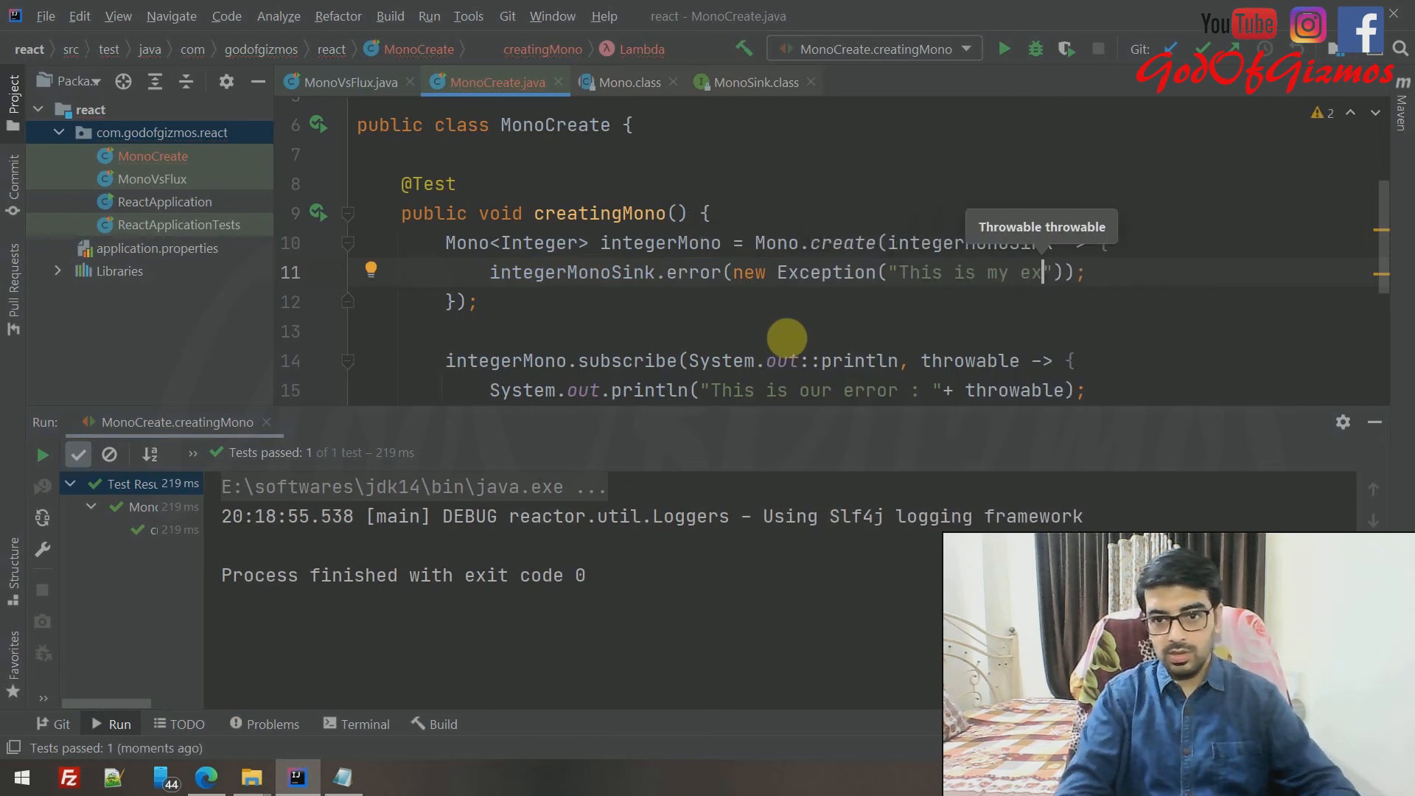
{"action": "type", "text": "ception"}
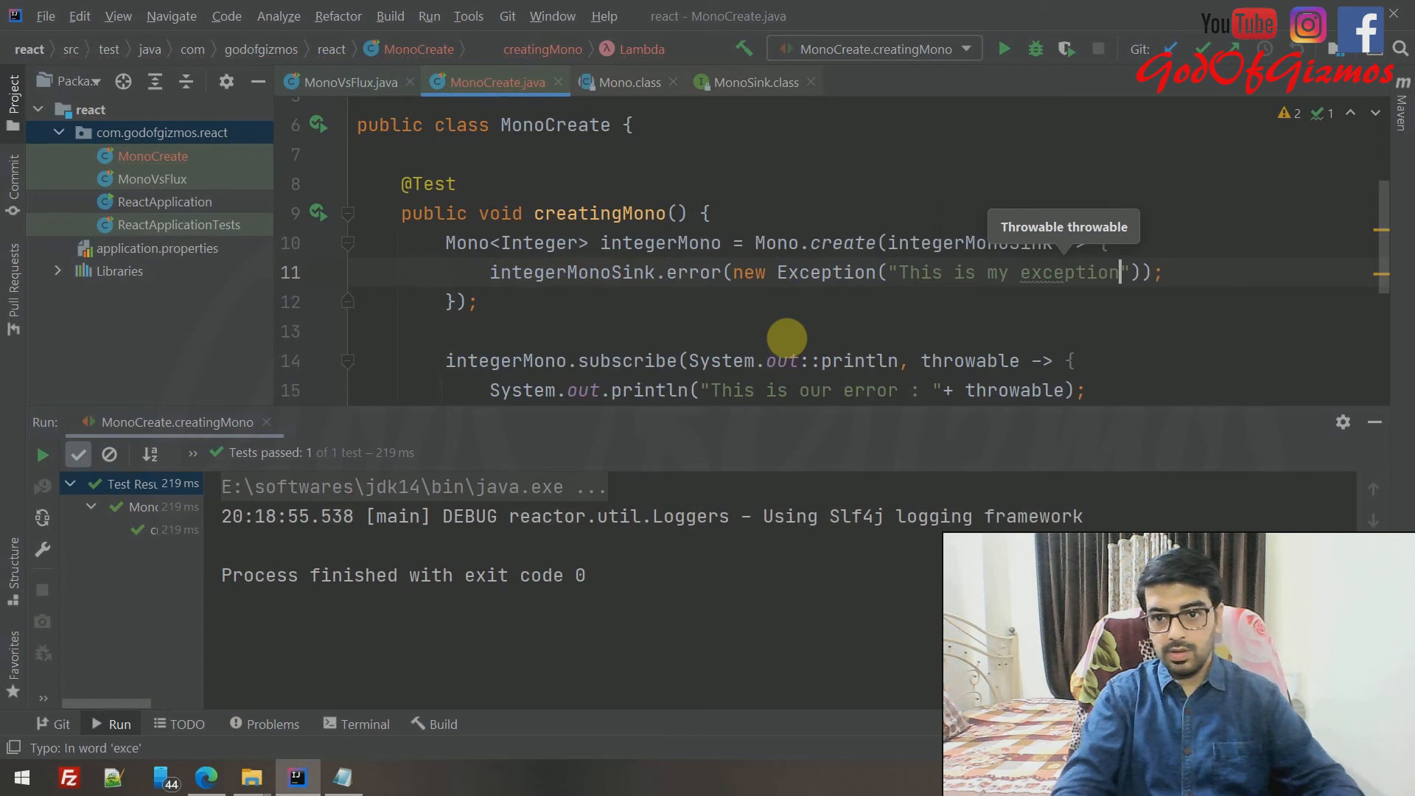
{"action": "left_click", "coordinate": [319, 213]}
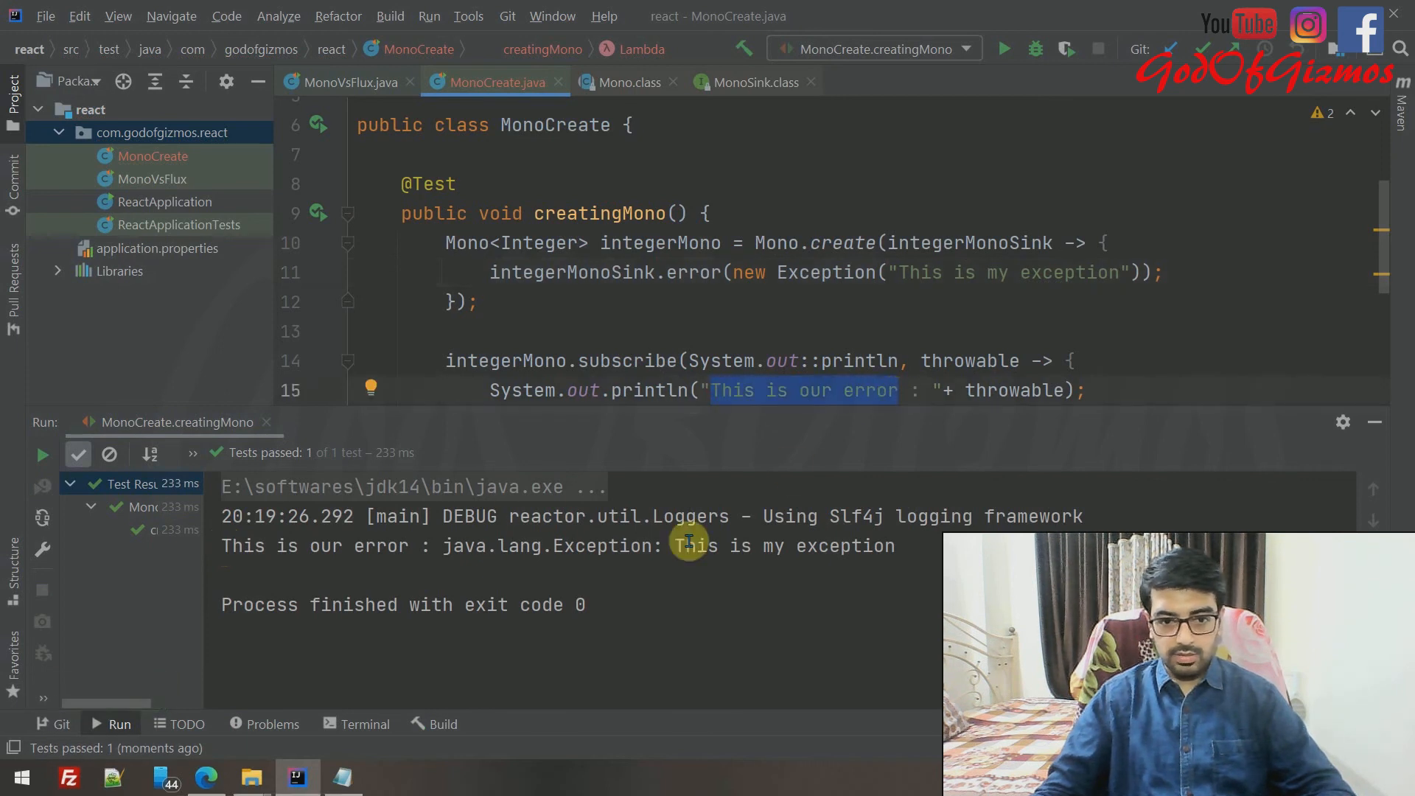
{"action": "double_click", "coordinate": [602, 545]}
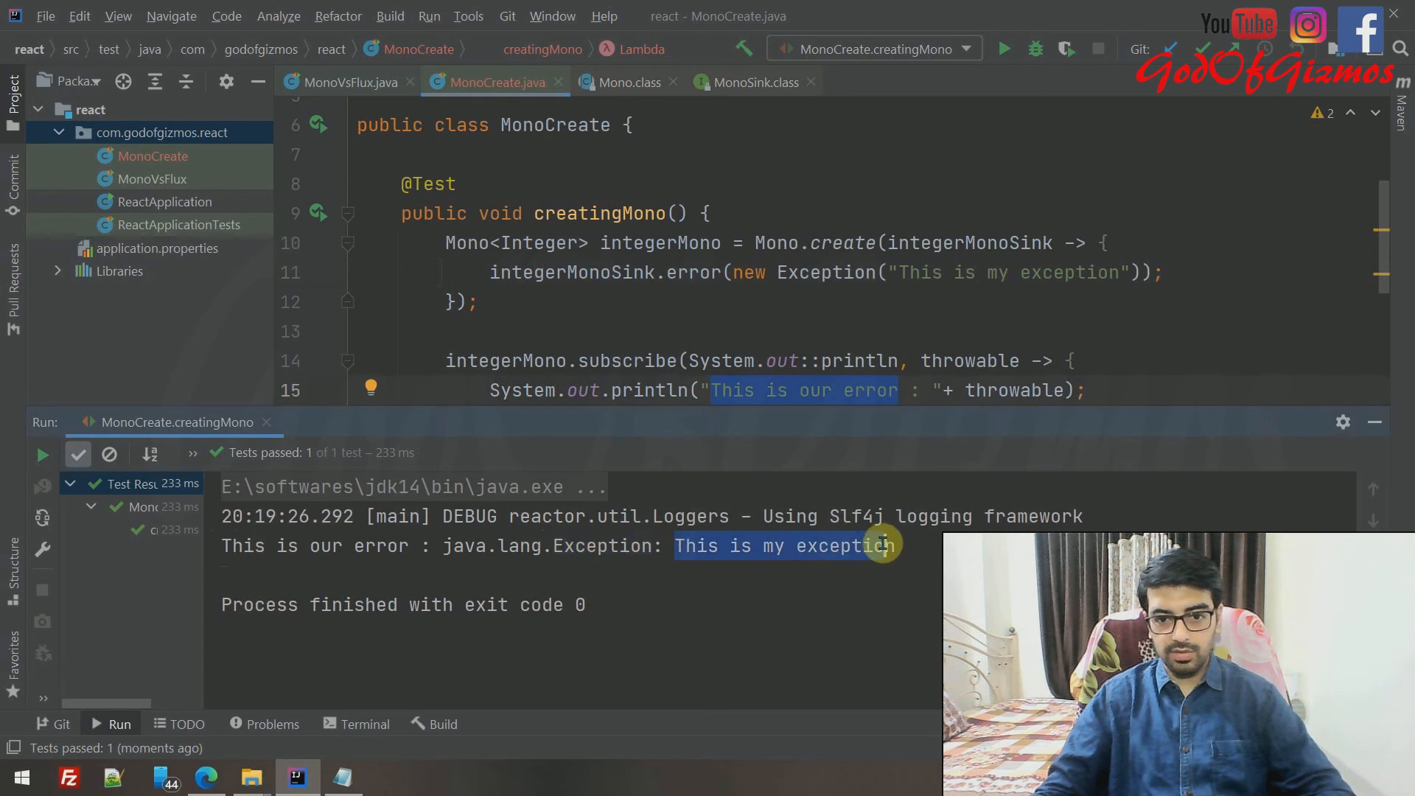
{"action": "mouse_move", "coordinate": [742, 295]}
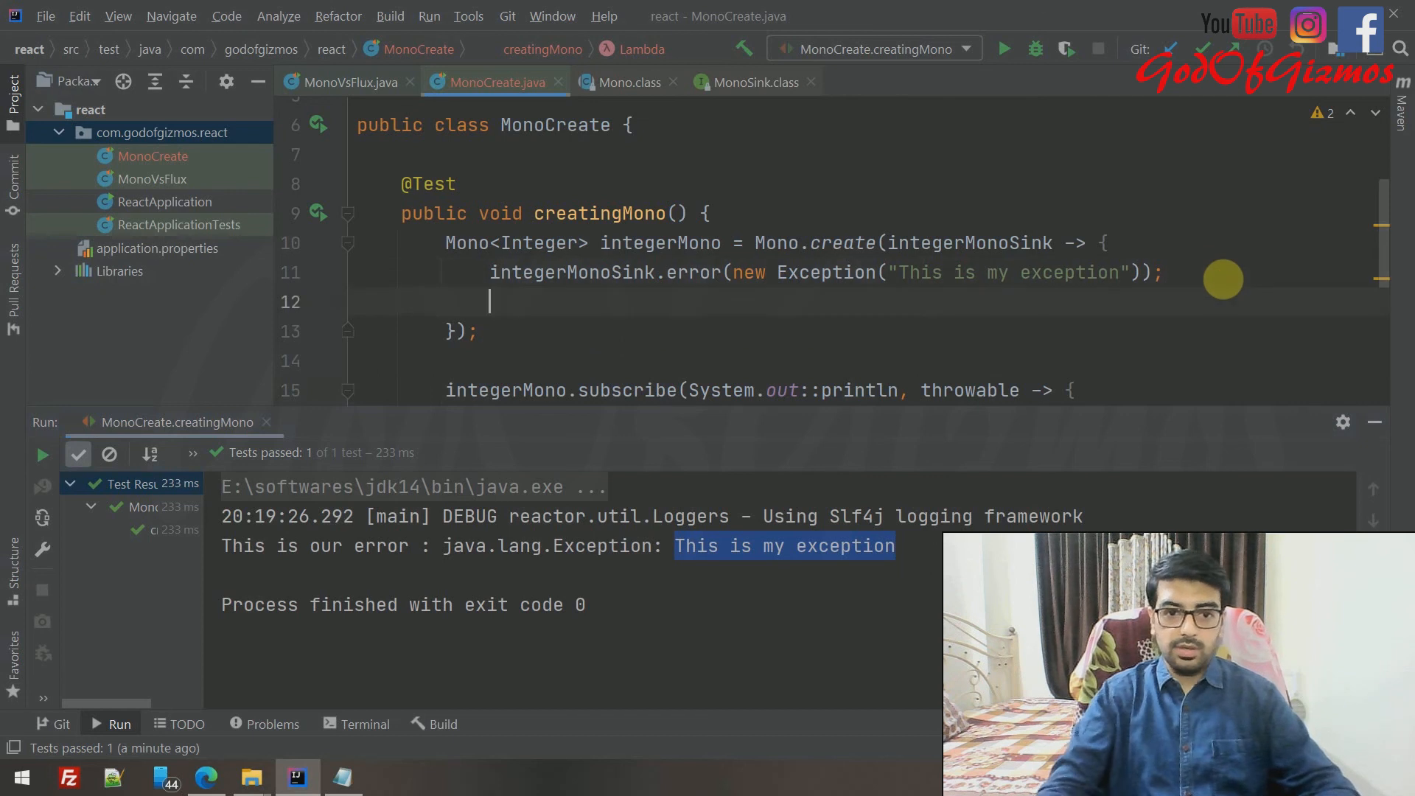
- Replace the error call with integerMonoSink.success(1) and rerun the test
{"action": "double_click", "coordinate": [571, 273]}
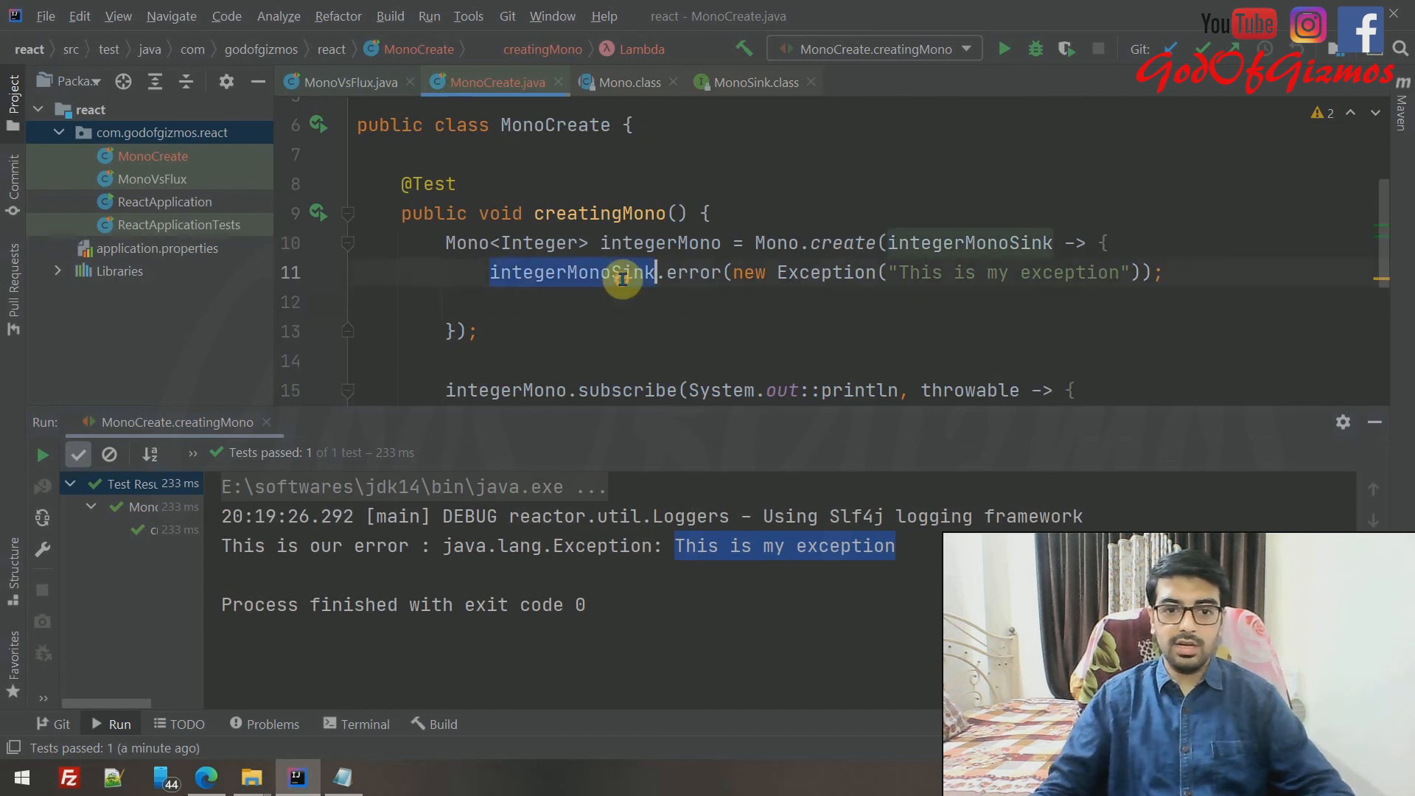
{"action": "type", "text": "integerMonoSink"}
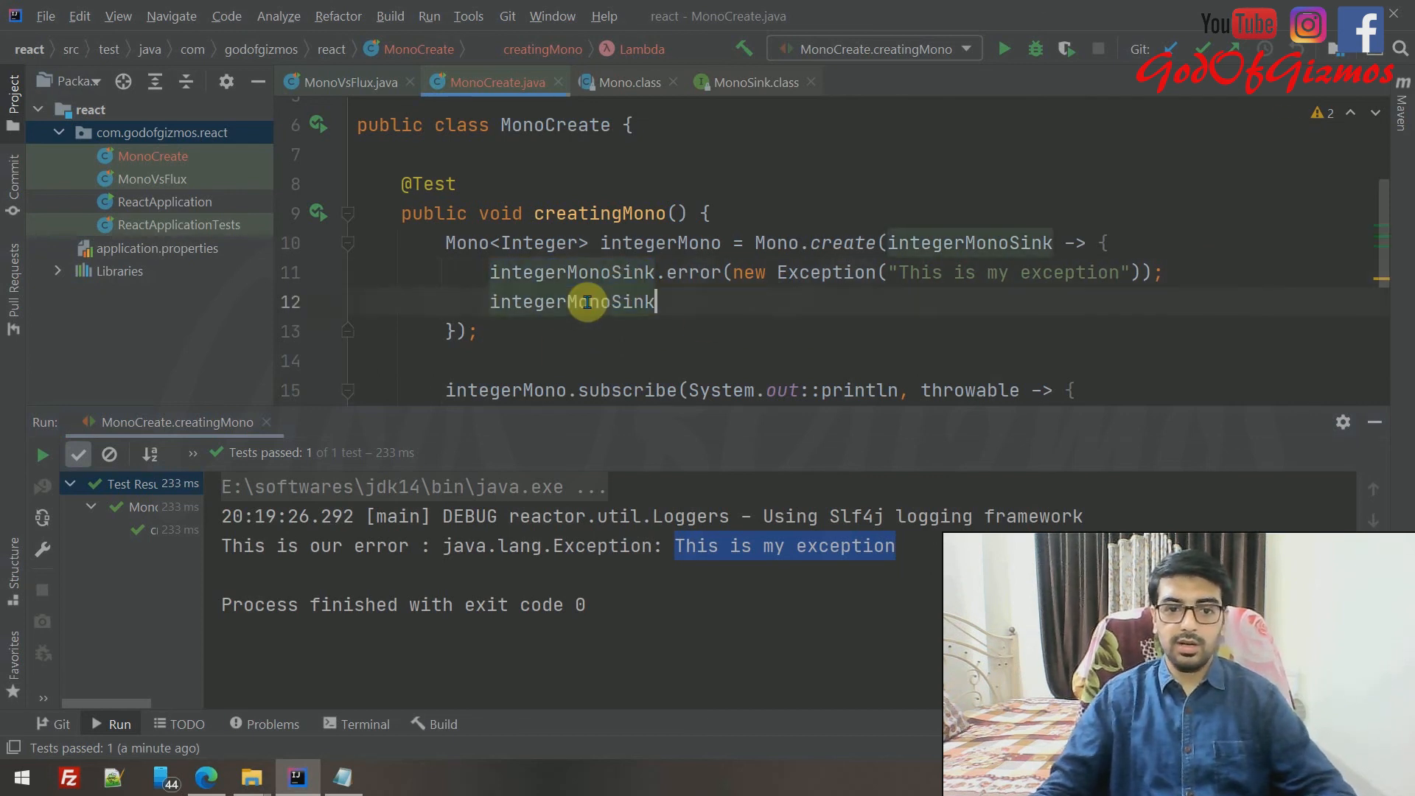
{"action": "type", "text": ".success();"}
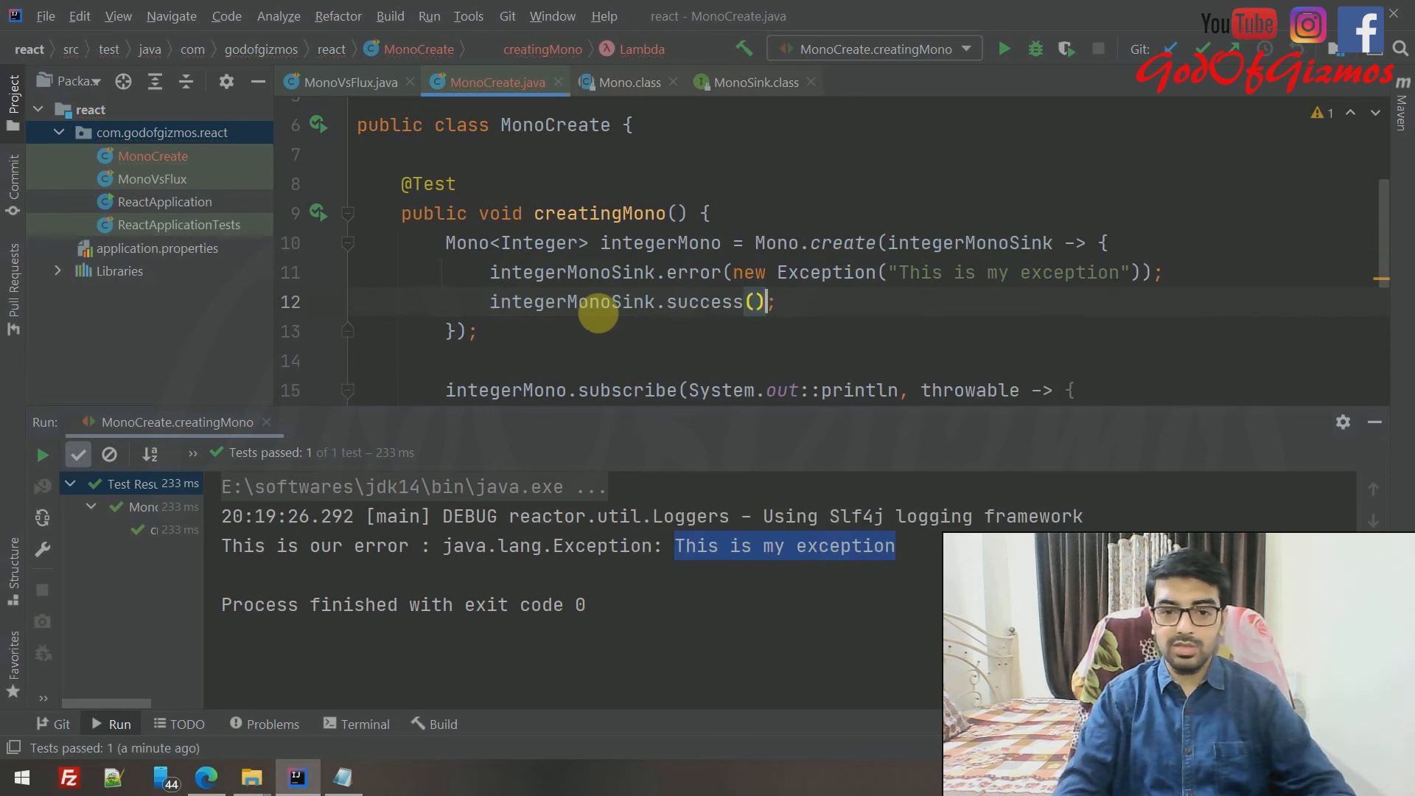
{"action": "type", "text": "1"}
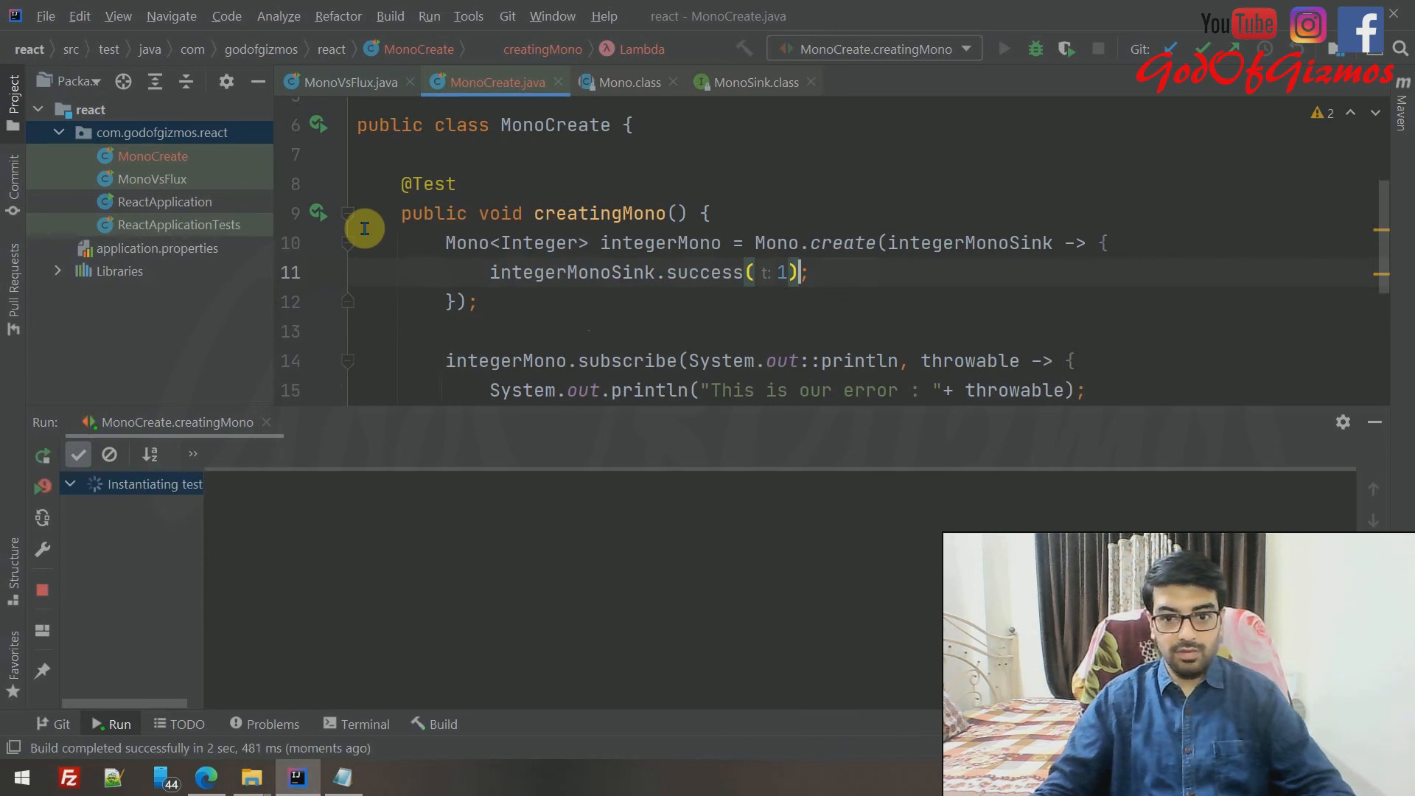
{"action": "left_click", "coordinate": [1003, 49]}
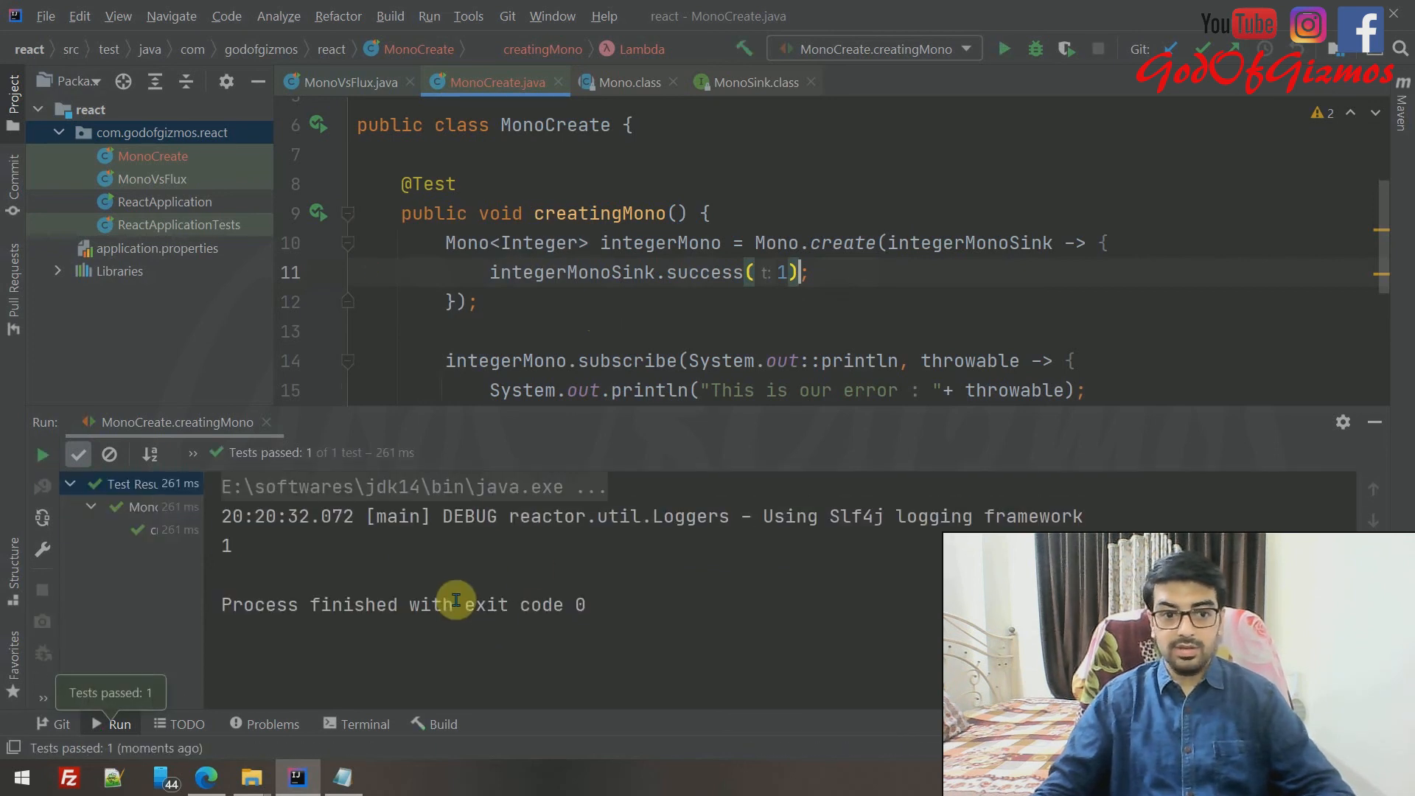
{"action": "scroll", "scroll_direction": "down", "scroll_amount": 3}
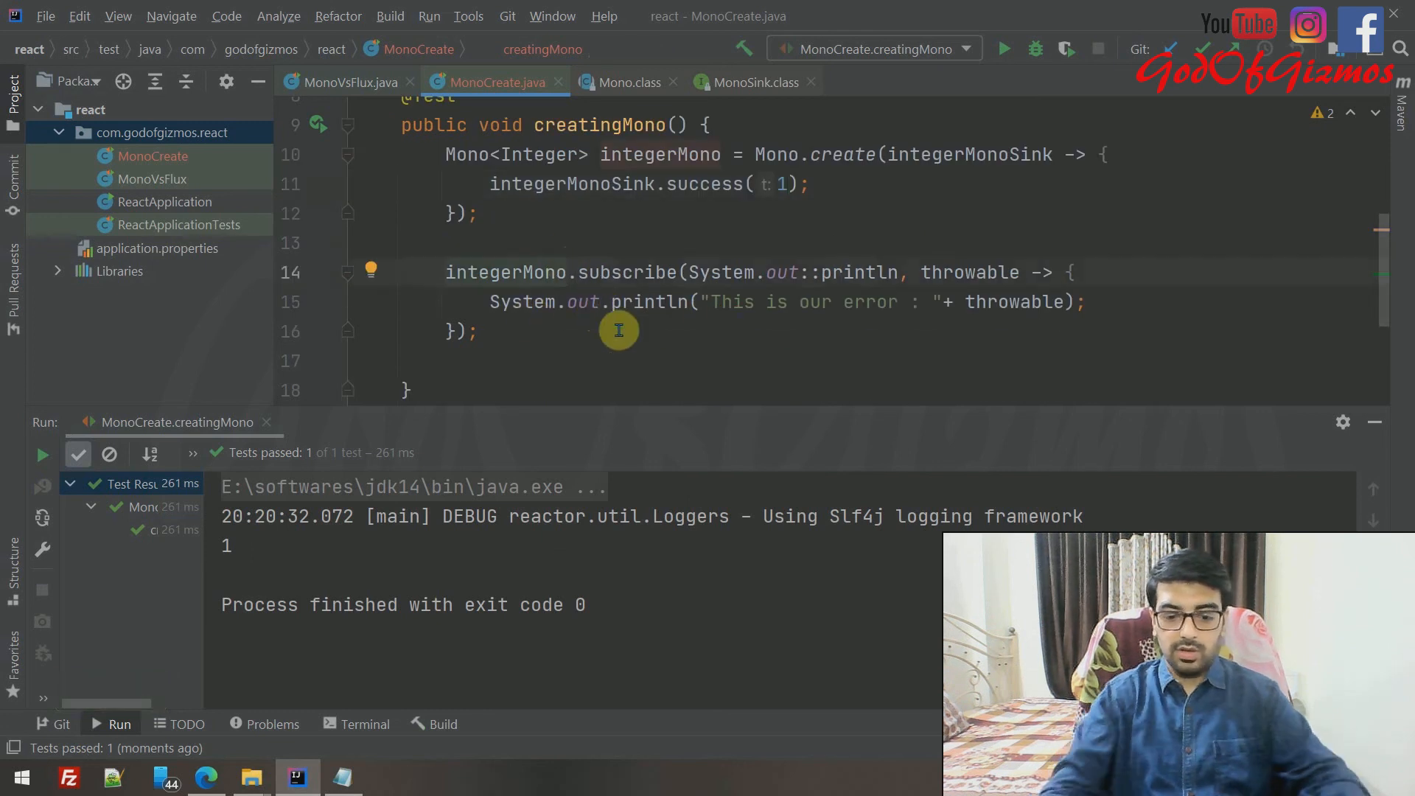
- Chain .log() before subscribe, rerun, and select onNext(1) in the log
{"action": "type", "text": ".log()"}
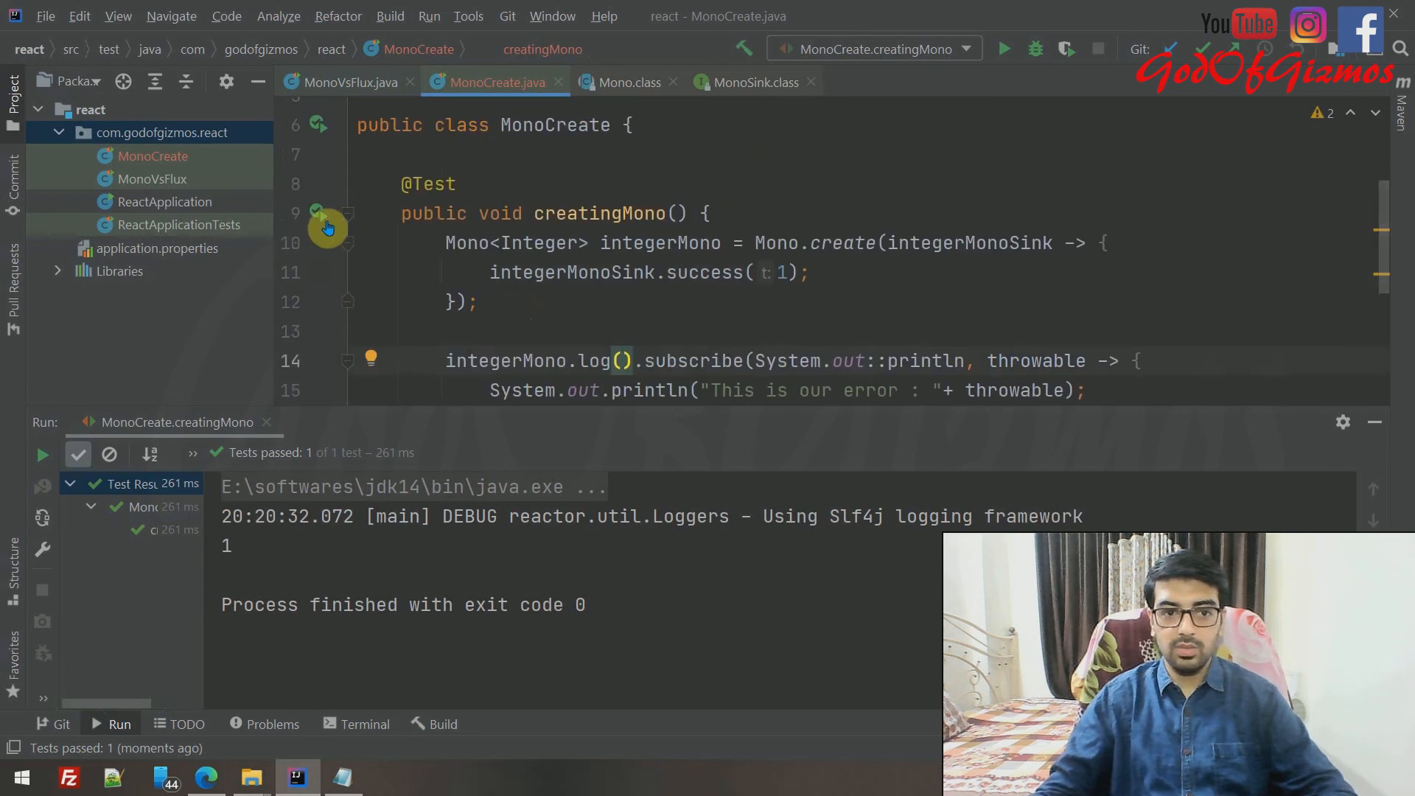
{"action": "mouse_move", "coordinate": [325, 216]}
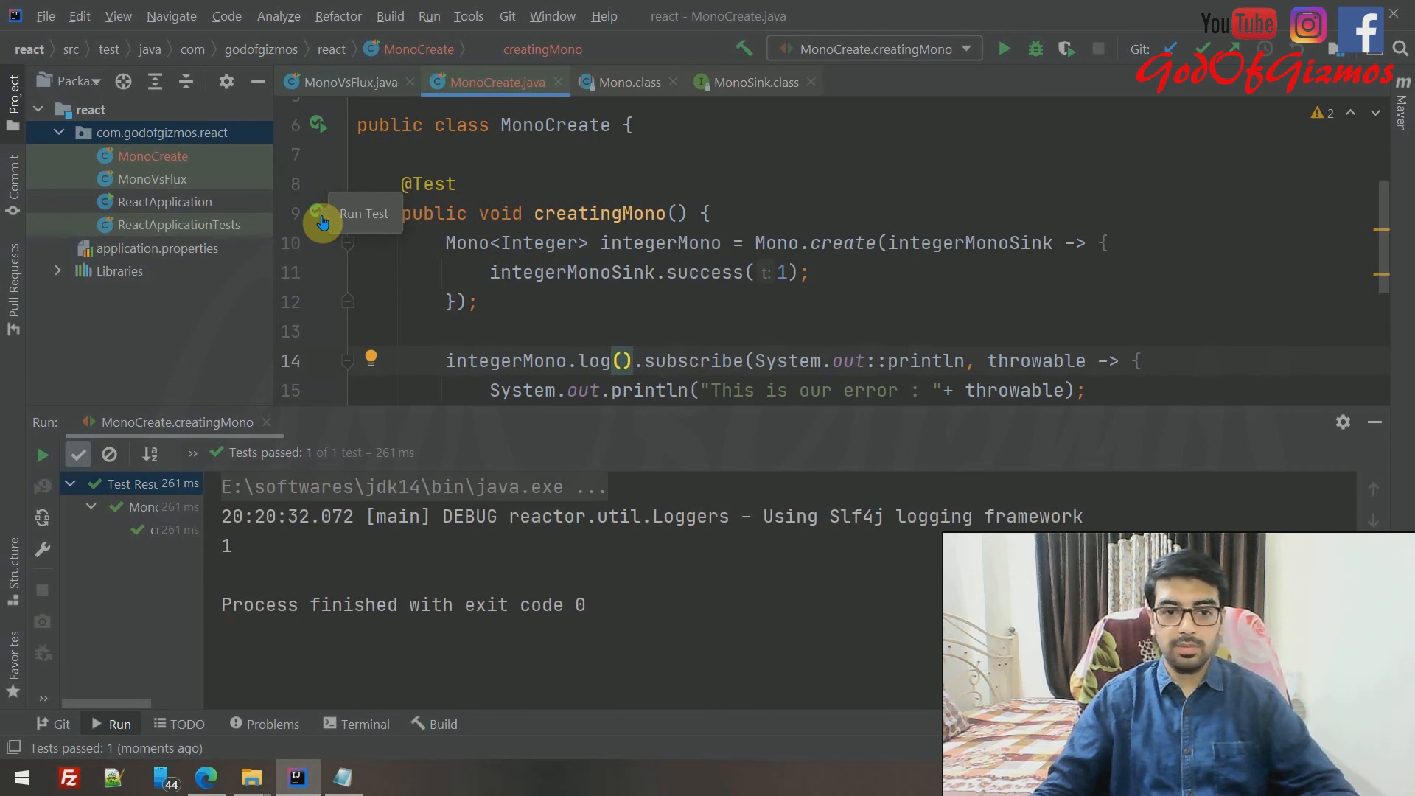
{"action": "left_click", "coordinate": [318, 221]}
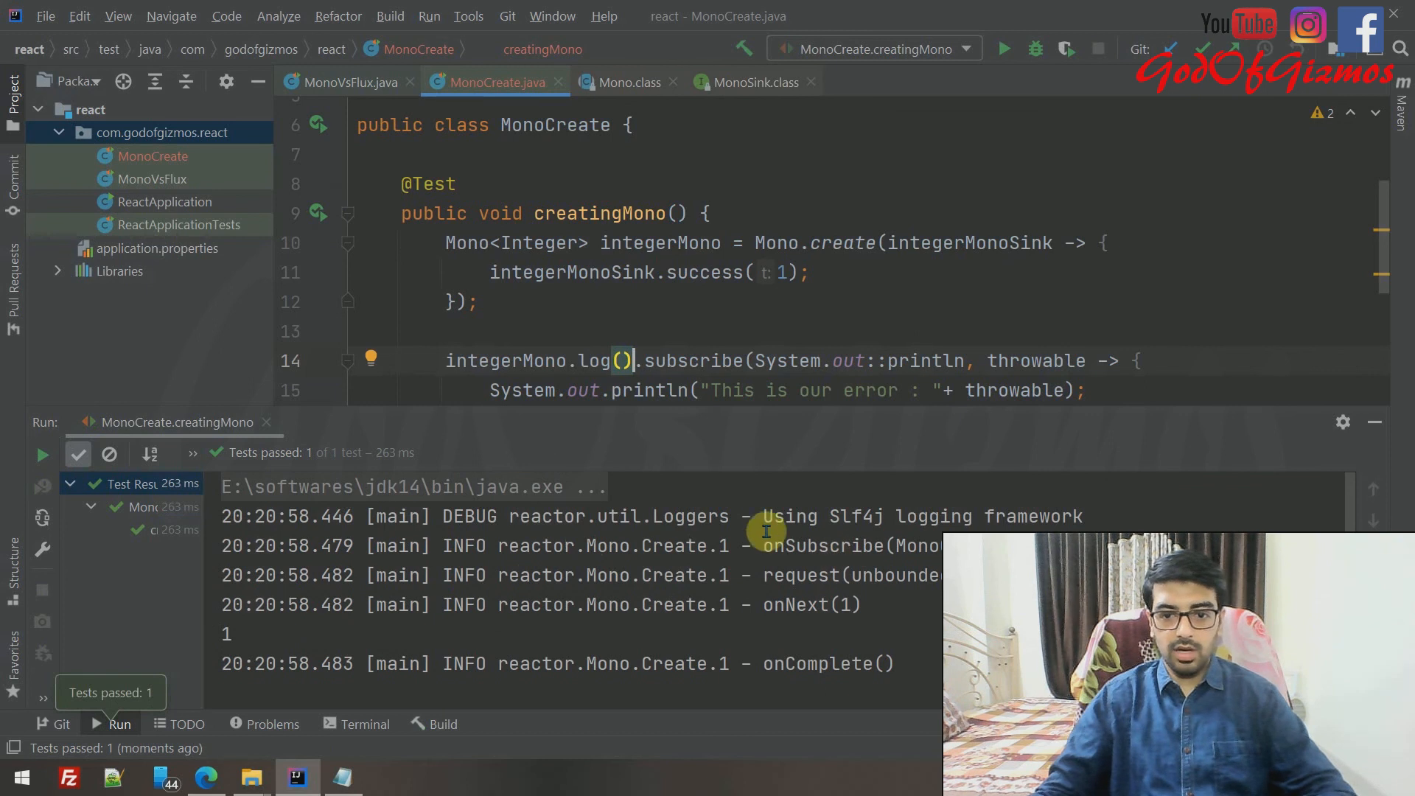
{"action": "mouse_move", "coordinate": [875, 607]}
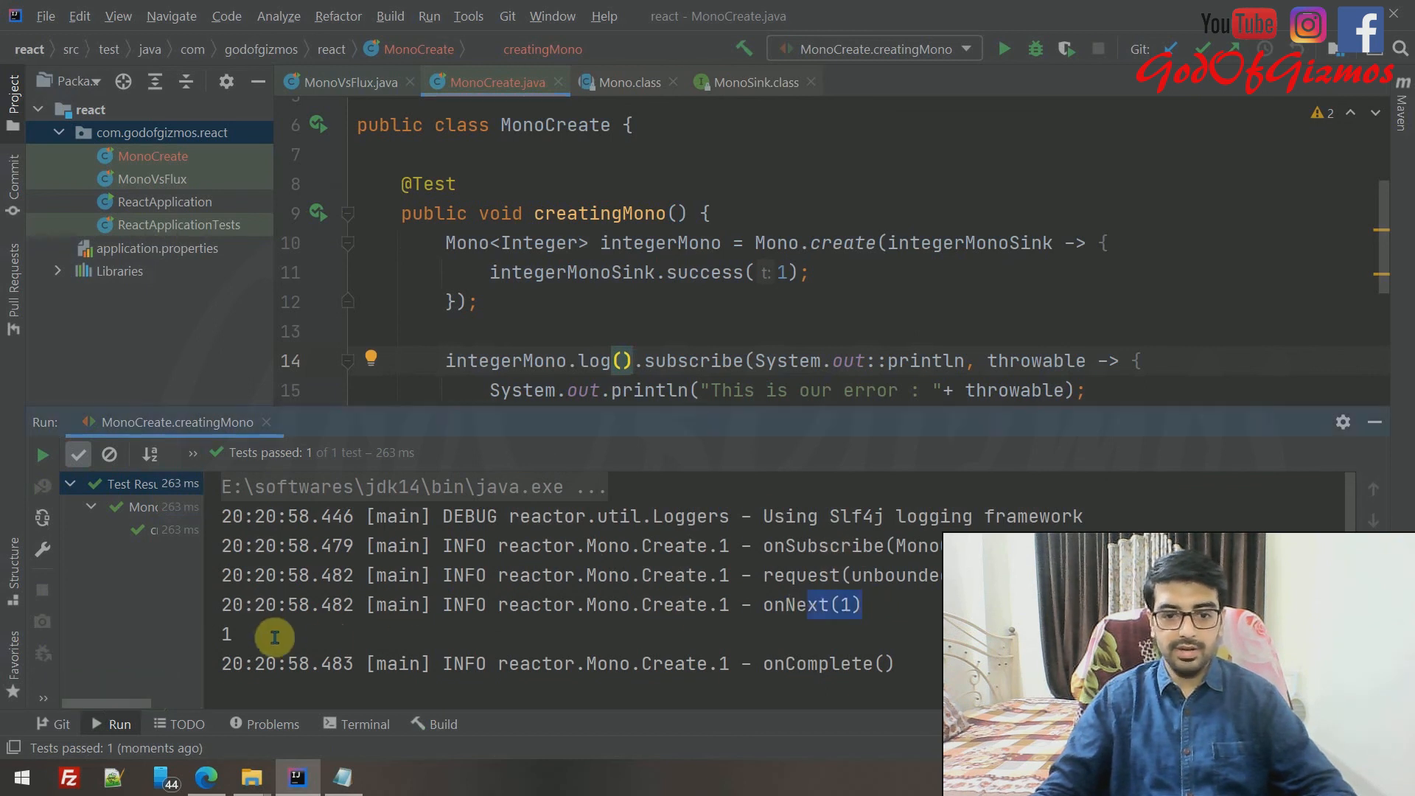
{"action": "double_click", "coordinate": [820, 663]}
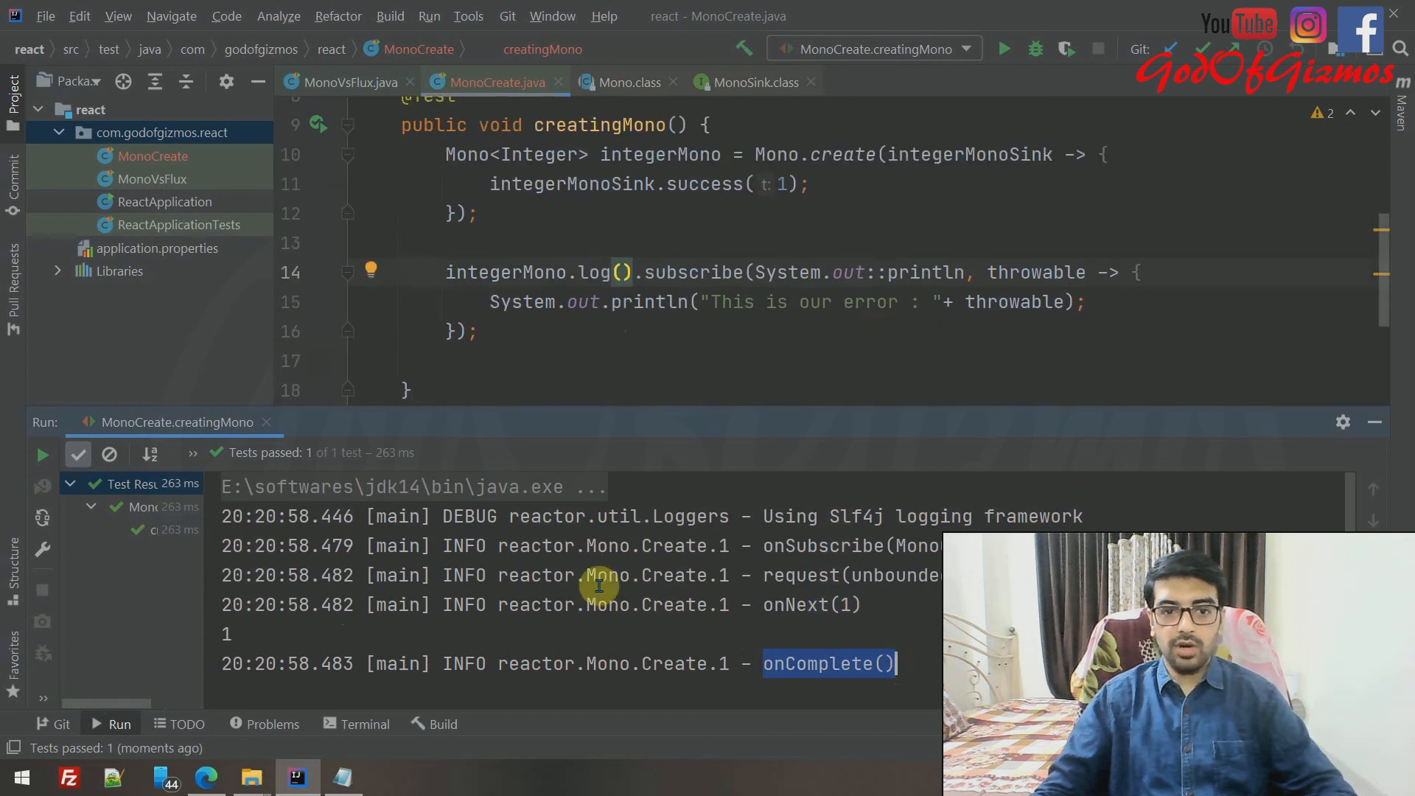
{"action": "mouse_move", "coordinate": [626, 272]}
{"action": "type", "text": ", "}
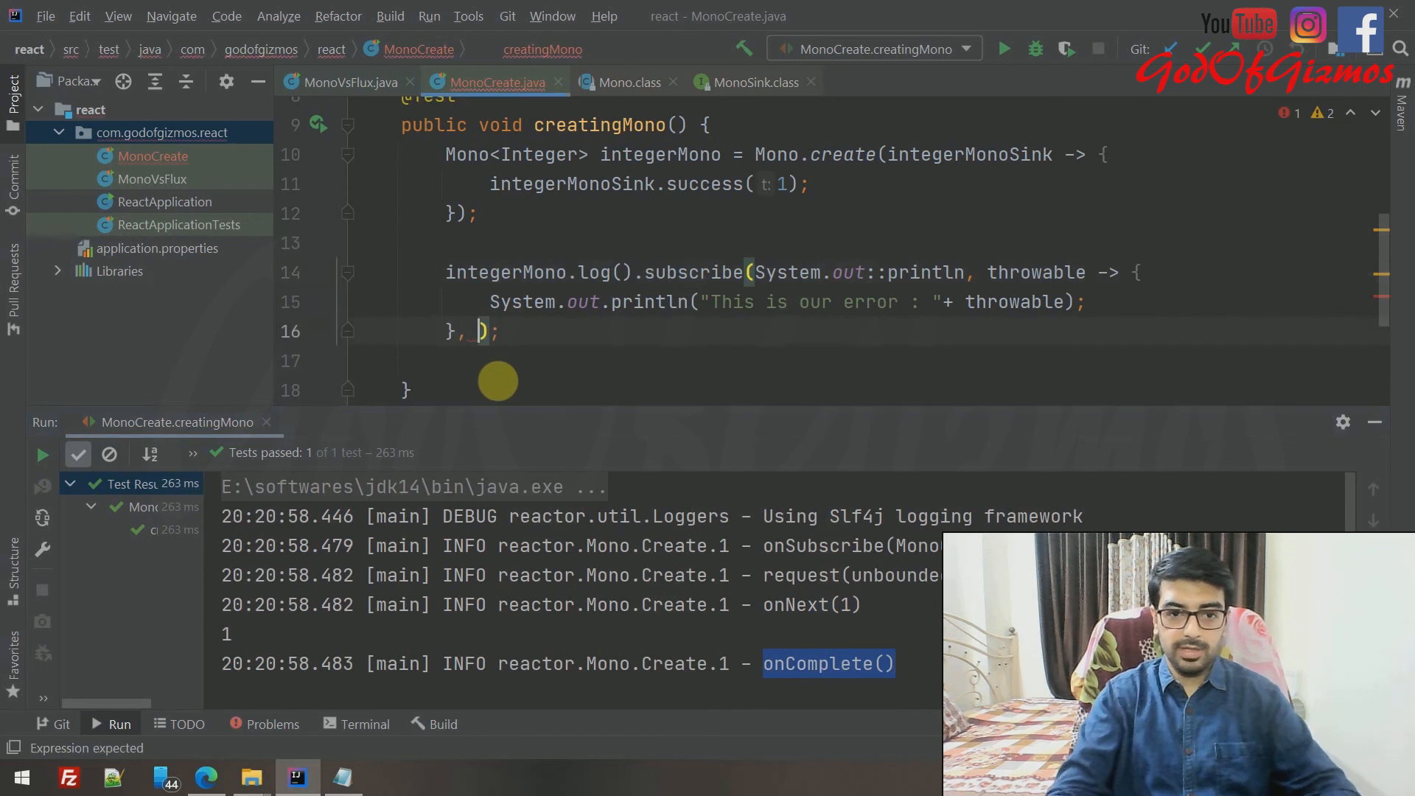
- Add a completion lambda printing "This is our complete event!" to subscribe and rerun
{"action": "type", "text": "() ->"}
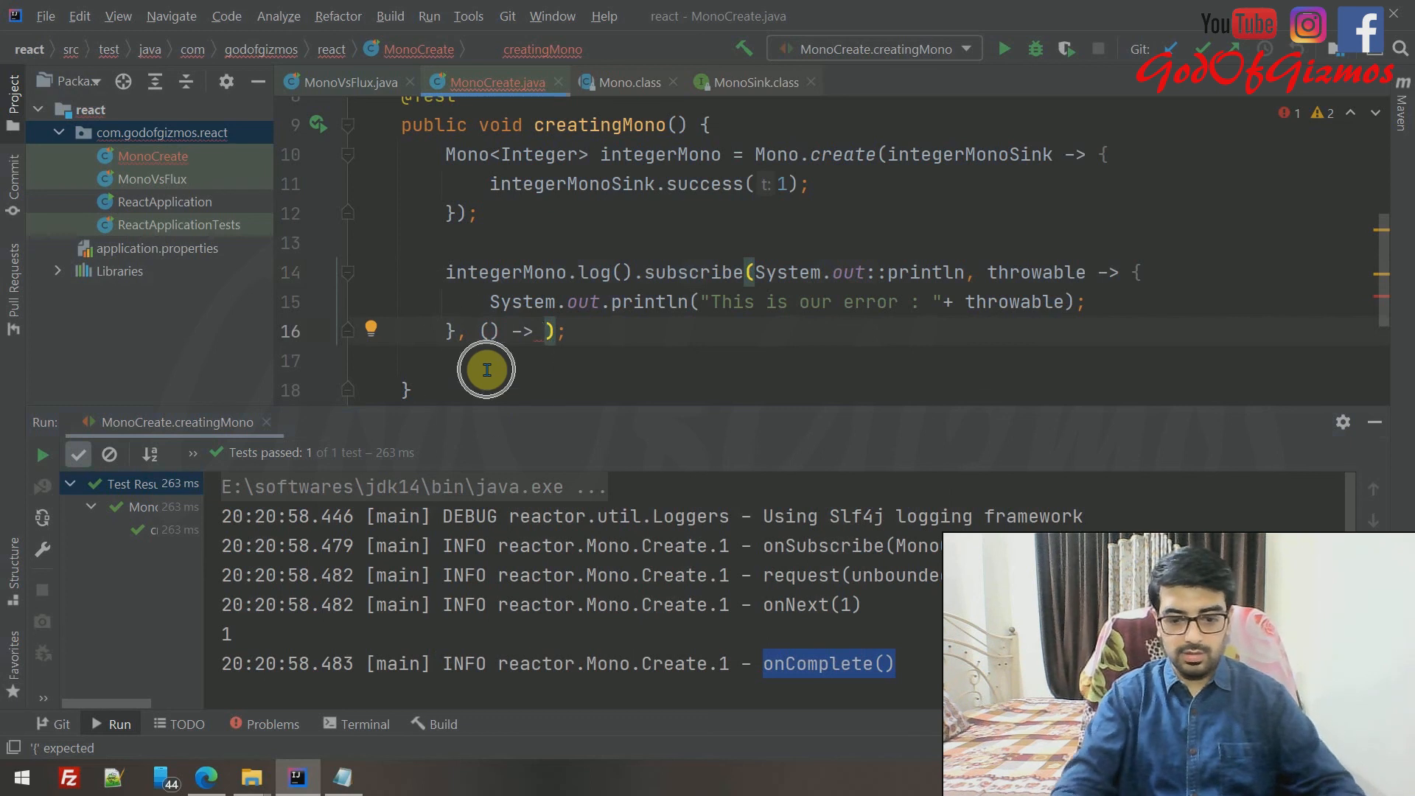
{"action": "type", "text": "{"}
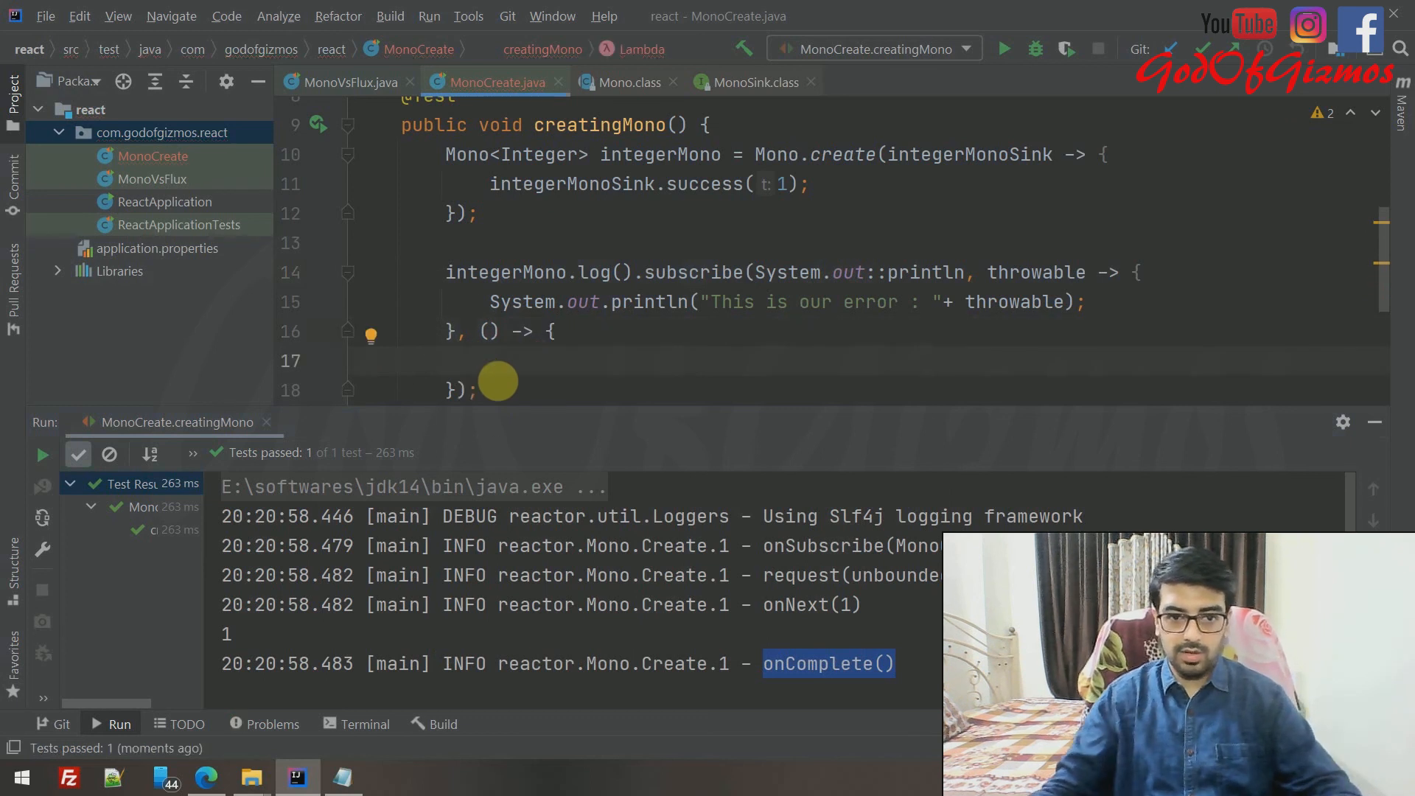
{"action": "scroll", "scroll_direction": "down", "scroll_amount": 3}
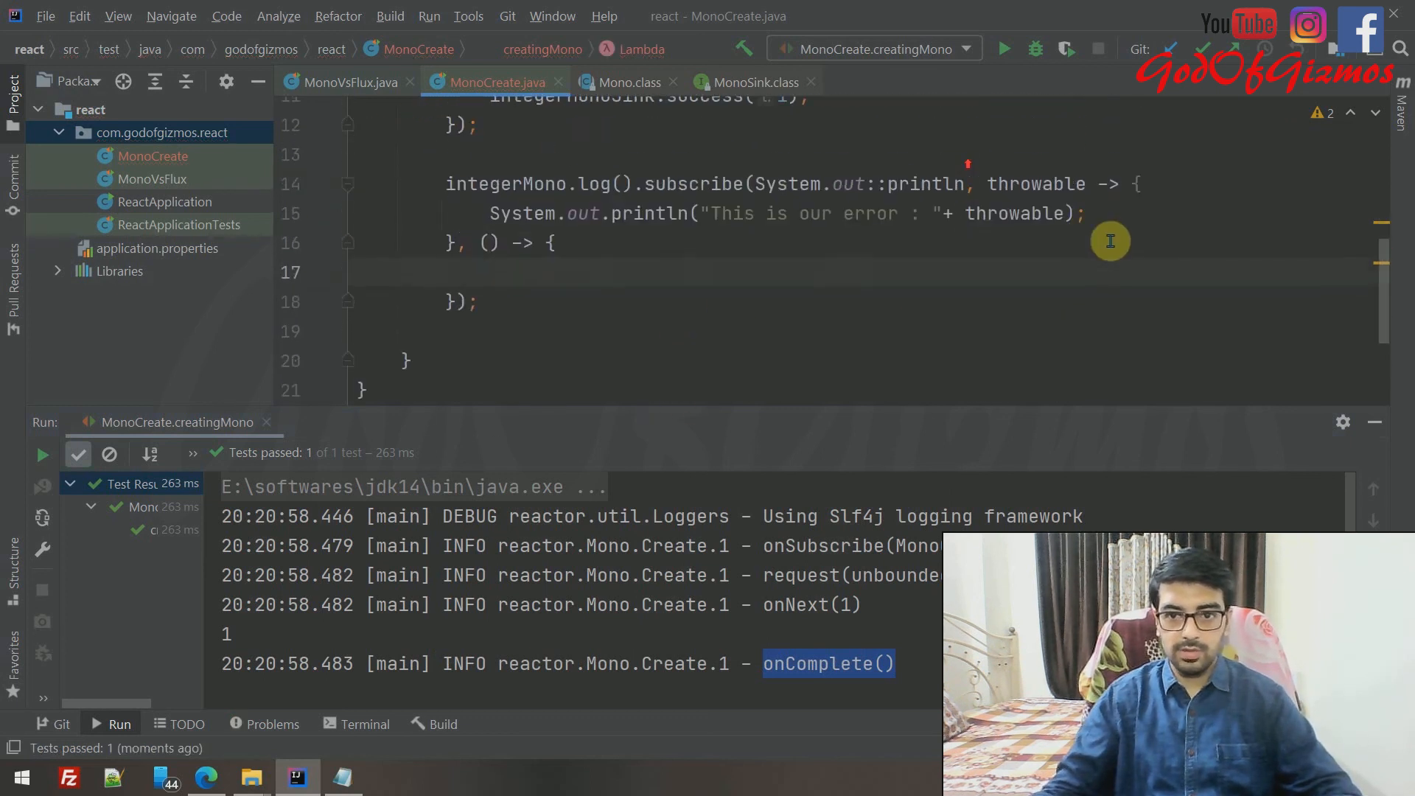
{"action": "triple_click", "coordinate": [785, 213]}
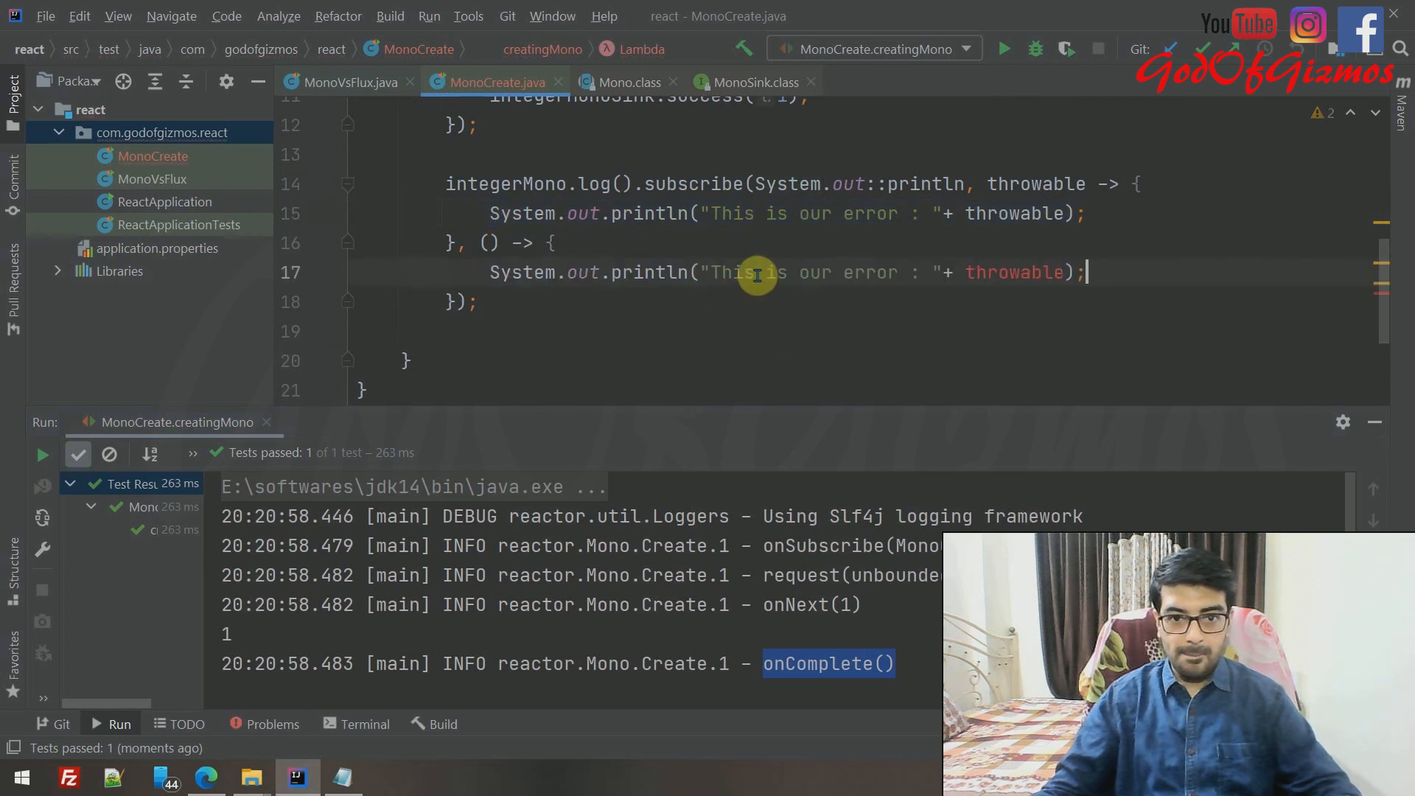
{"action": "double_click", "coordinate": [869, 272]}
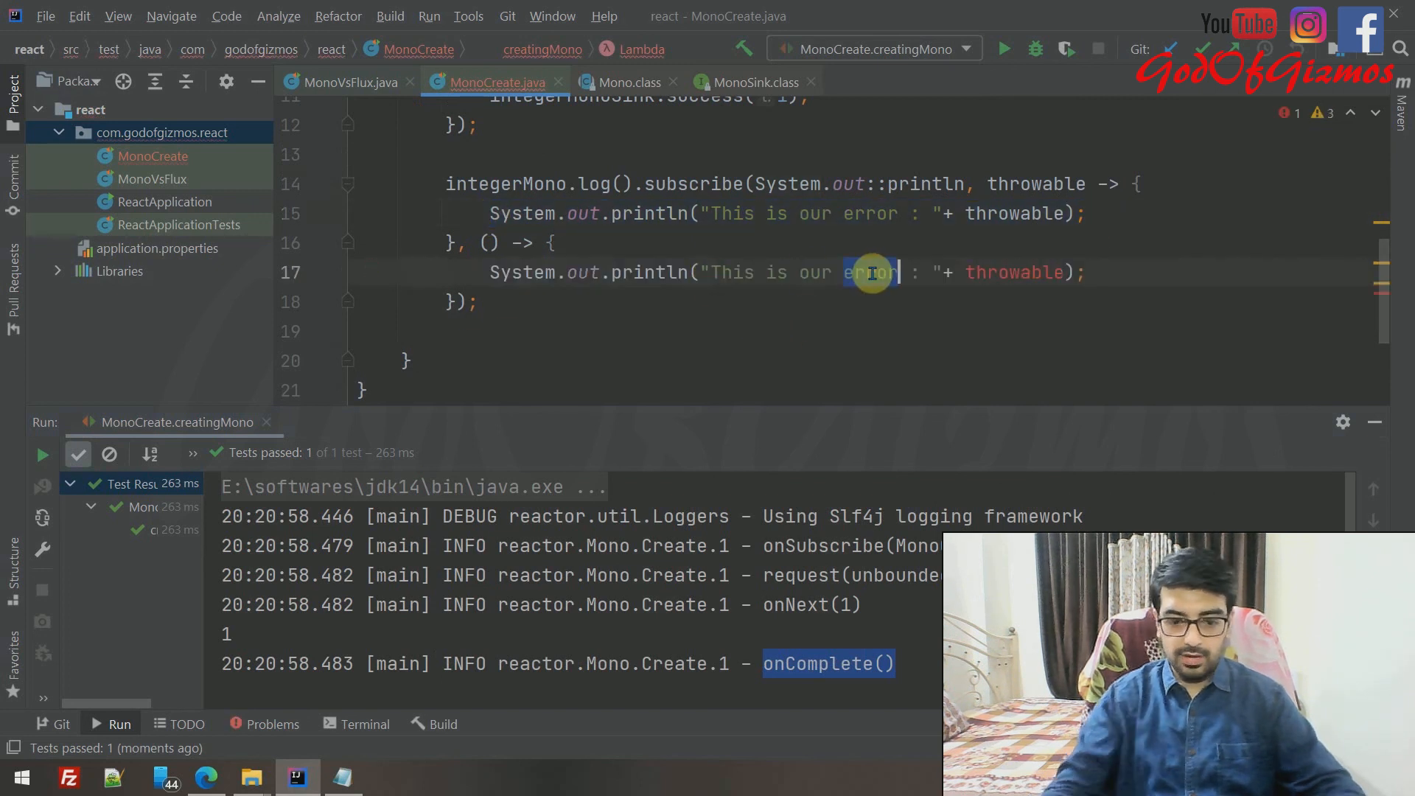
{"action": "type", "text": "complete event"}
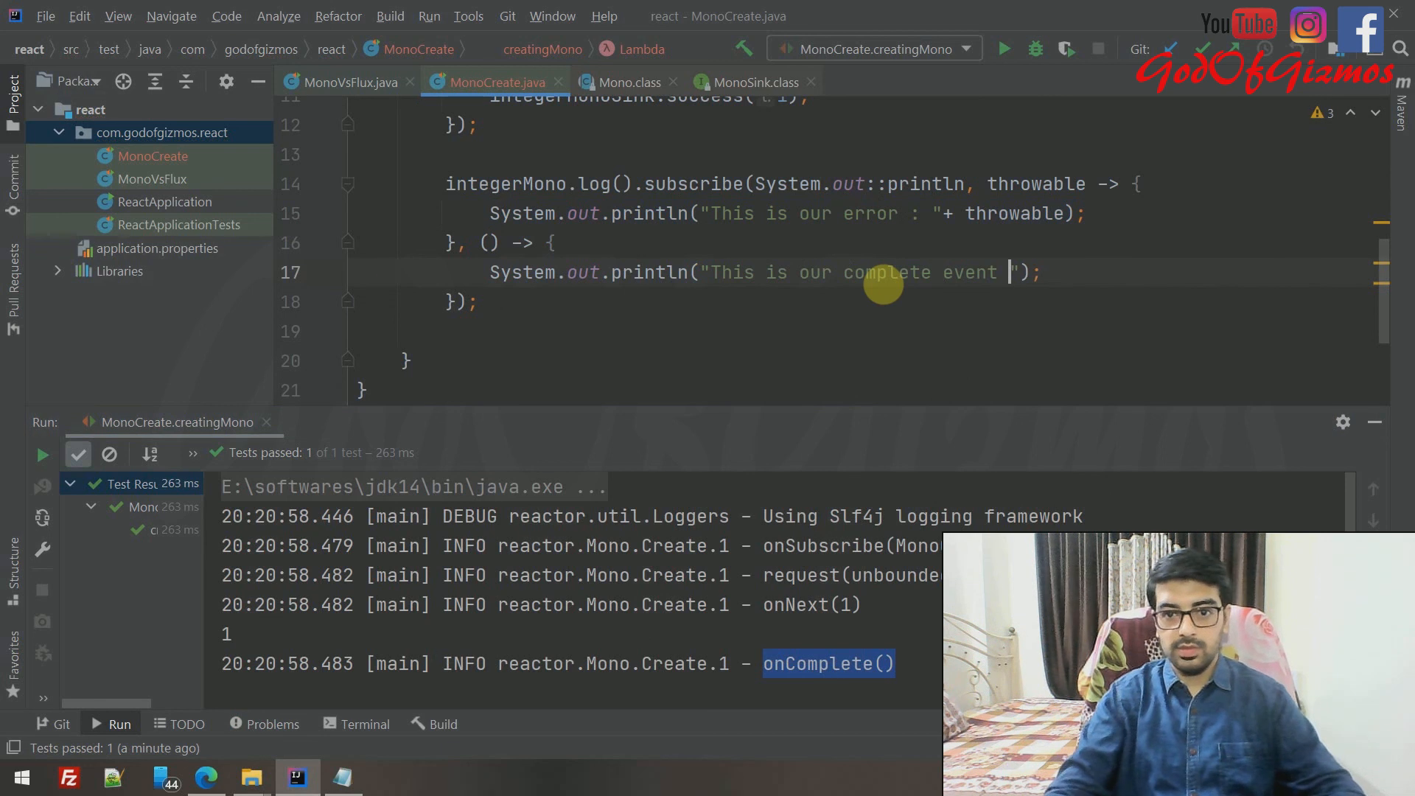
{"action": "type", "text": "!"}
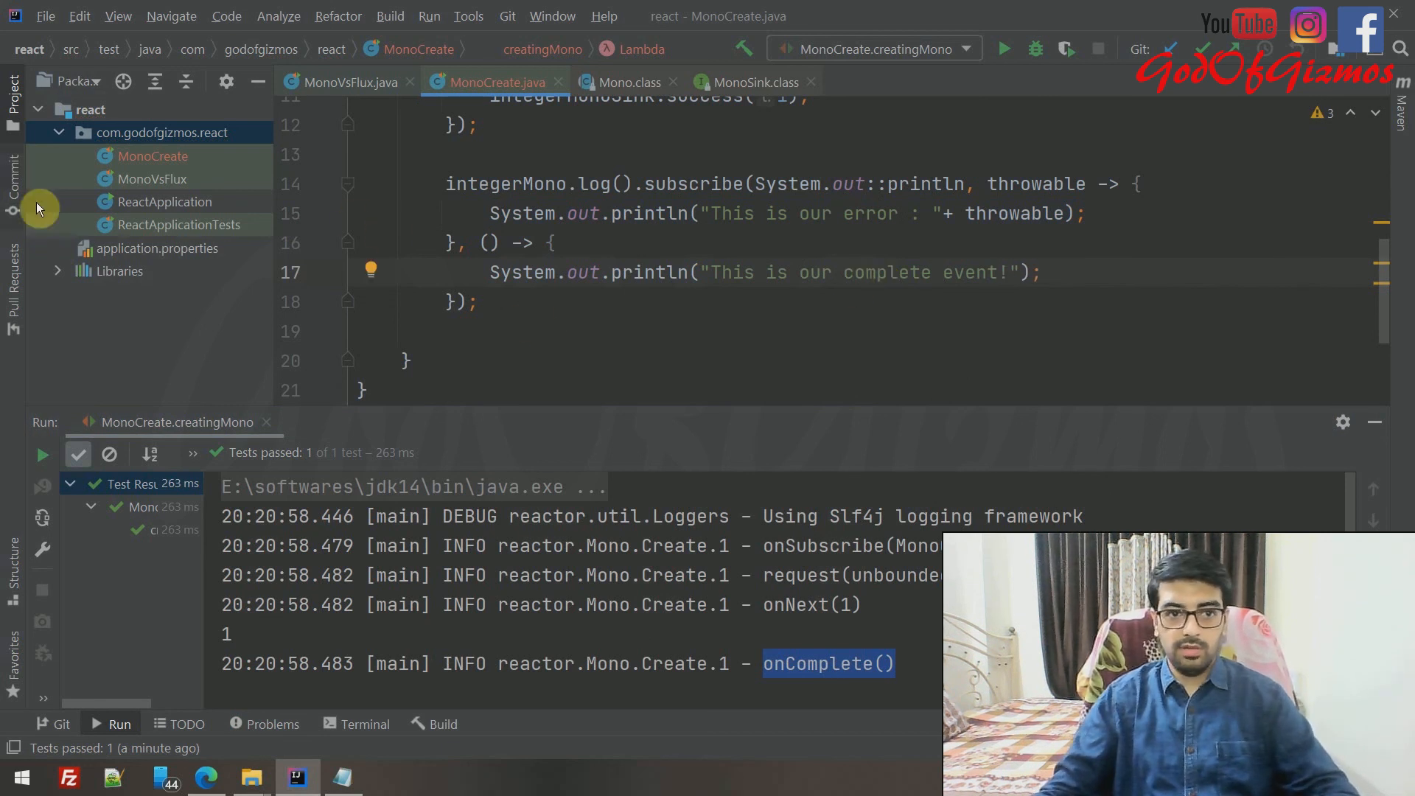
{"action": "left_click", "coordinate": [336, 222]}
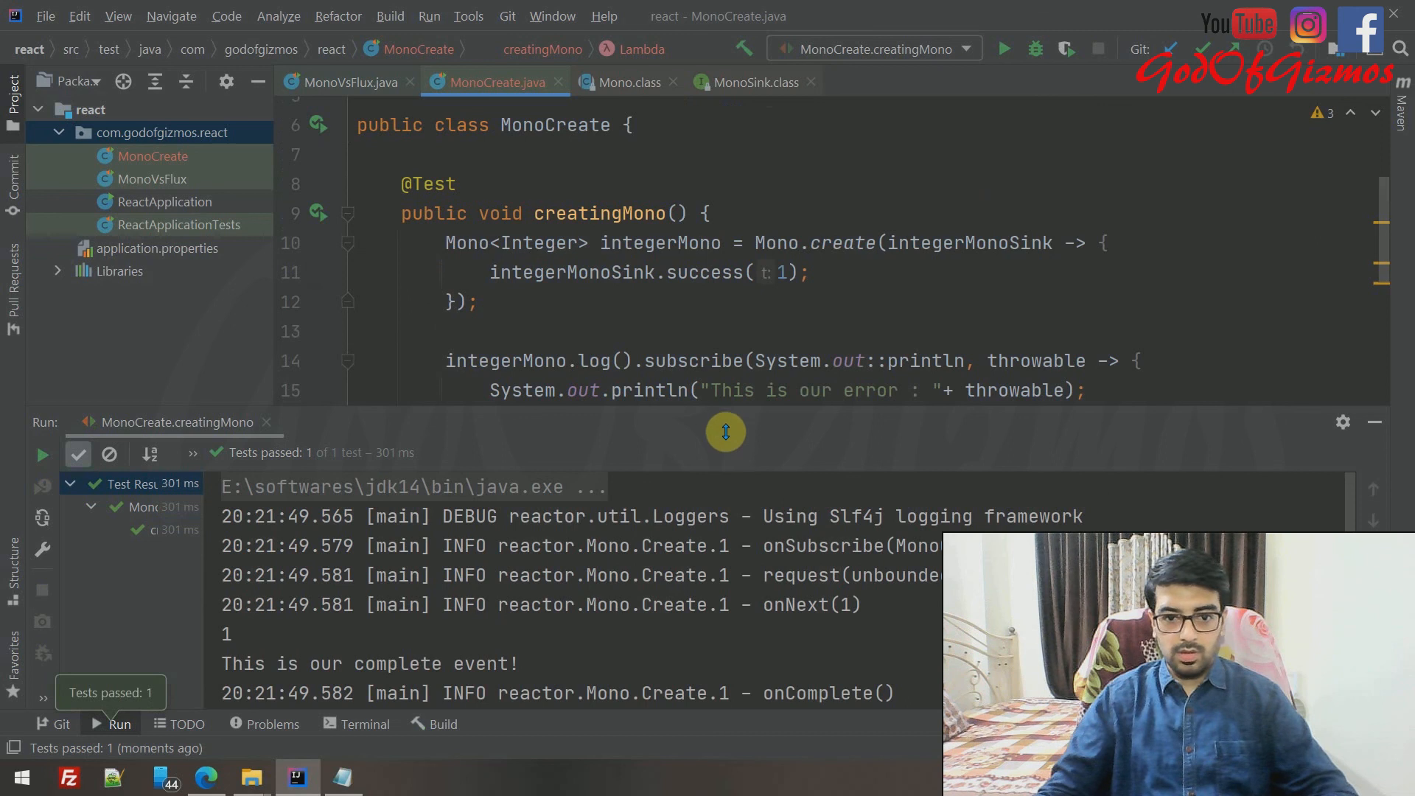
- Enlarge the Run console to show the full log through onComplete()
{"action": "left_click_drag", "start_coordinate": [725, 431], "coordinate": [725, 298]}
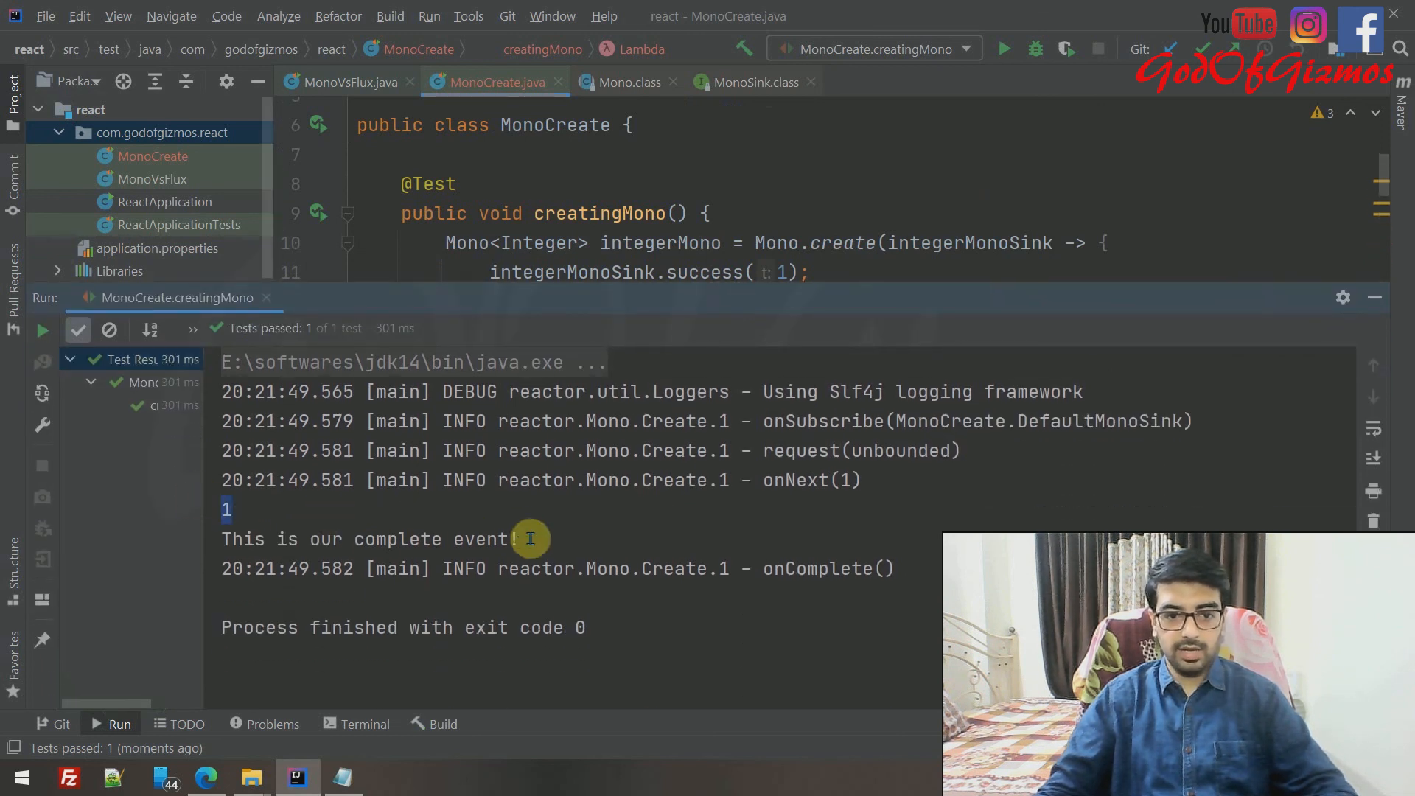
{"action": "mouse_move", "coordinate": [767, 554]}
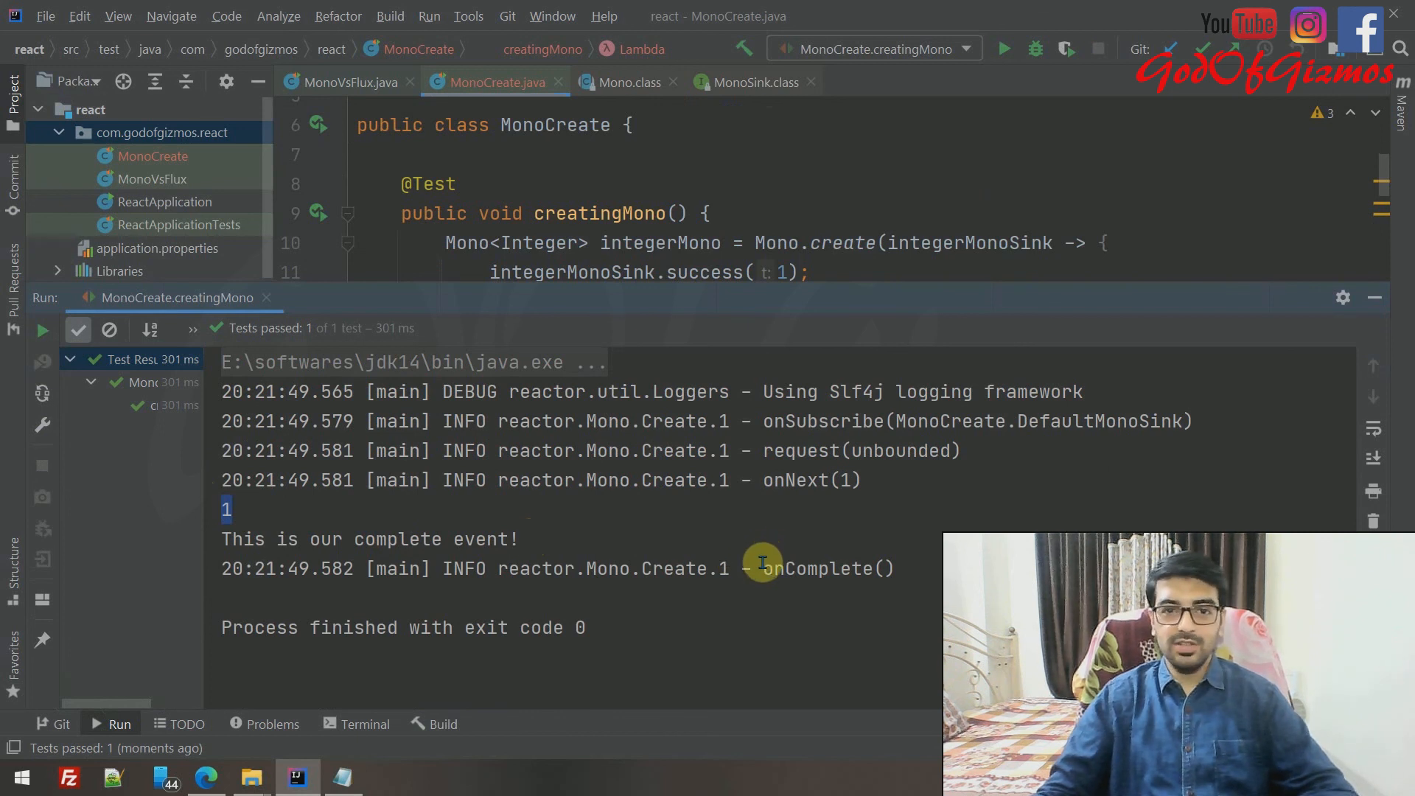
{"action": "mouse_move", "coordinate": [772, 528]}
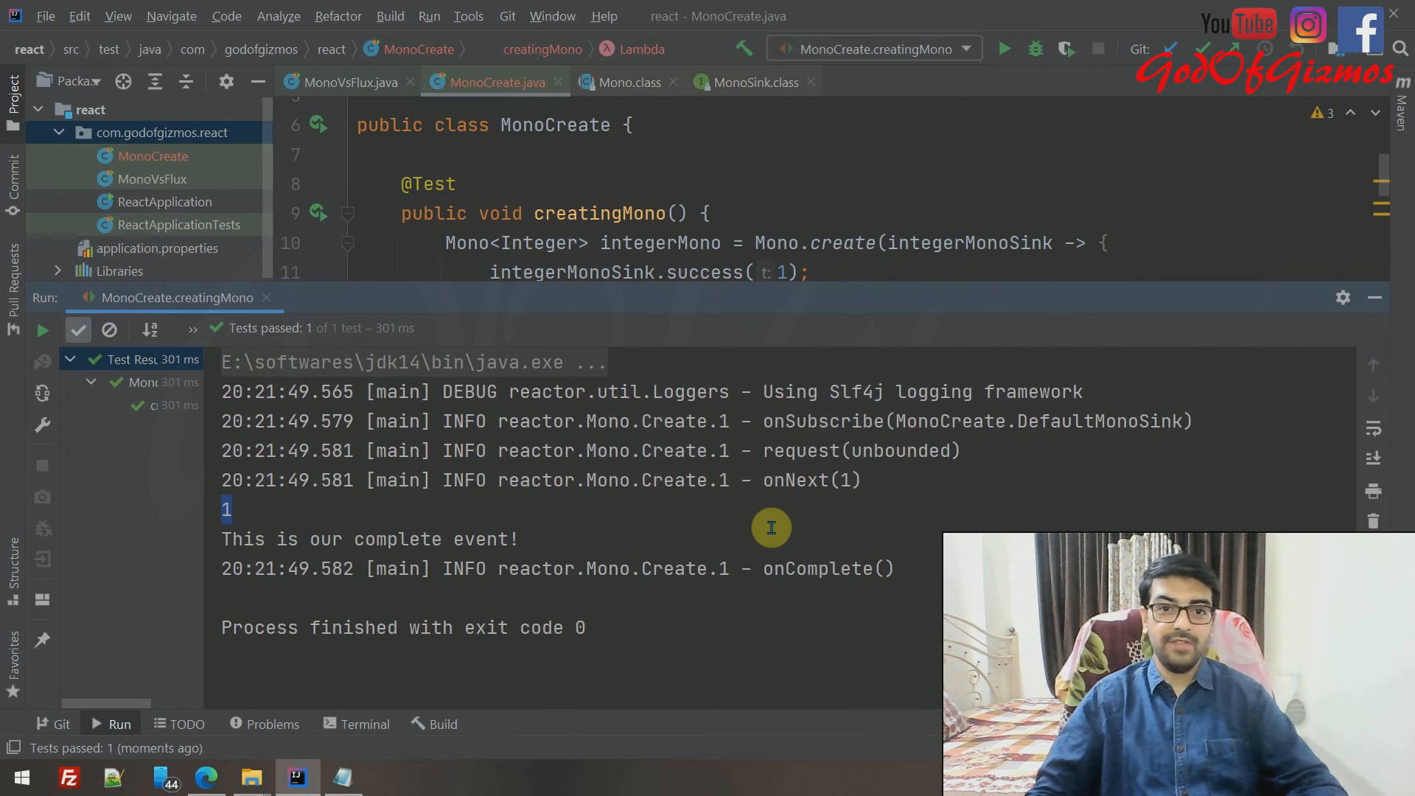